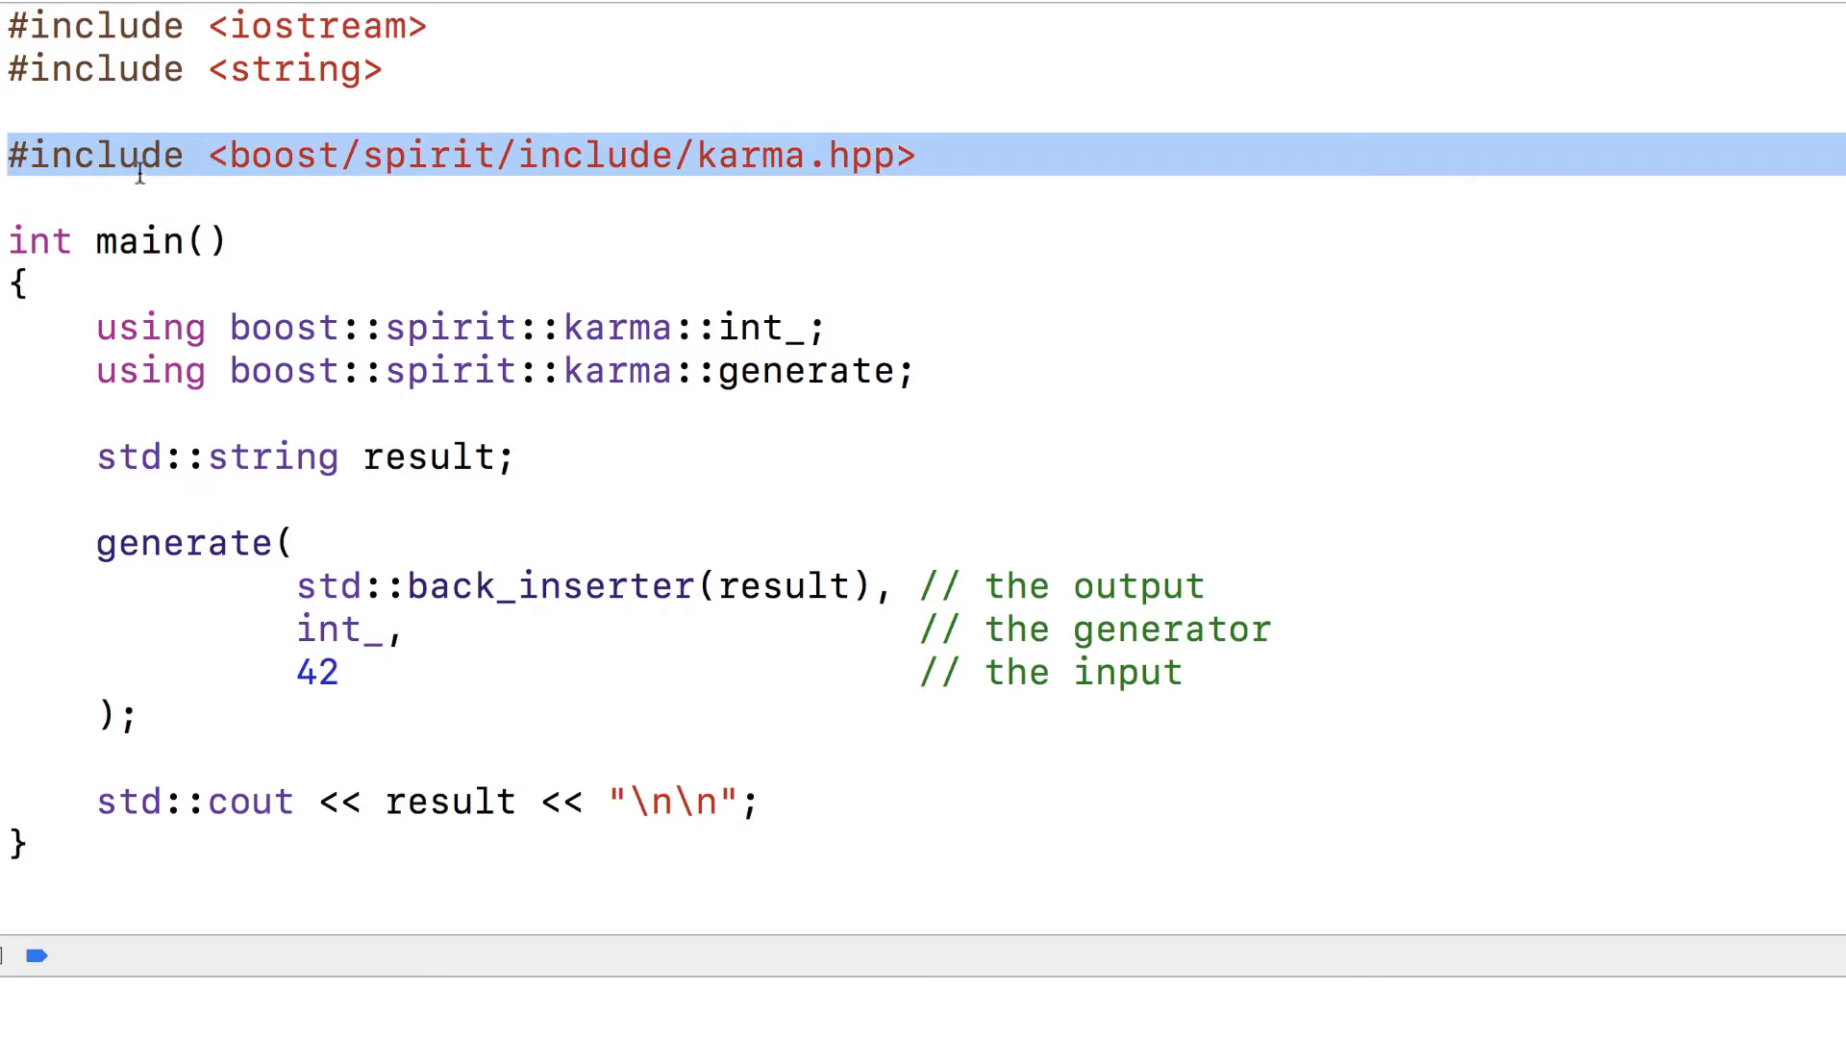
- Point out the Karma include, the generate call and its input value 42 in the first demo
double_click(433, 156)
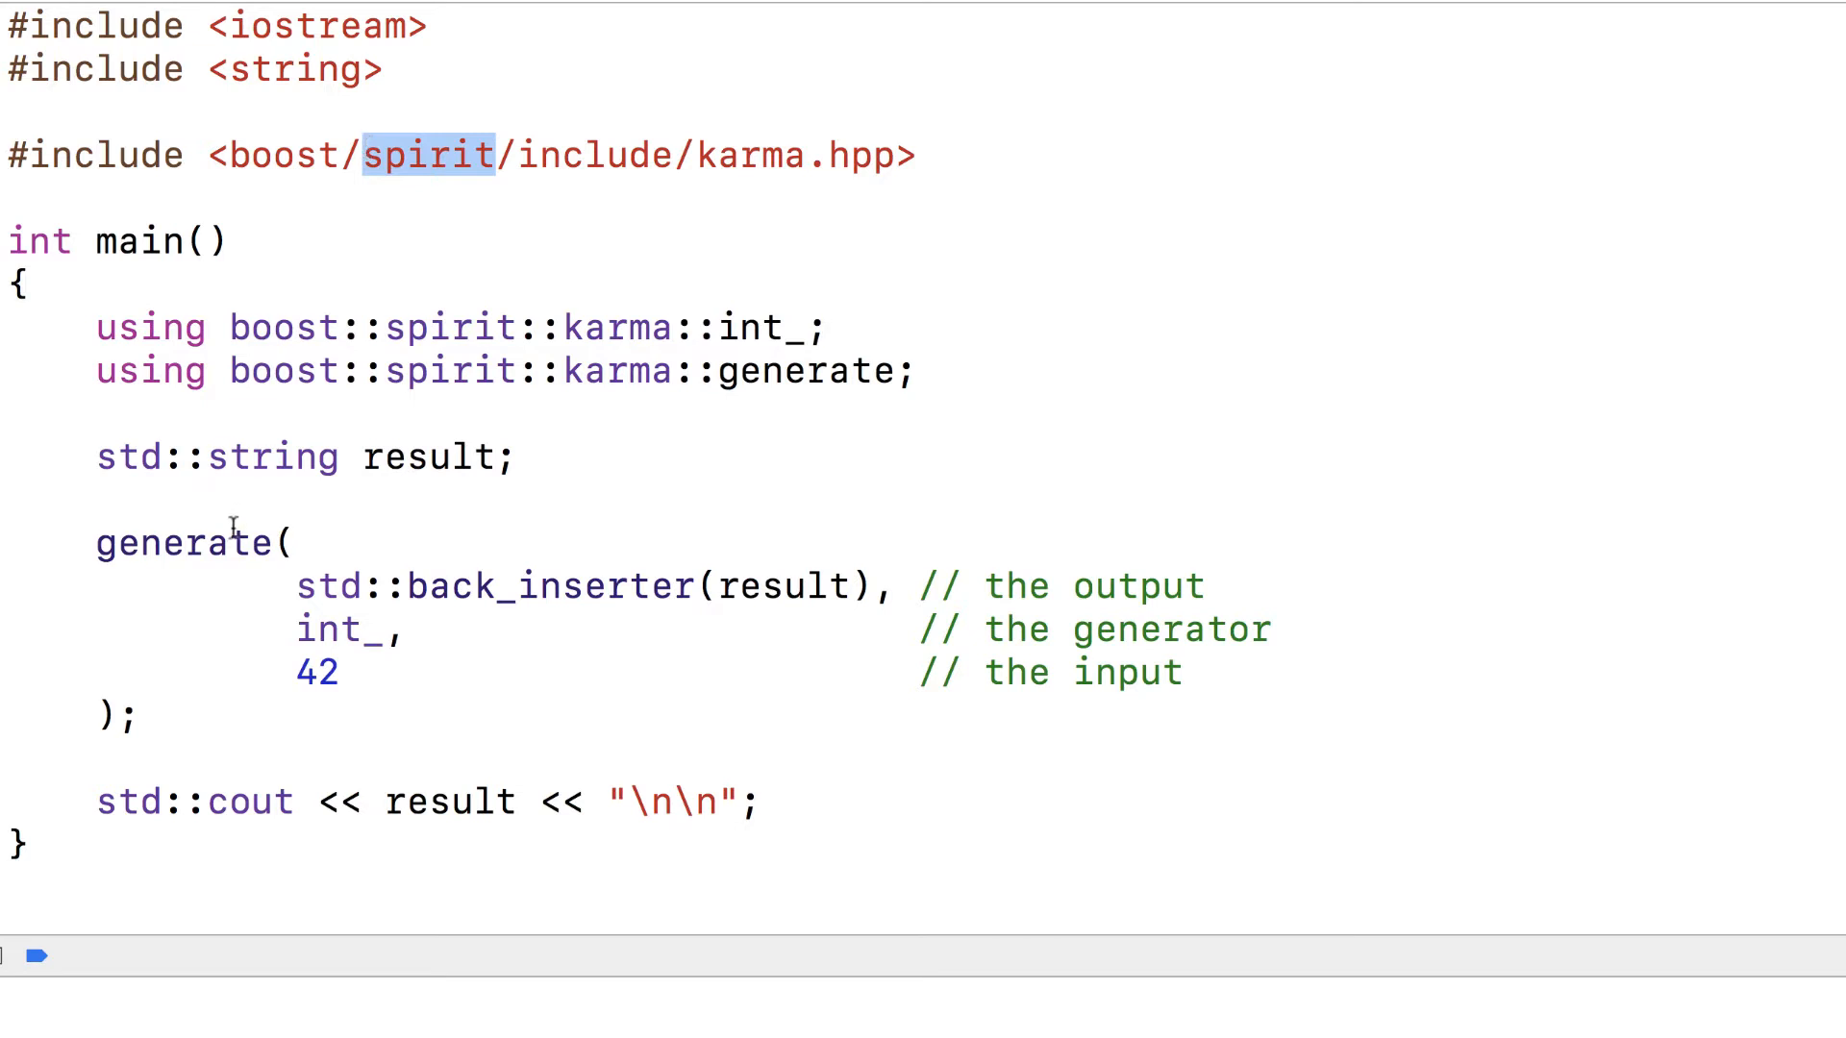
double_click(182, 543)
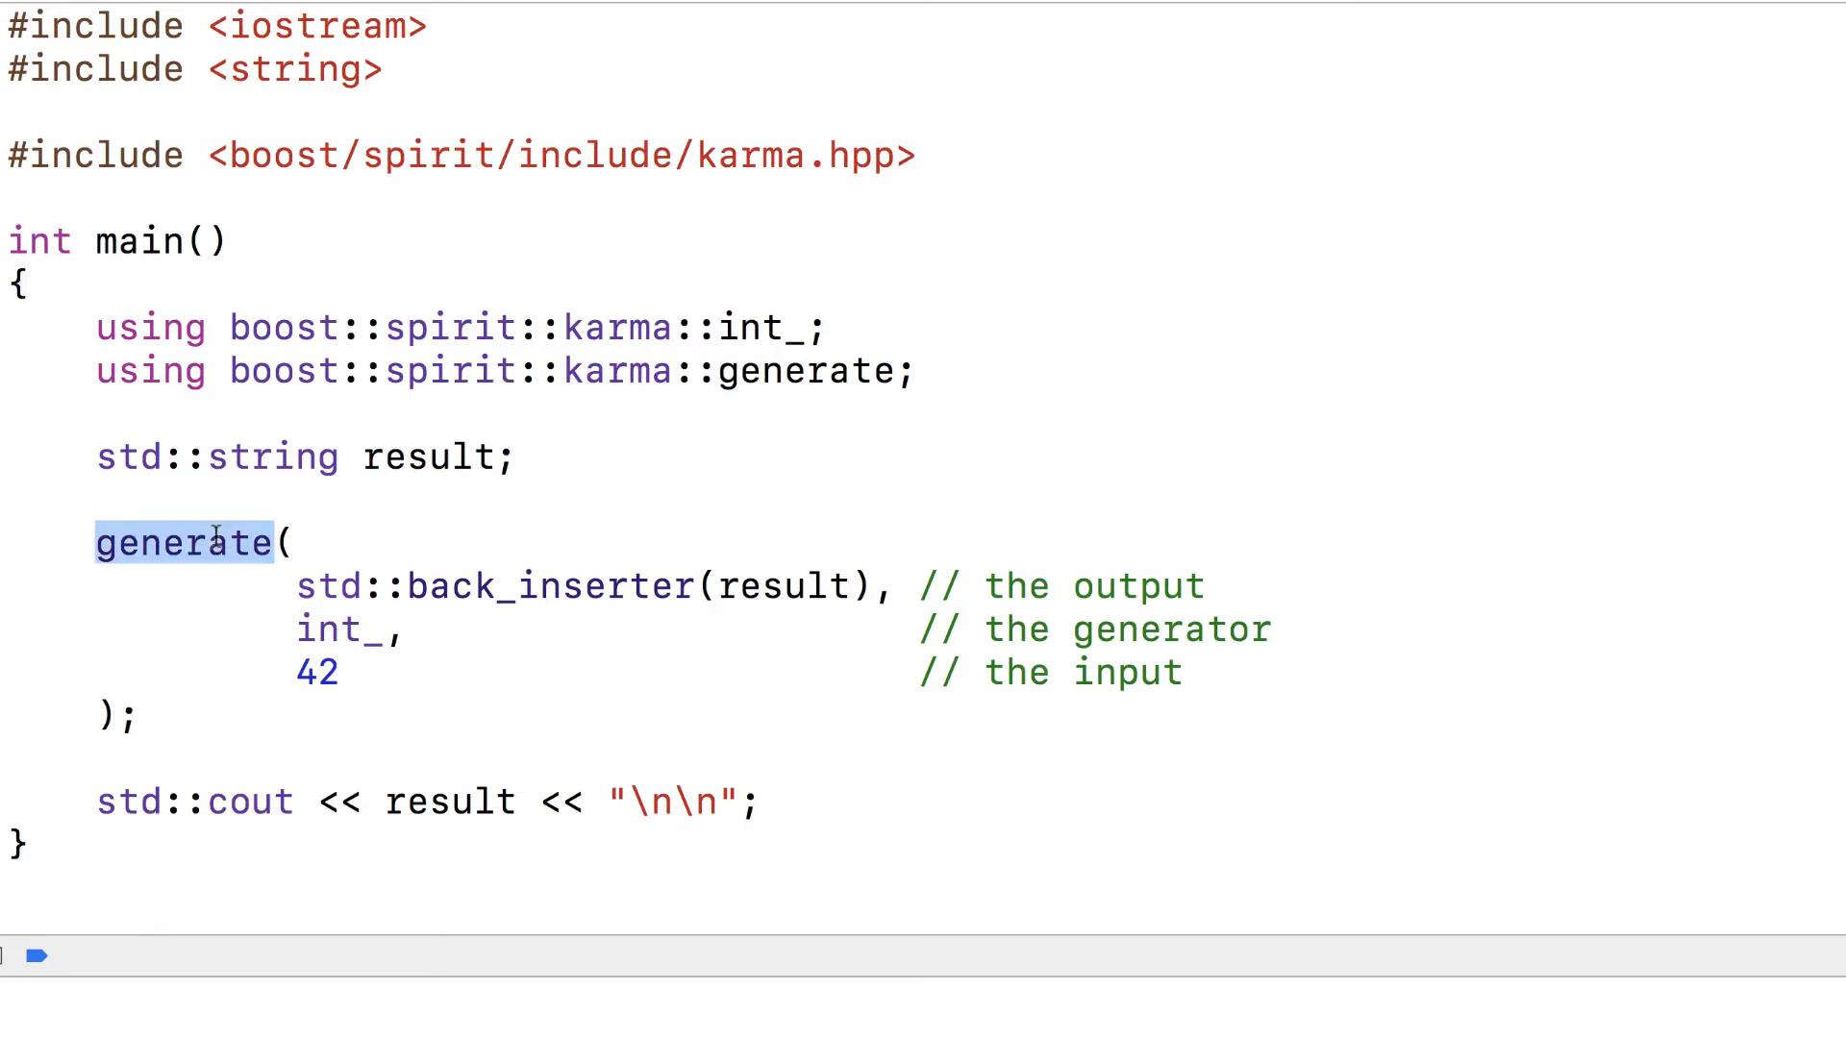
mouse_move(298, 627)
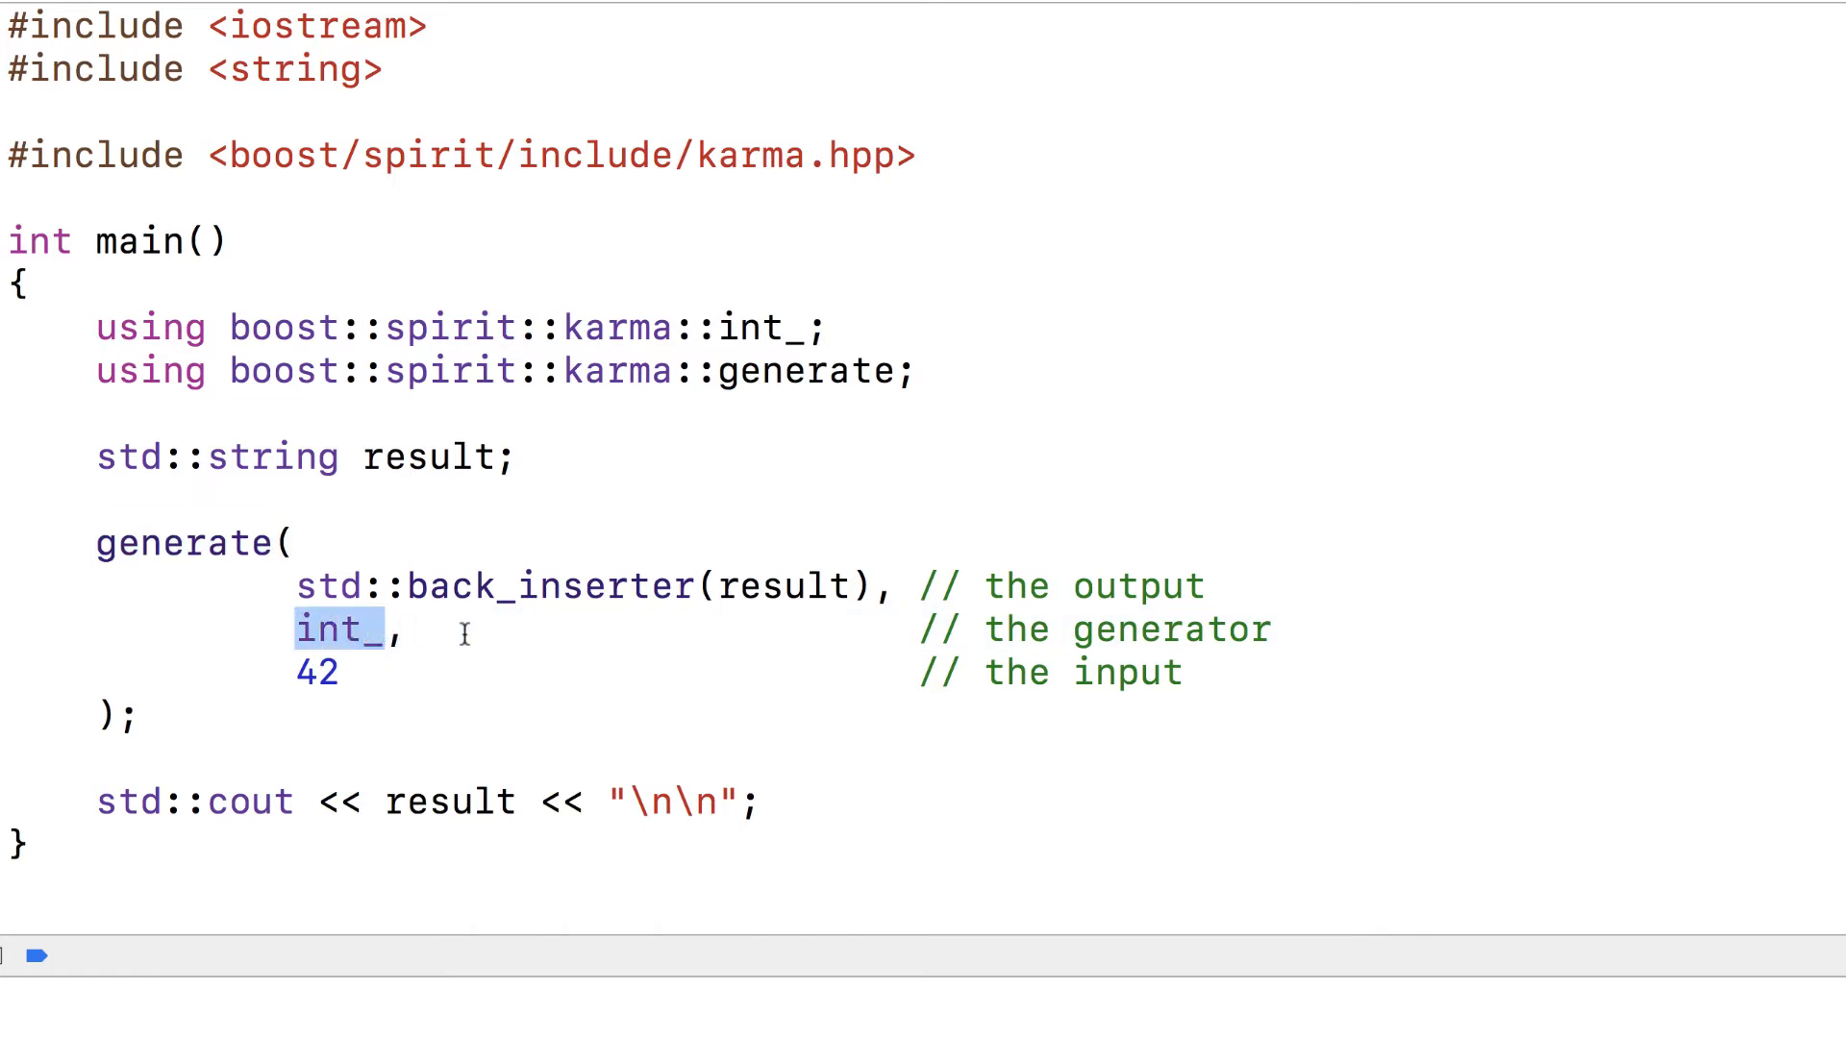
double_click(184, 543)
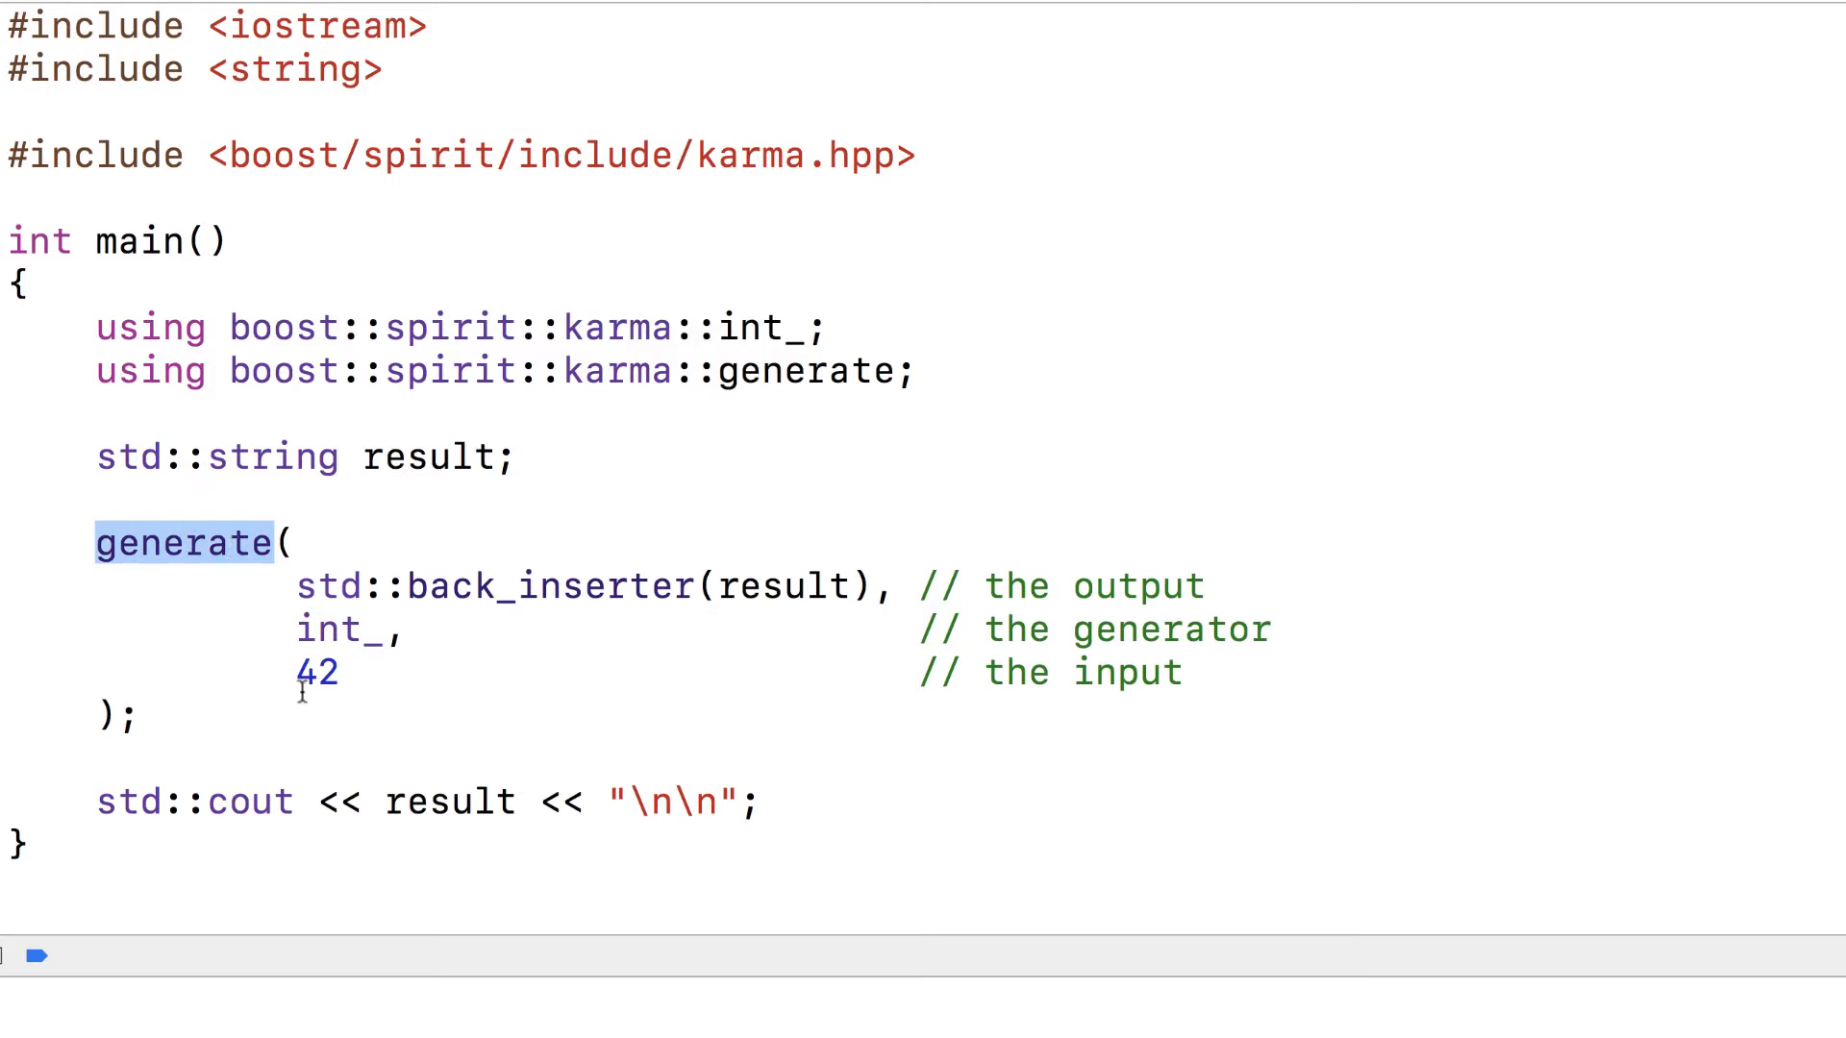
double_click(315, 673)
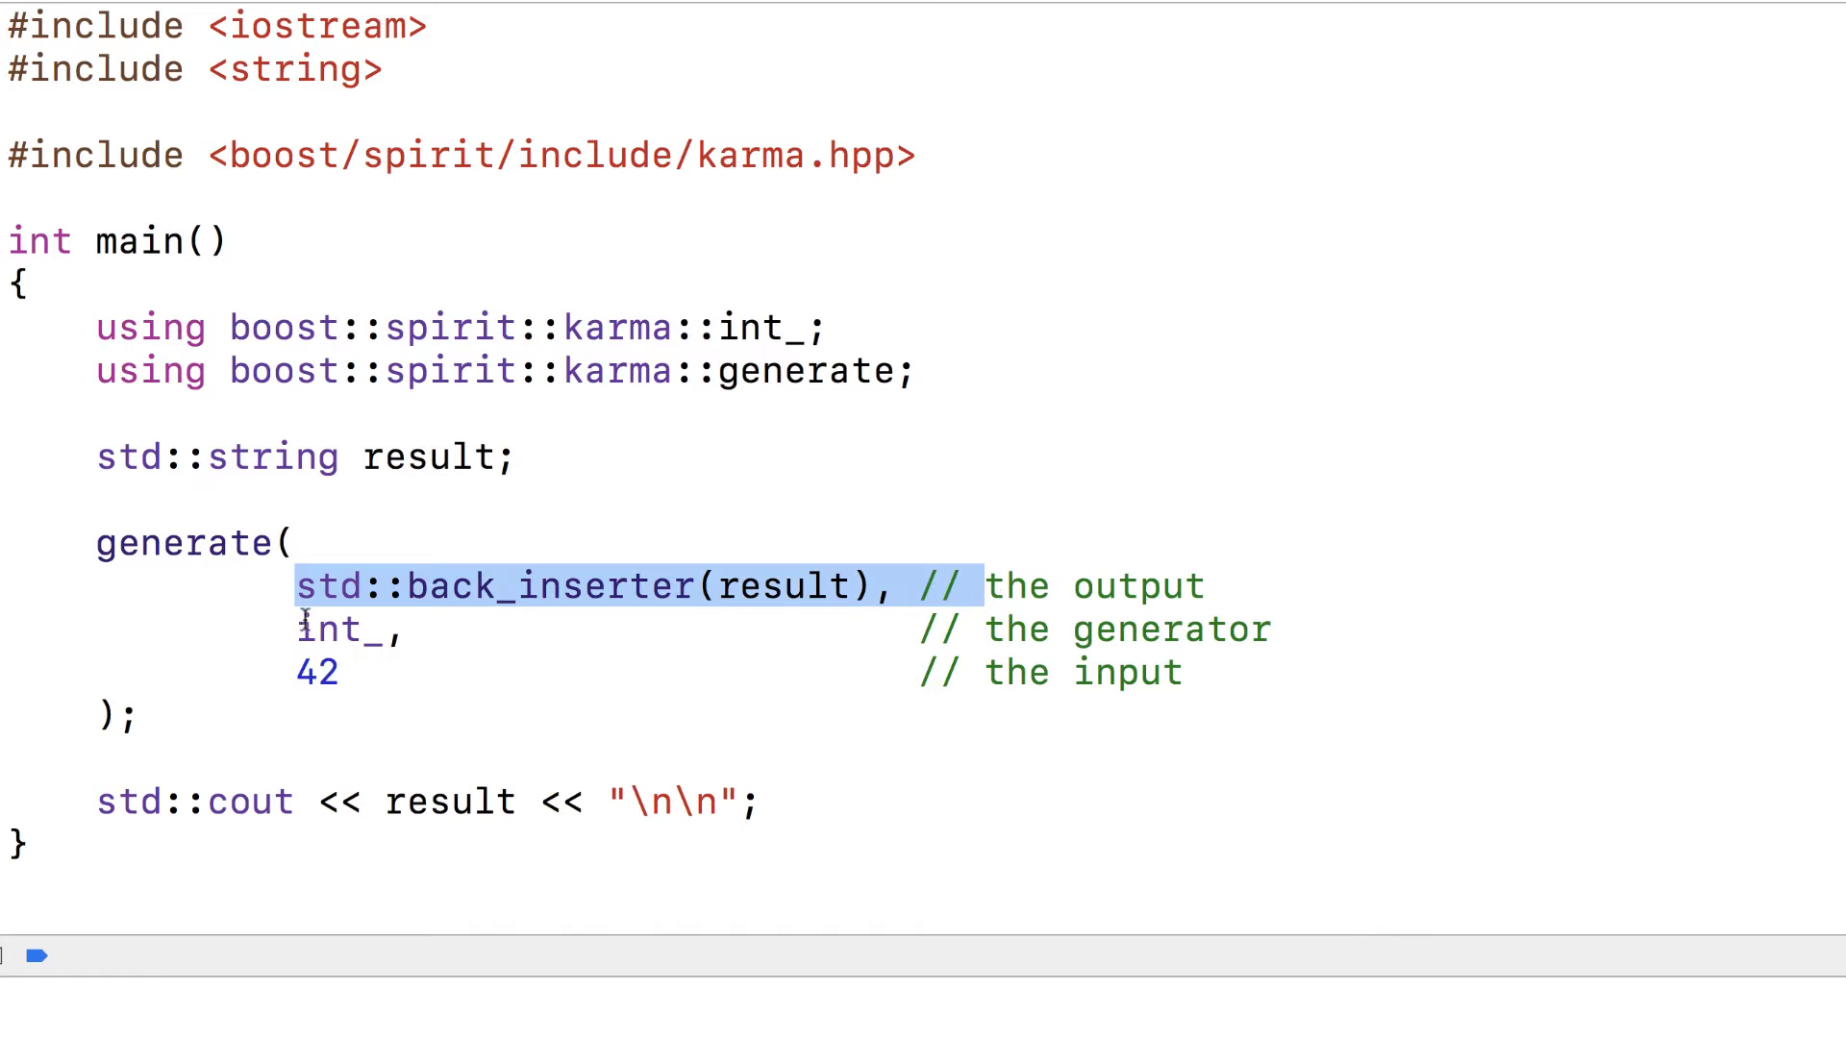
click(334, 673)
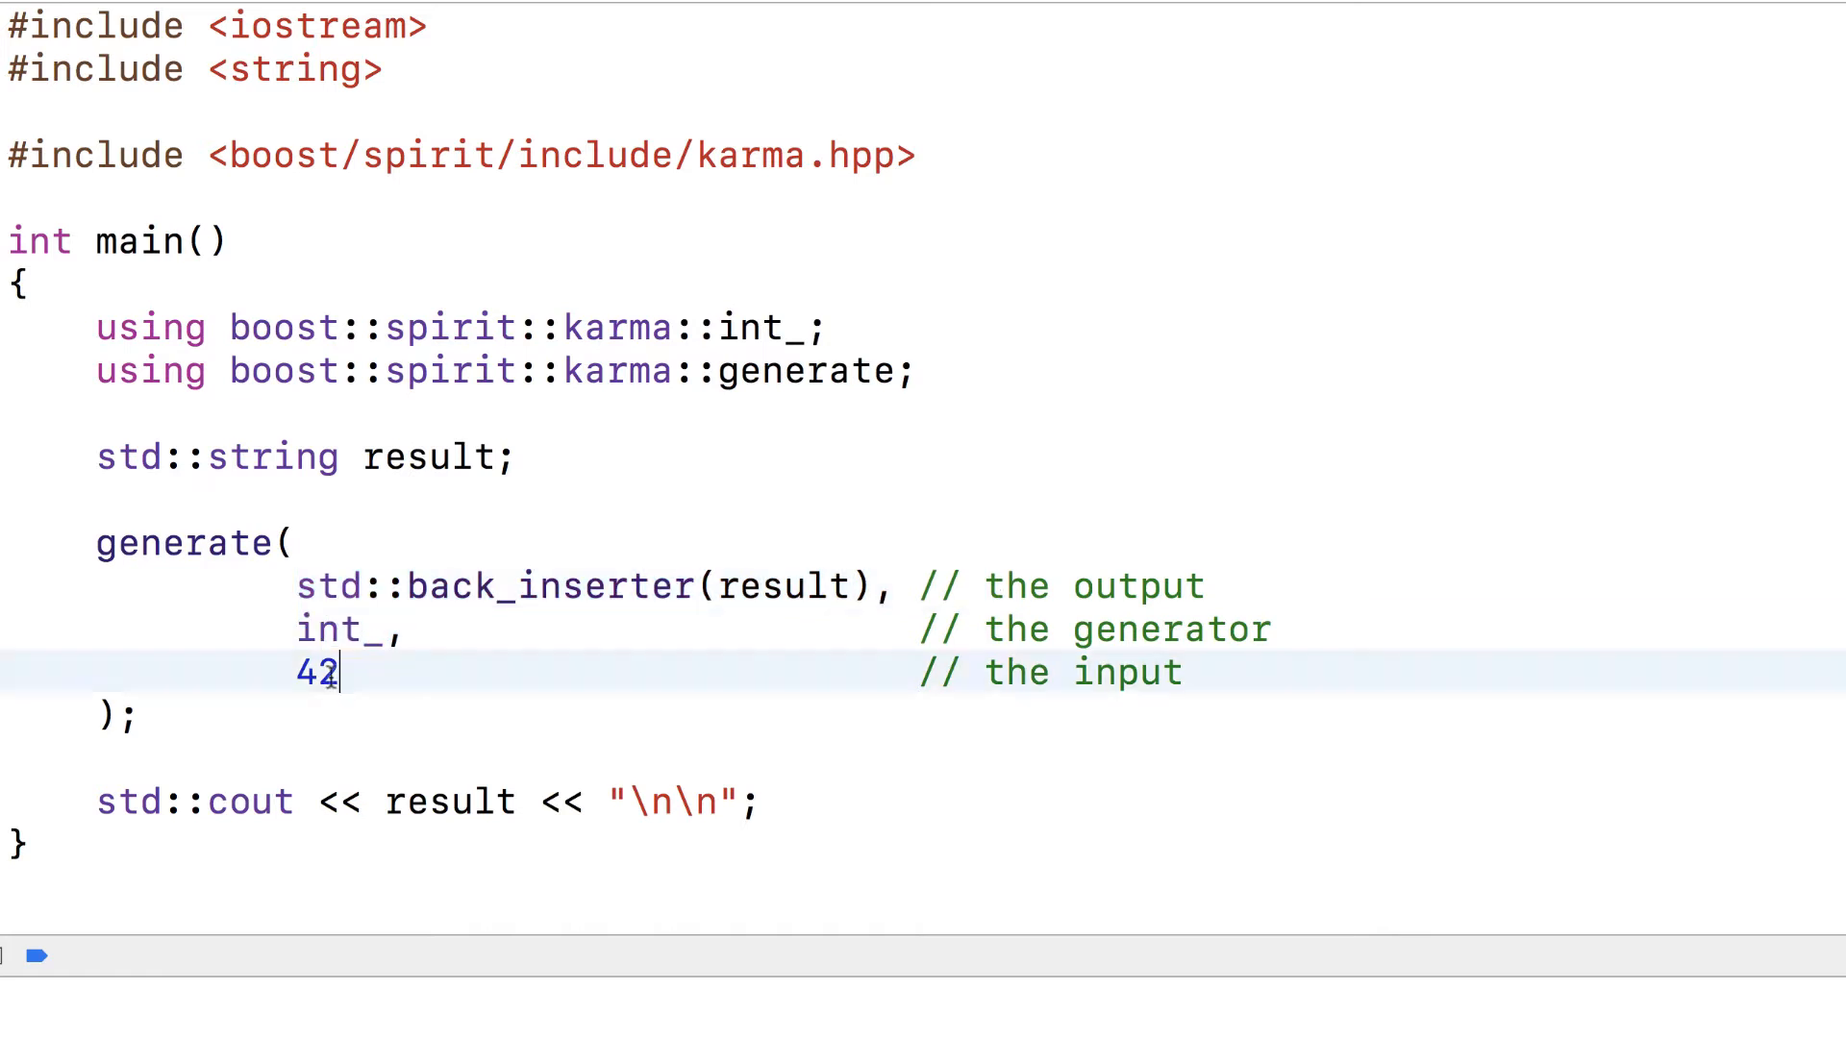
double_click(315, 673)
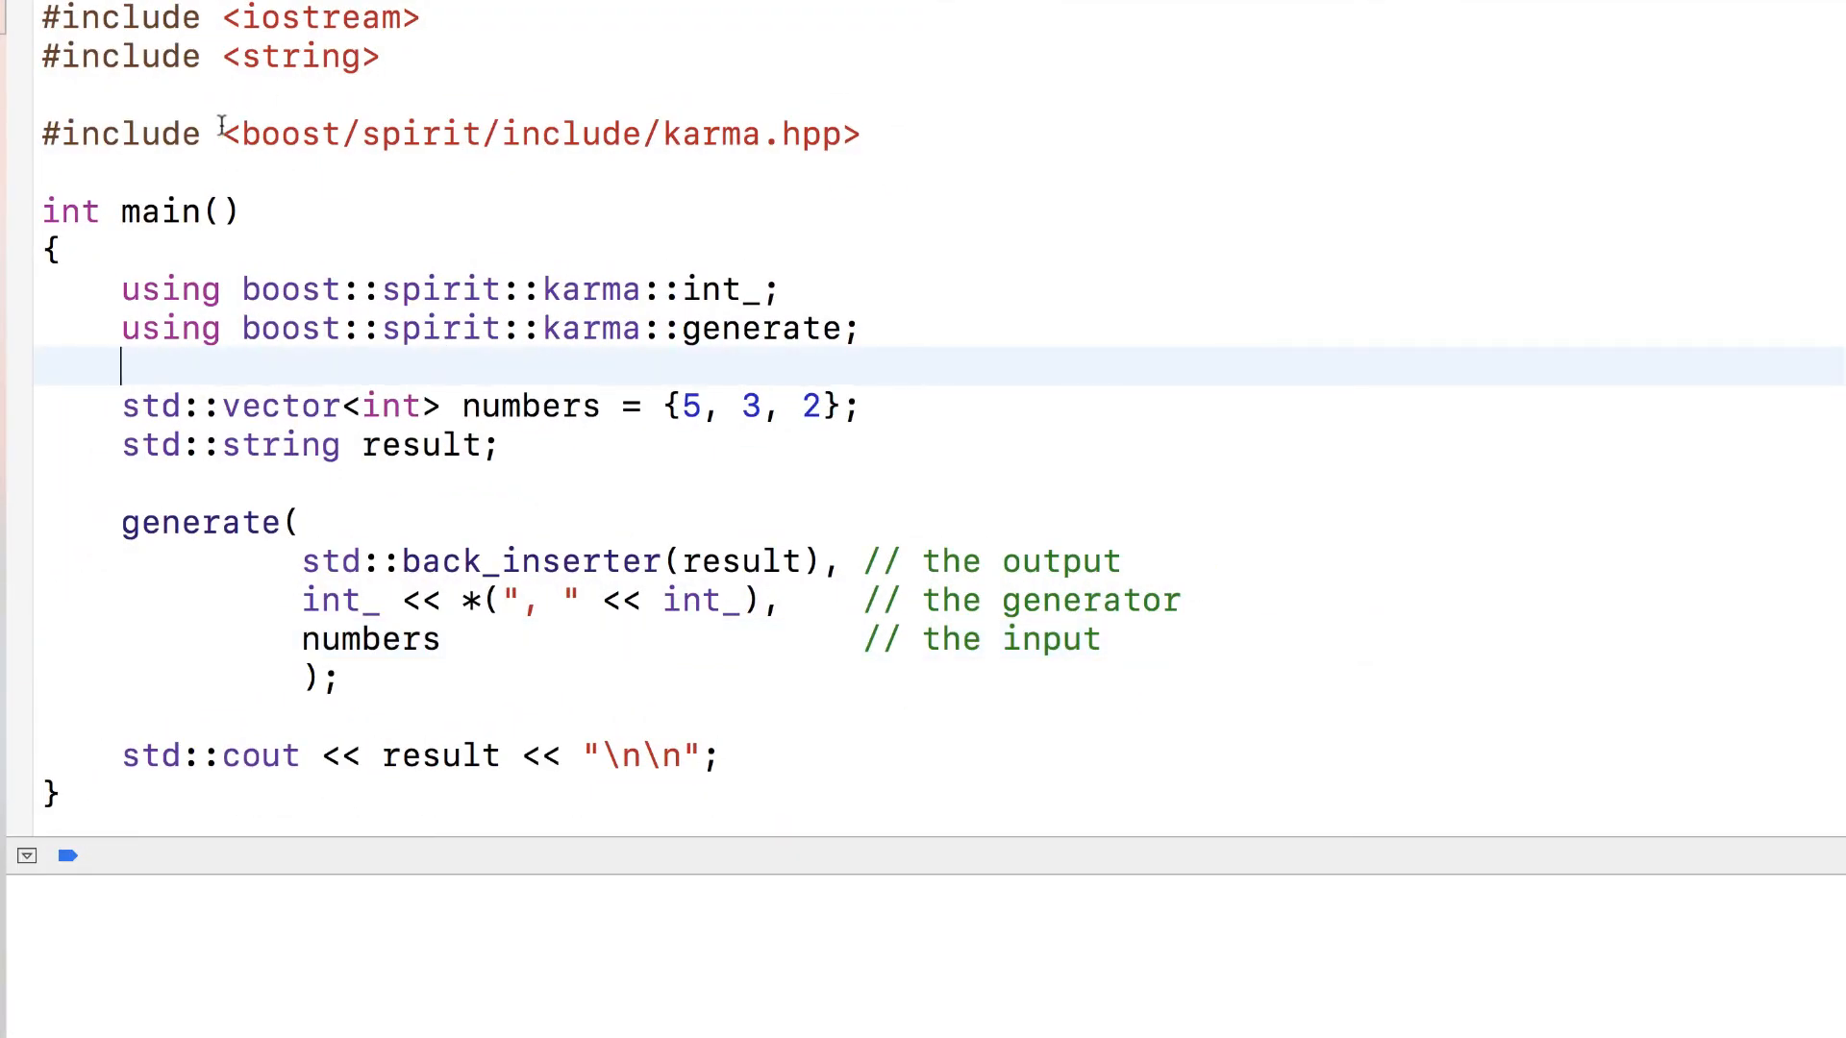
- Walk through the list demo: the numbers vector, the second int_ generator and the ',' separator
click(219, 133)
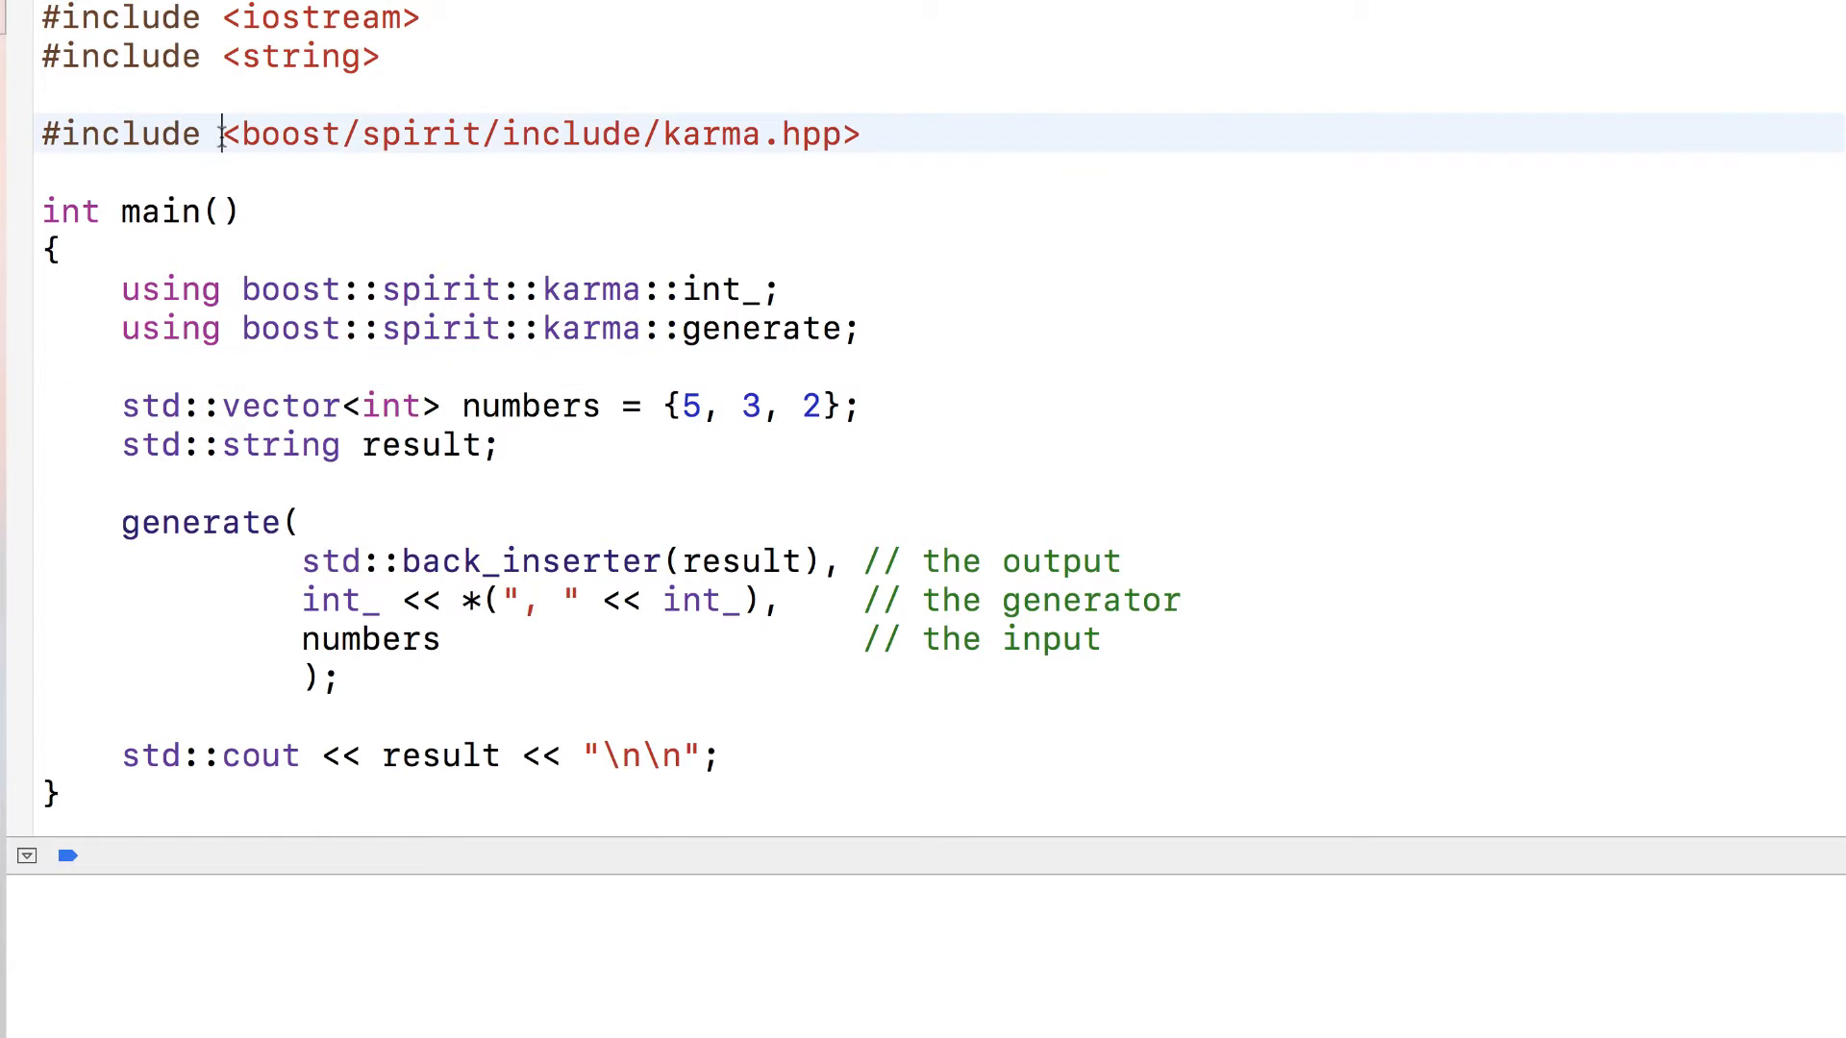
mouse_move(369, 646)
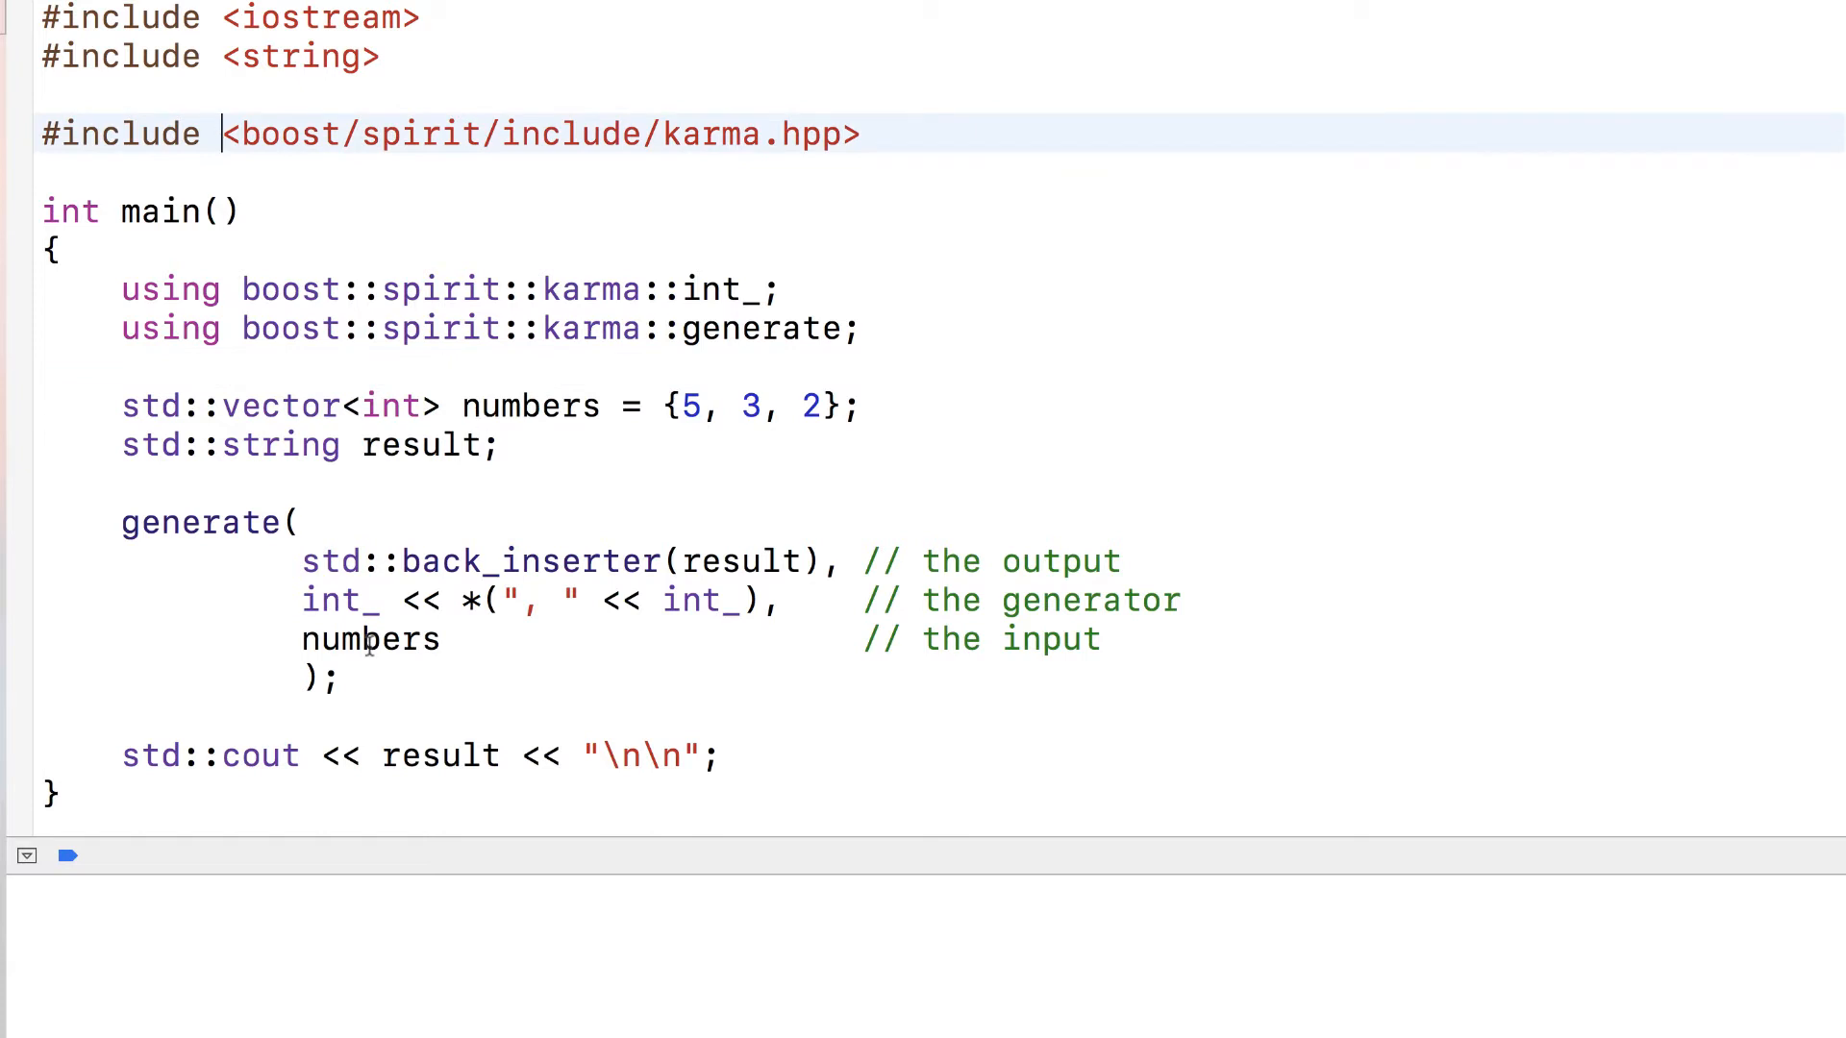
double_click(369, 638)
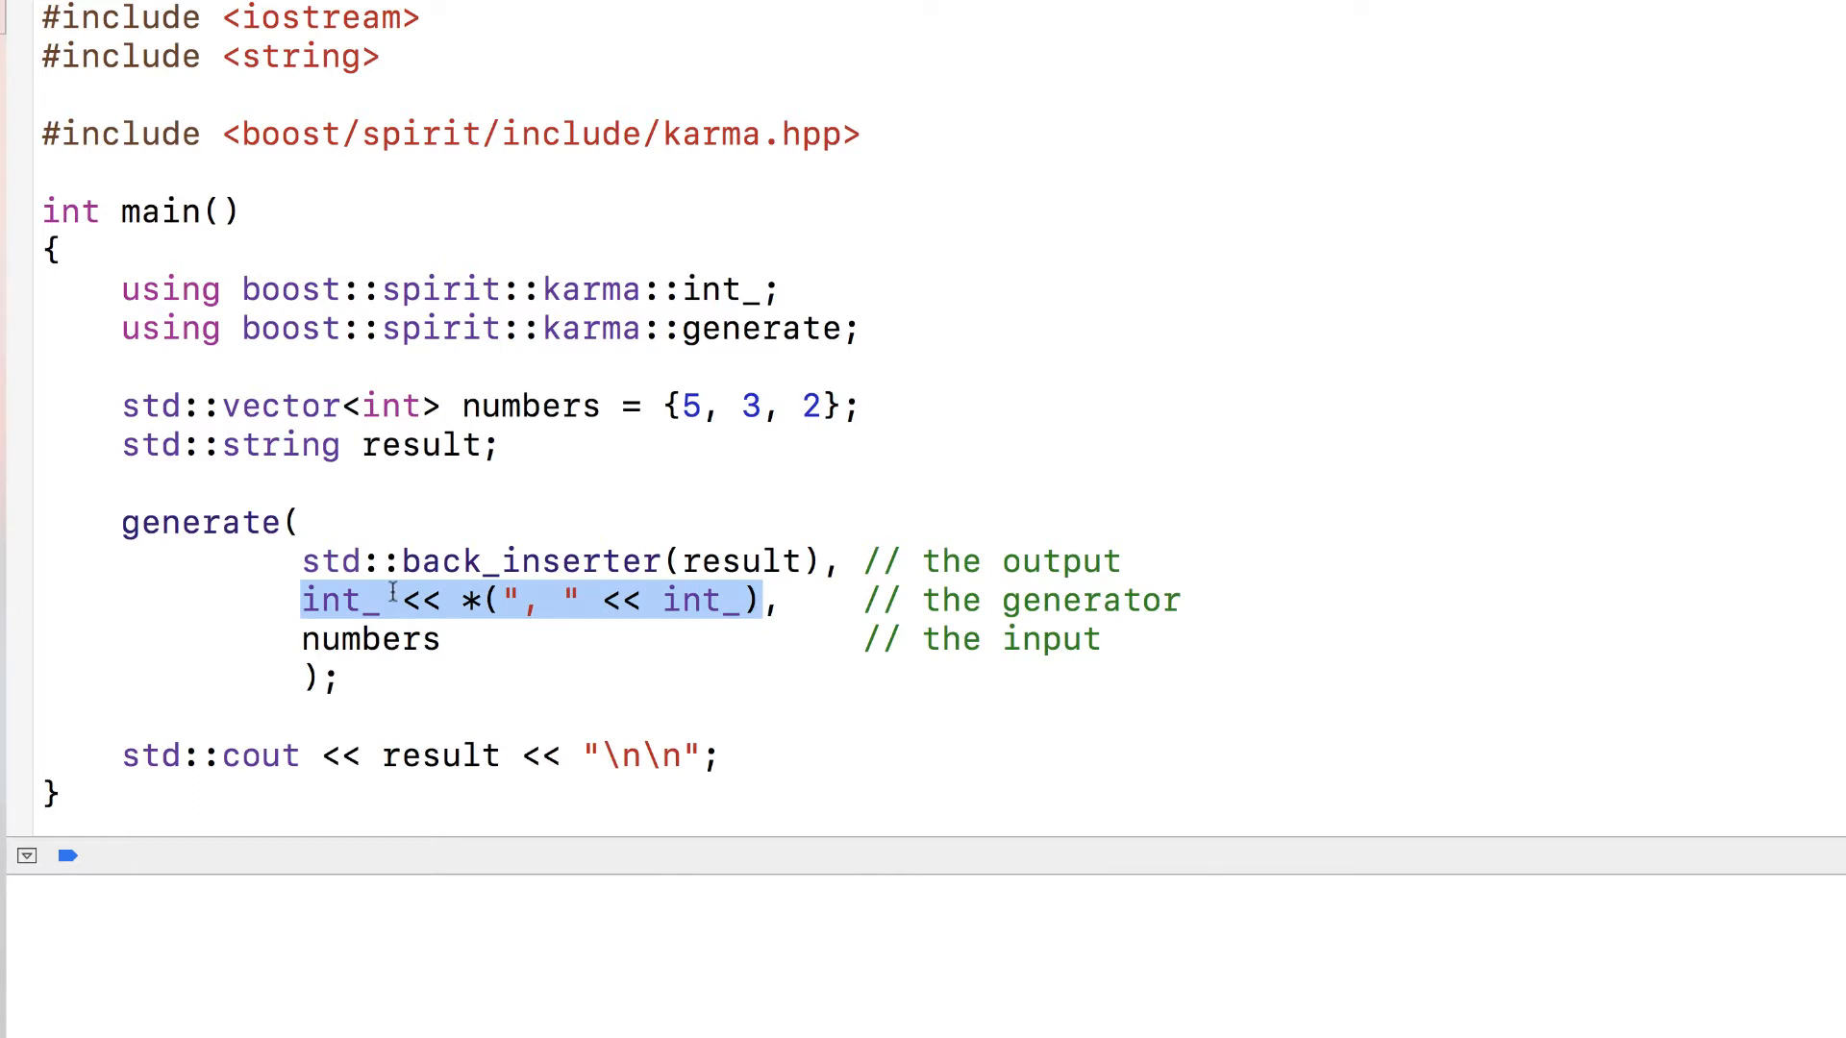
click(317, 600)
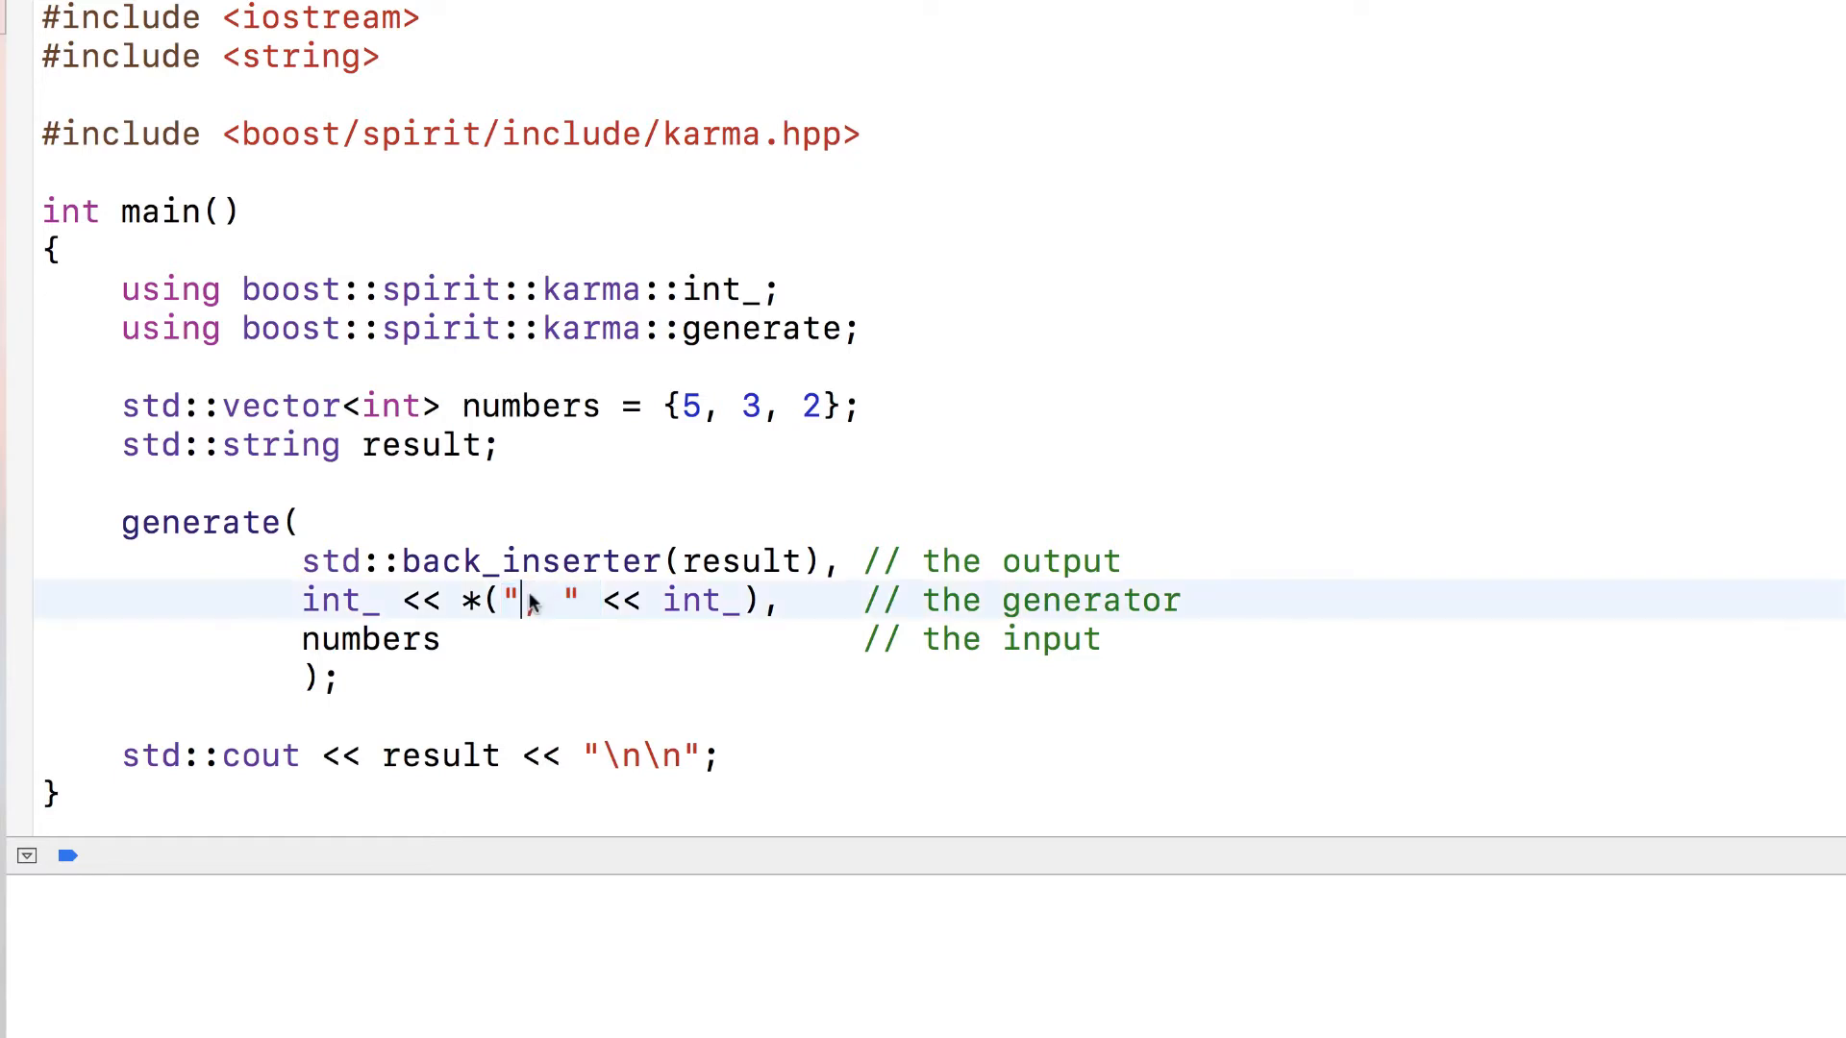
text(,)
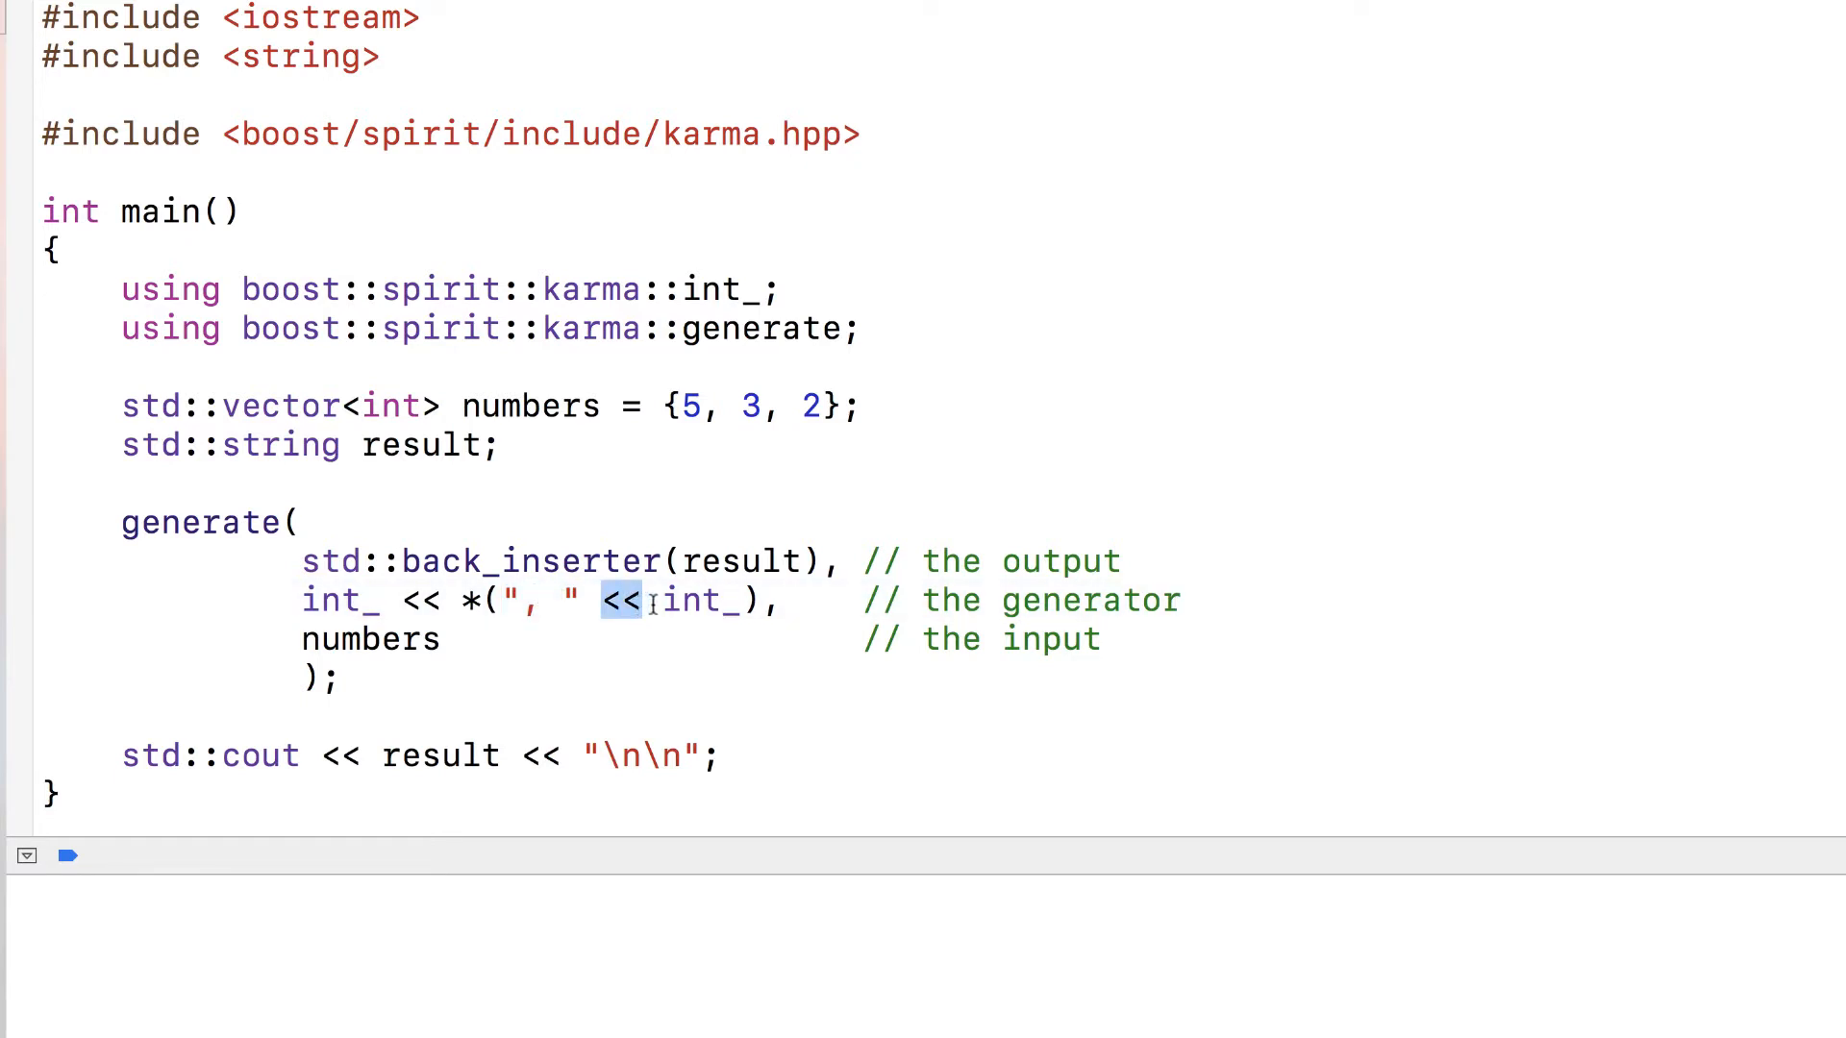
double_click(695, 600)
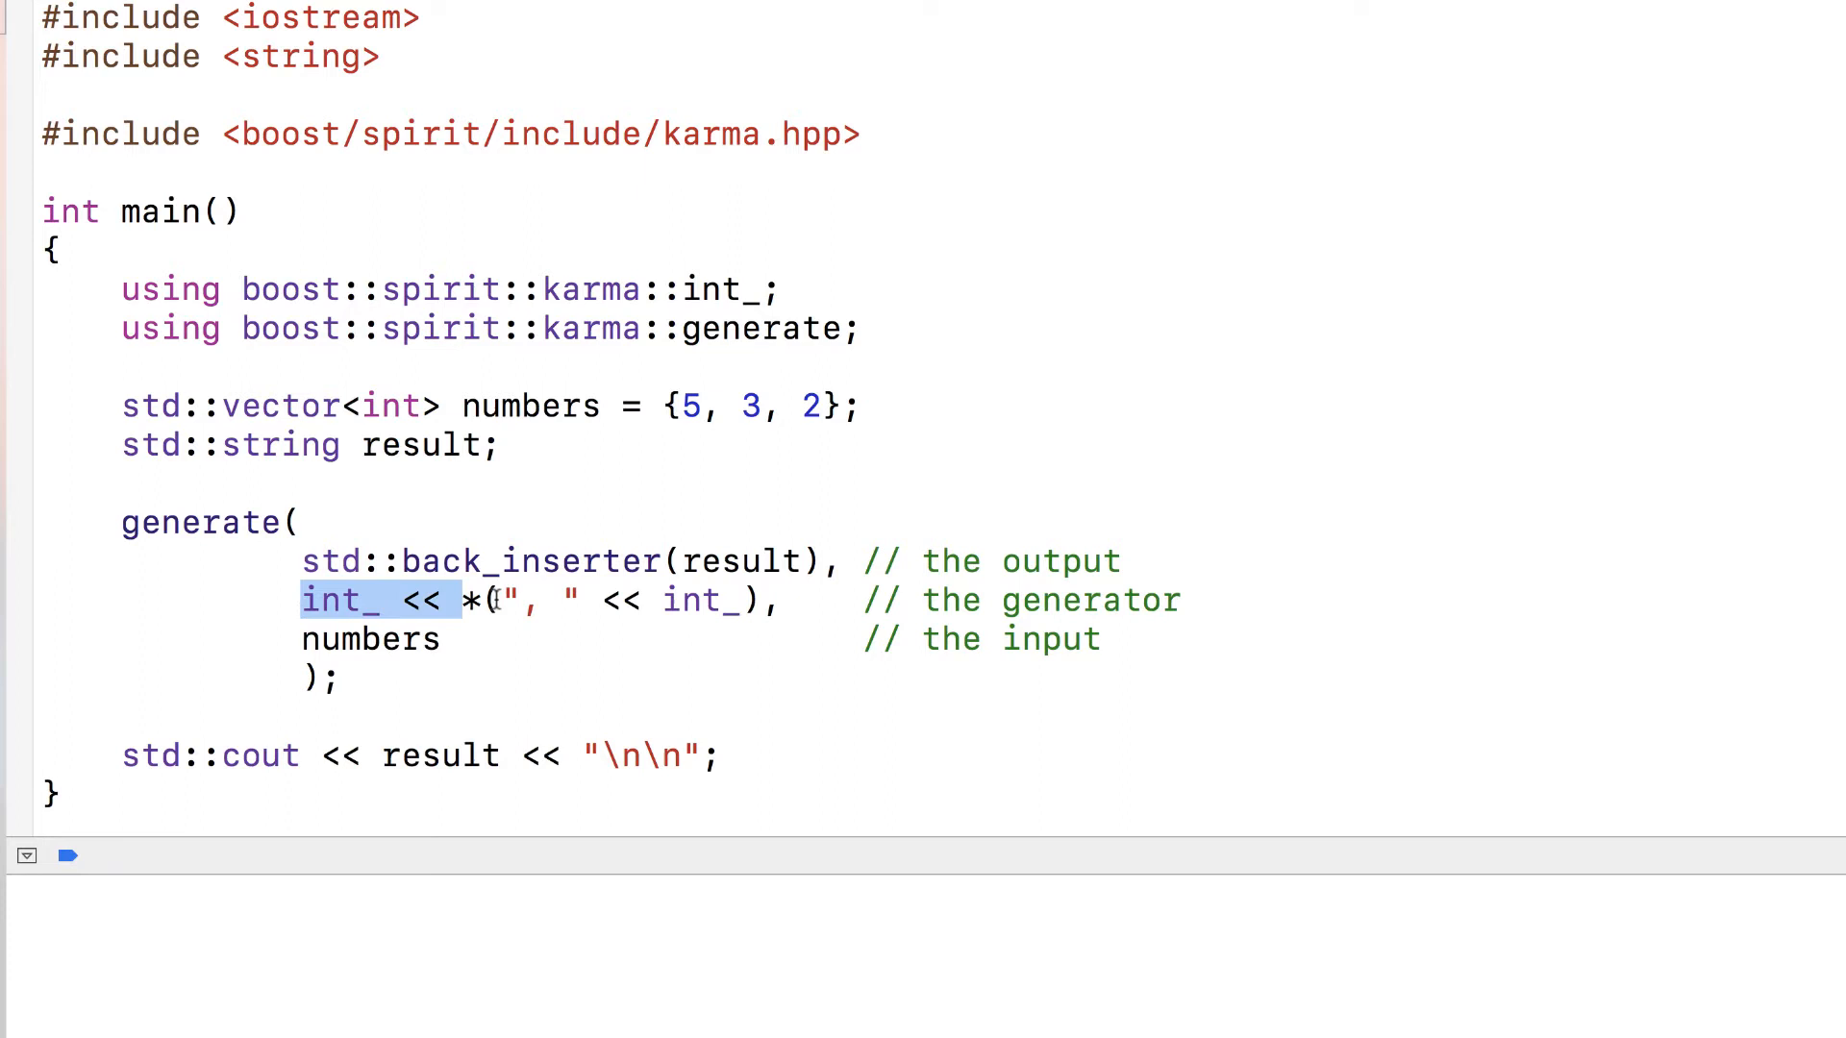
double_click(698, 600)
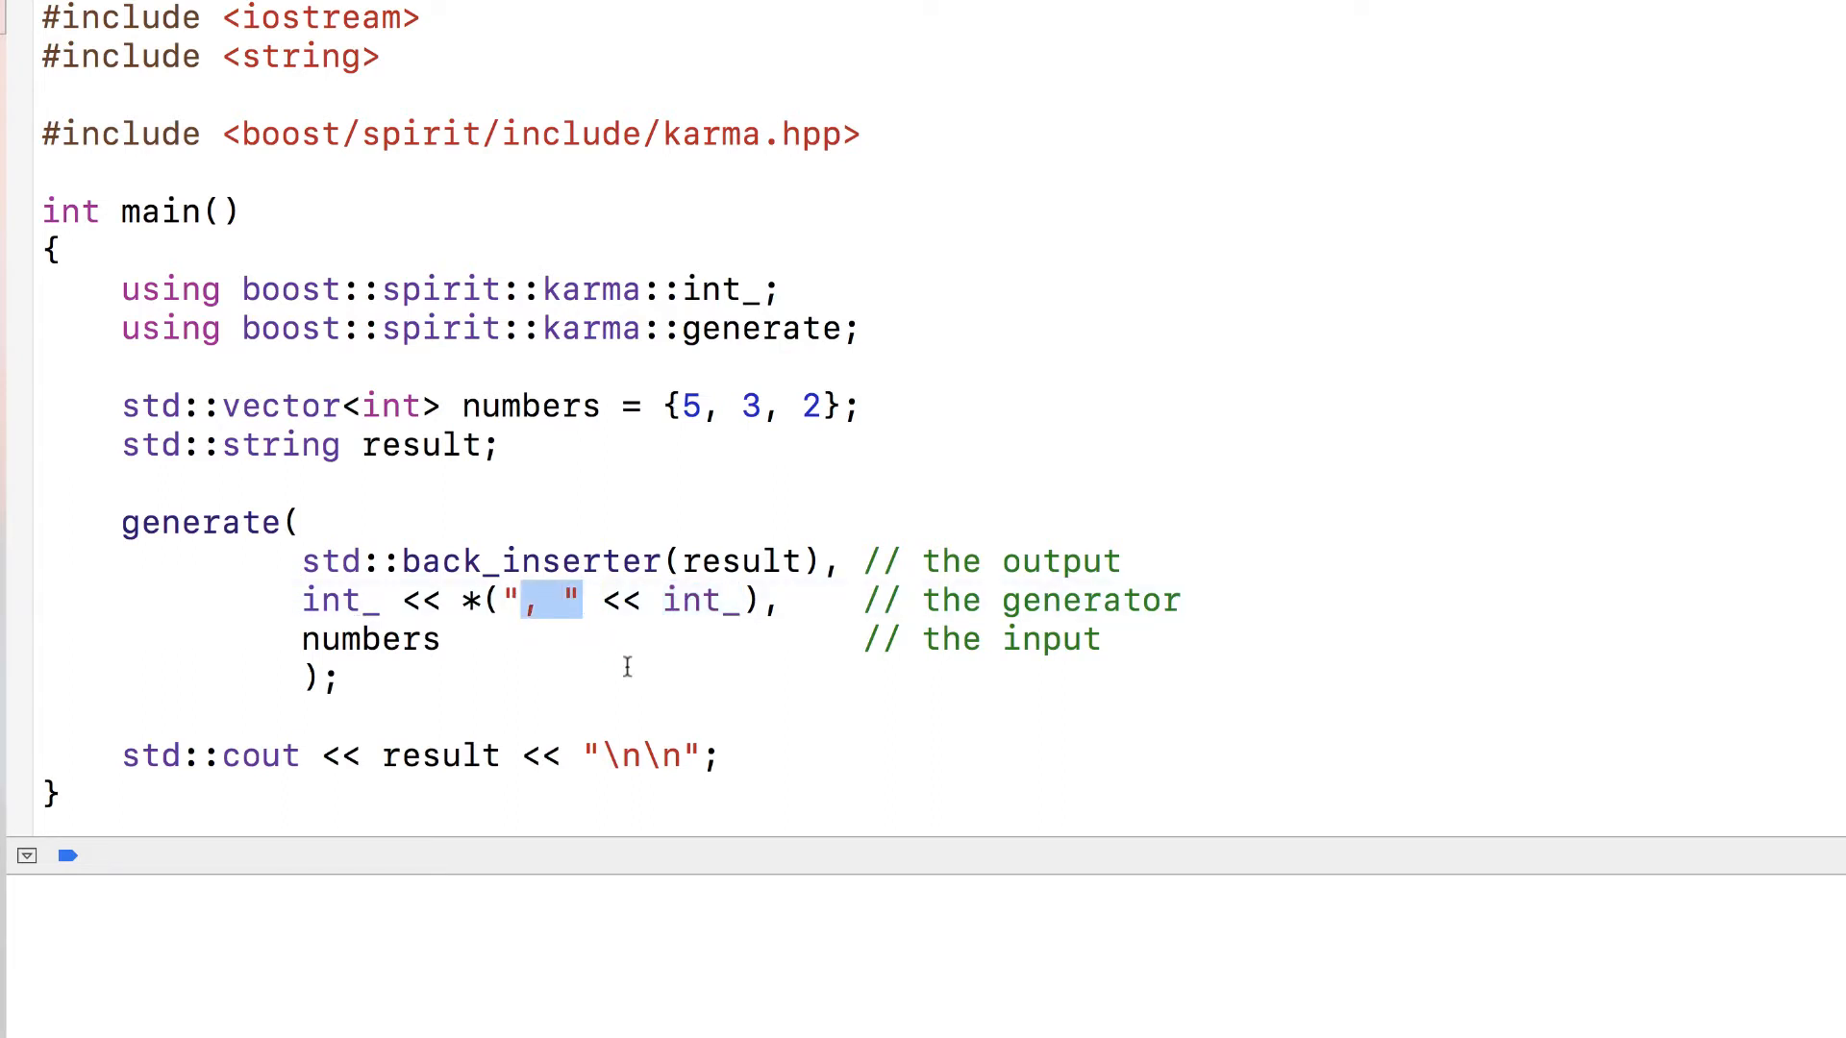
click(721, 754)
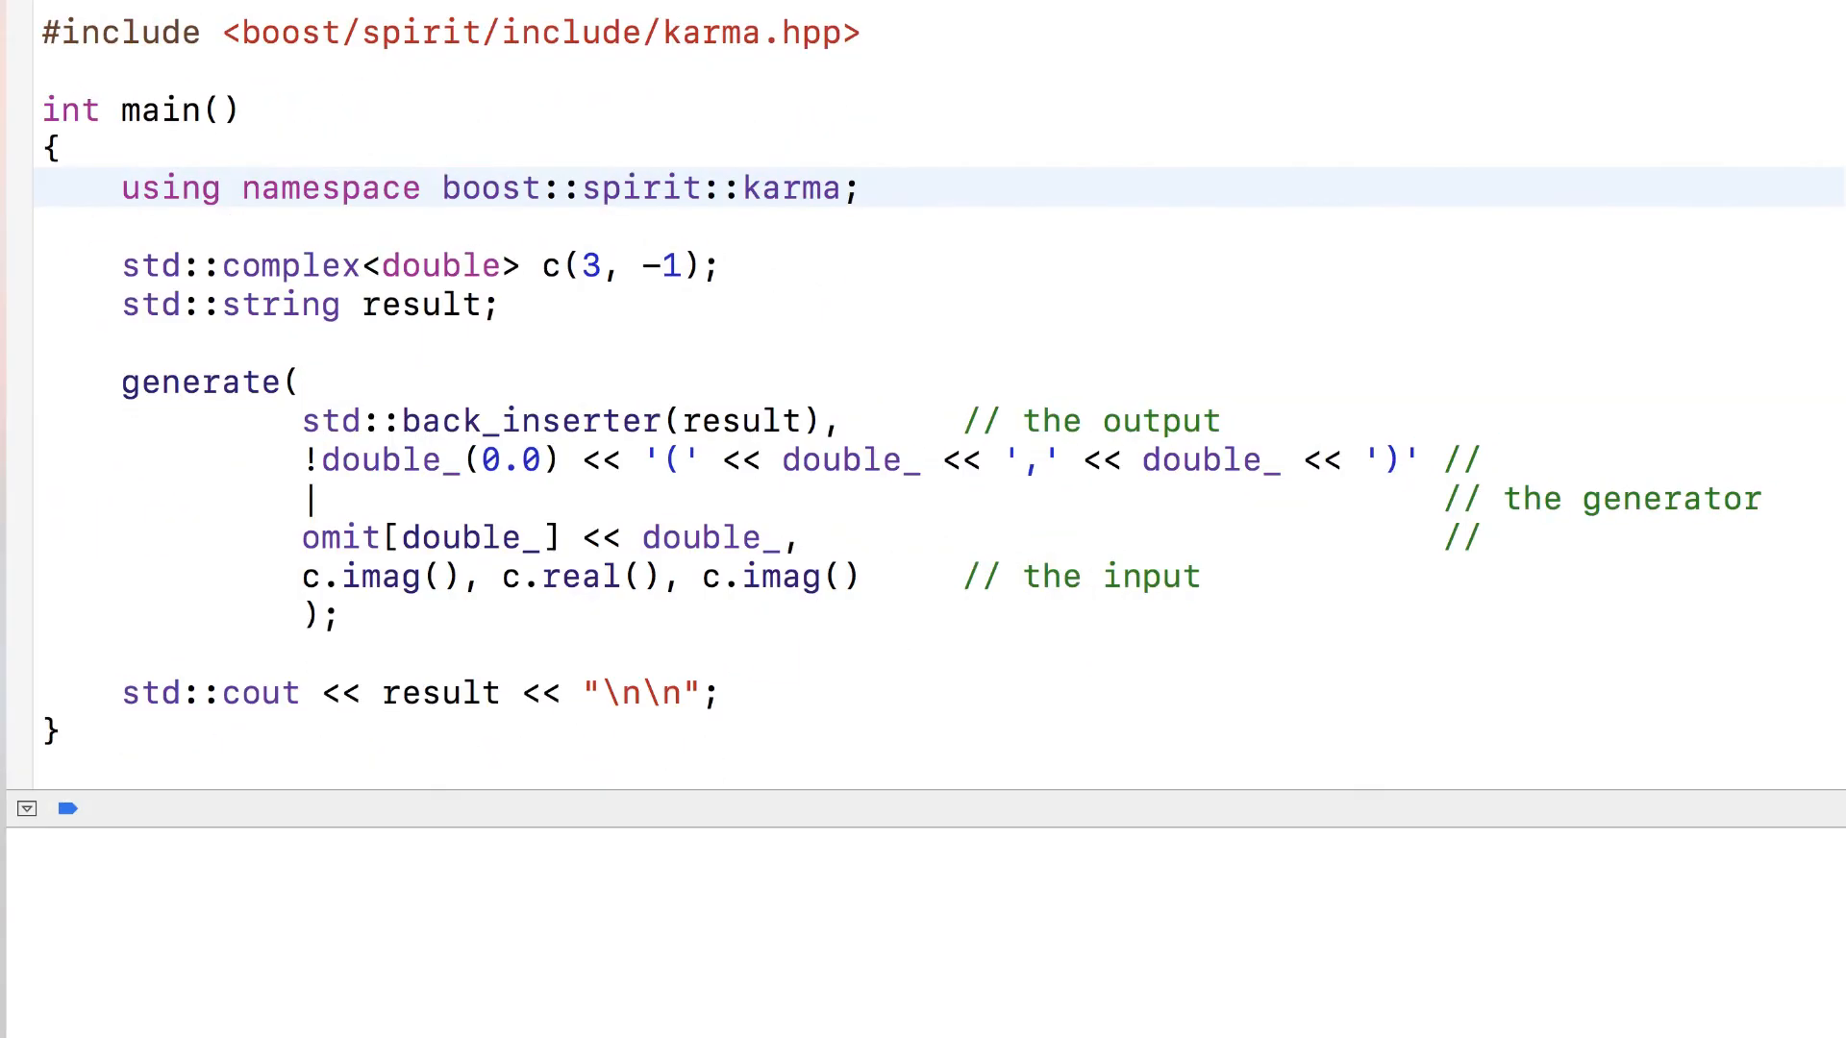
- Point out the complex number type, its real-part input and the first double_ generator
click(444, 189)
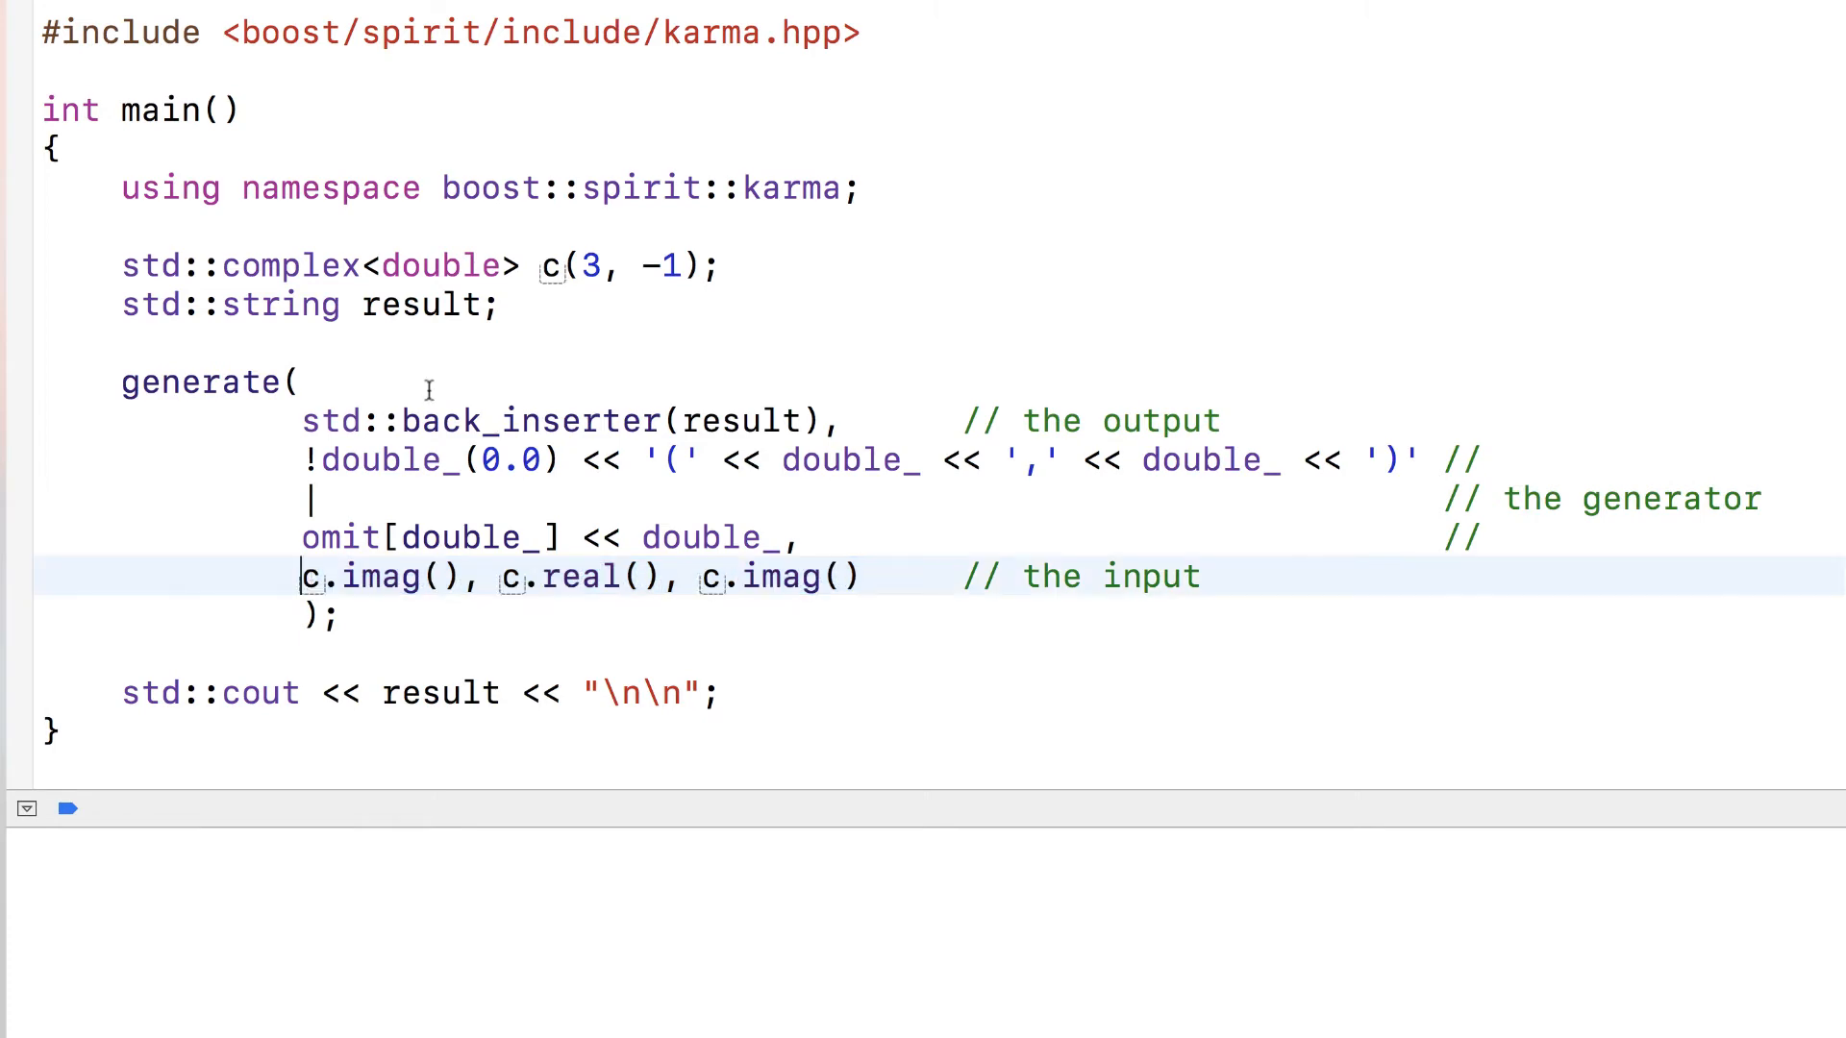
double_click(291, 266)
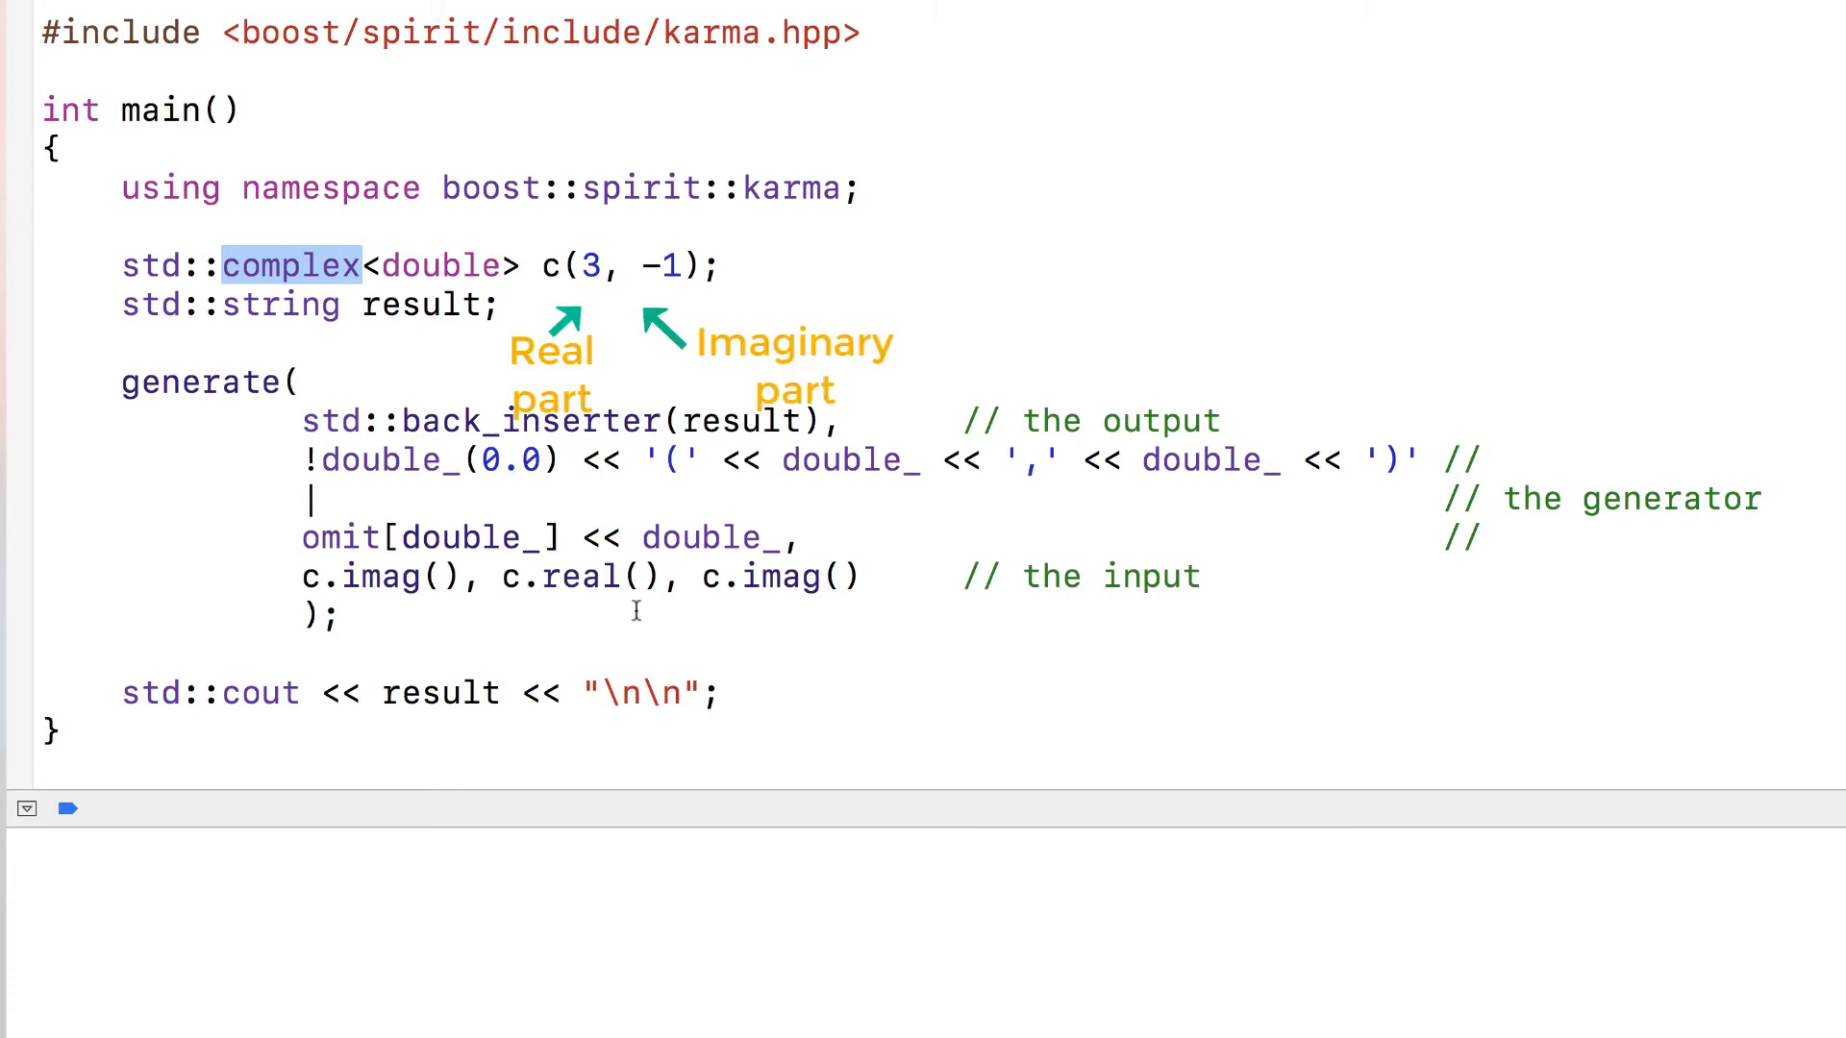
mouse_move(308, 575)
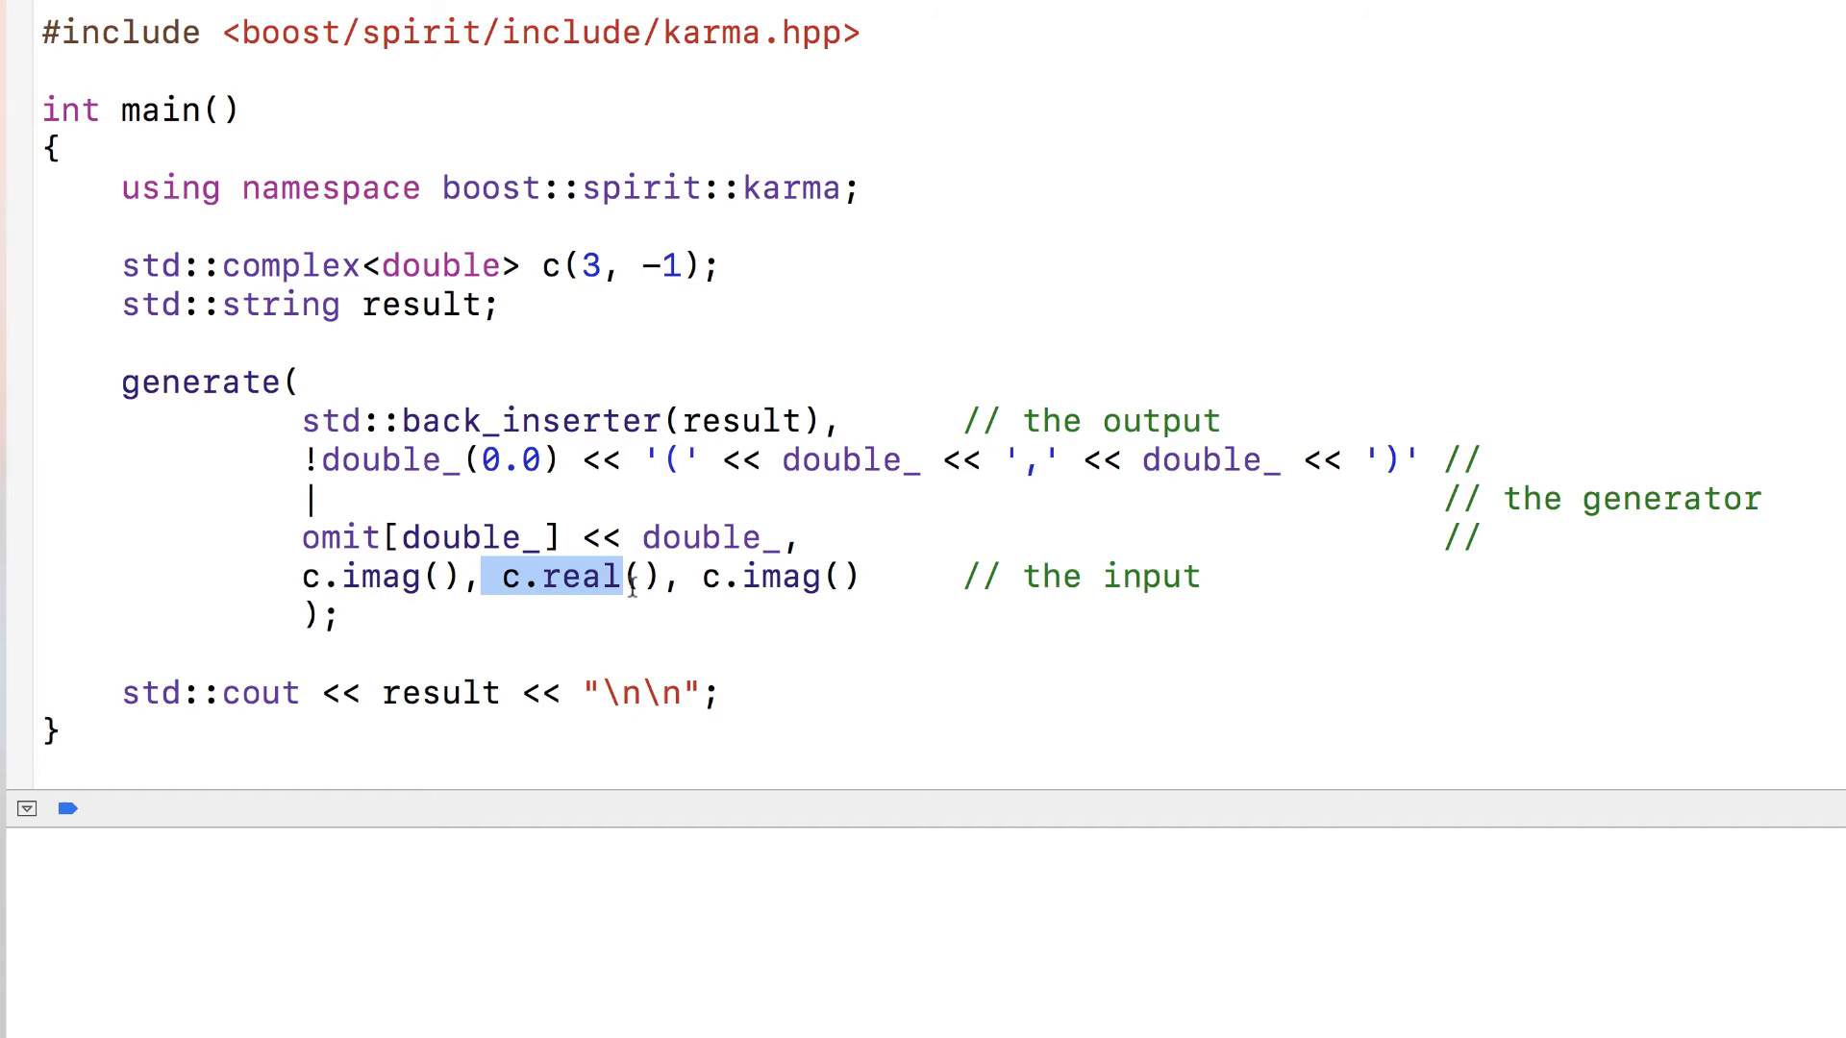
double_click(777, 575)
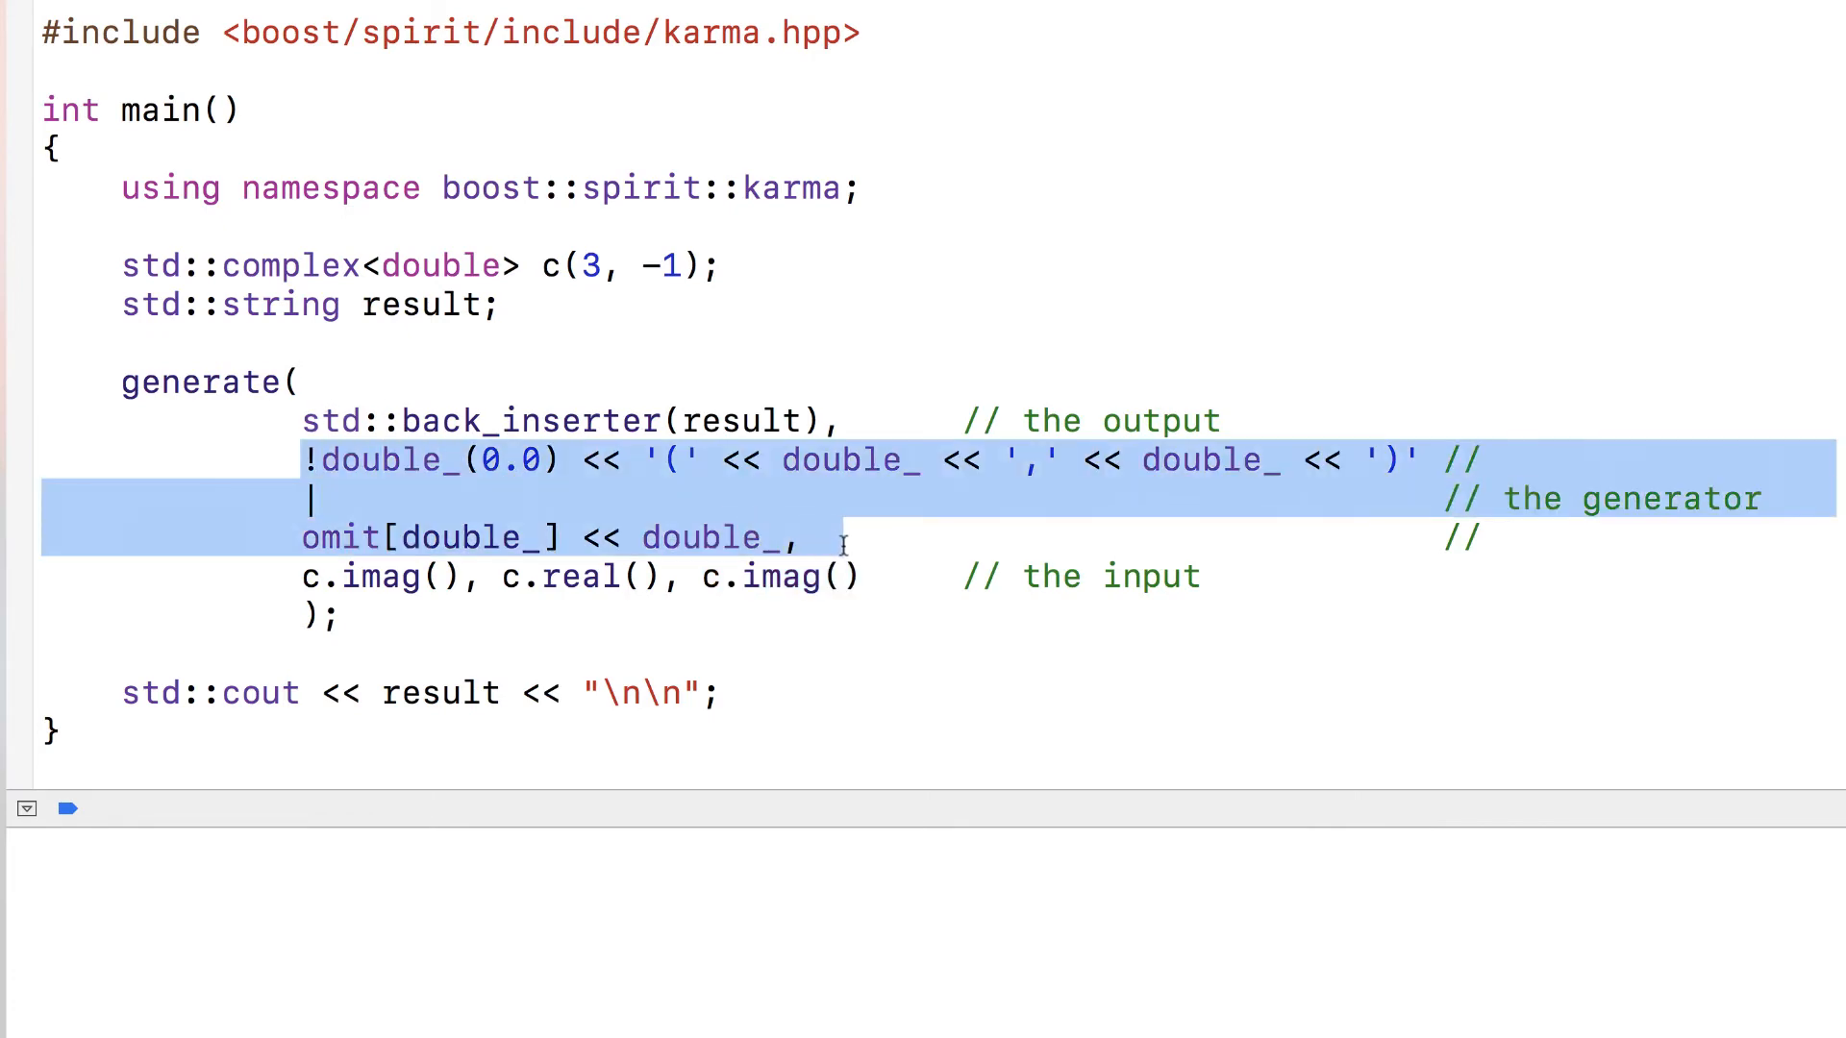
click(366, 459)
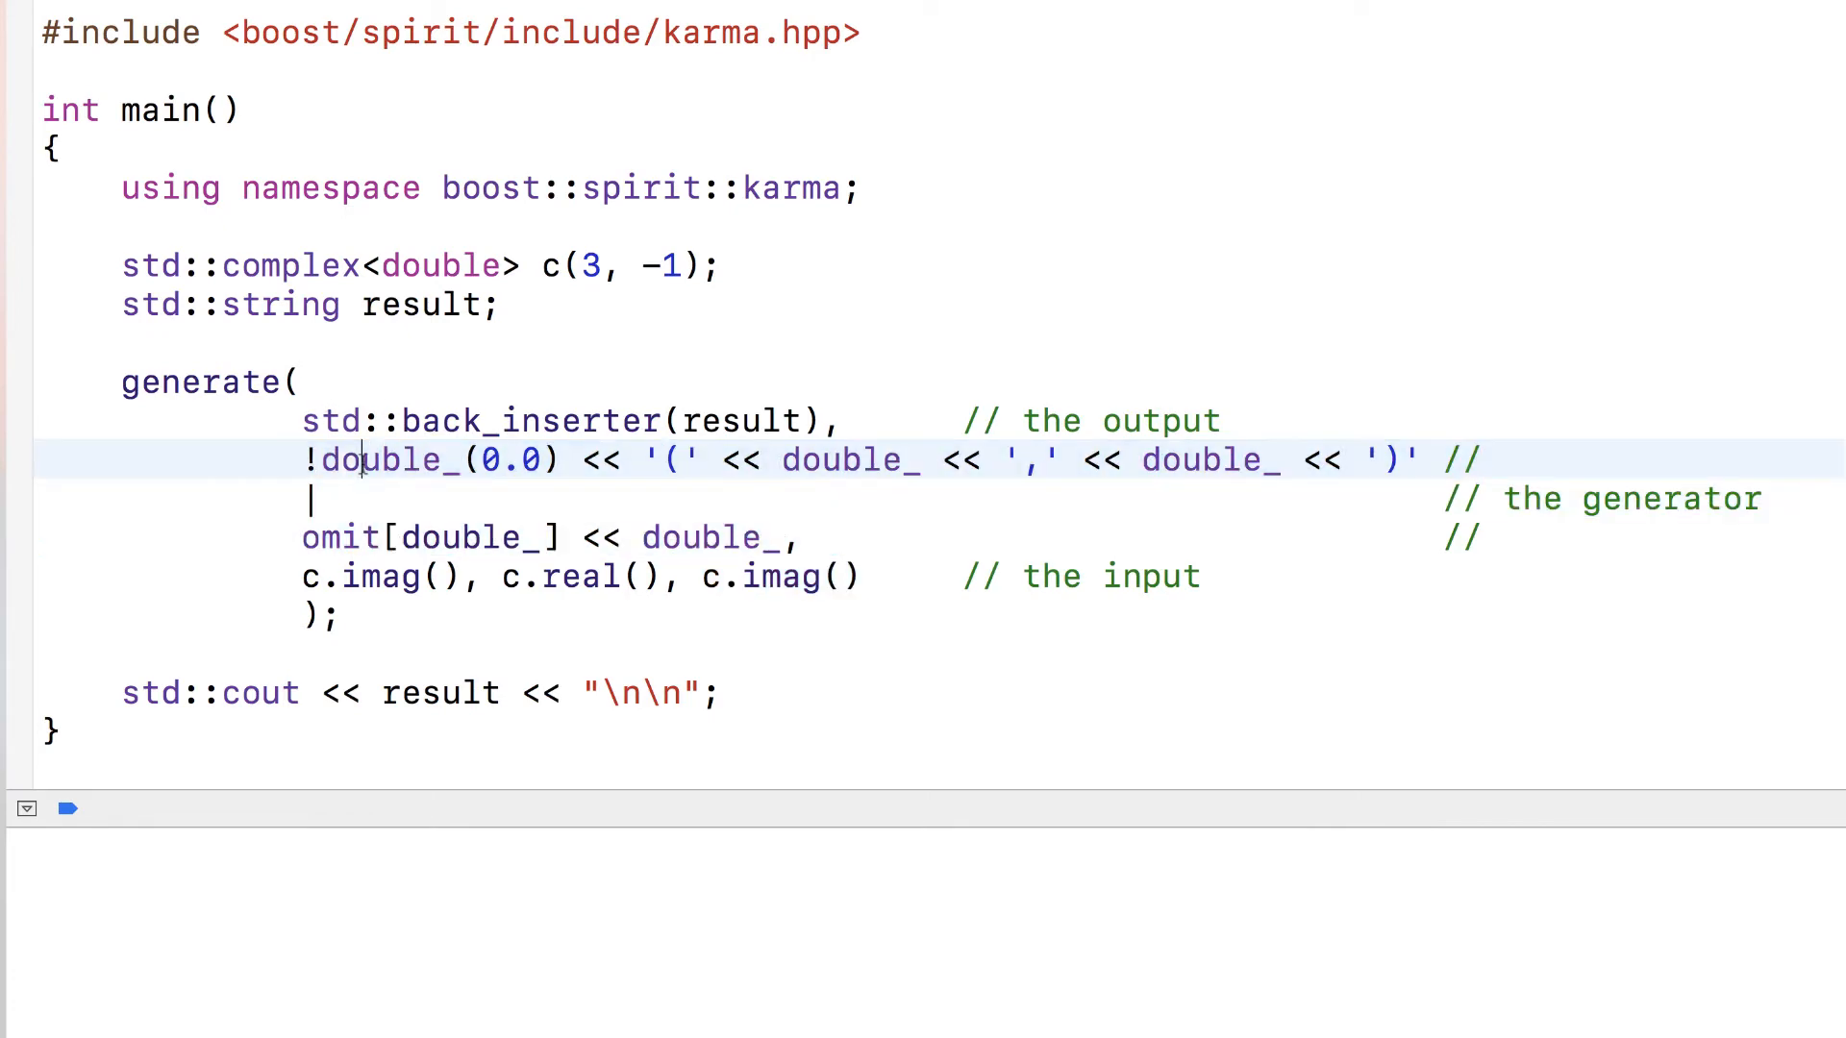
click(621, 459)
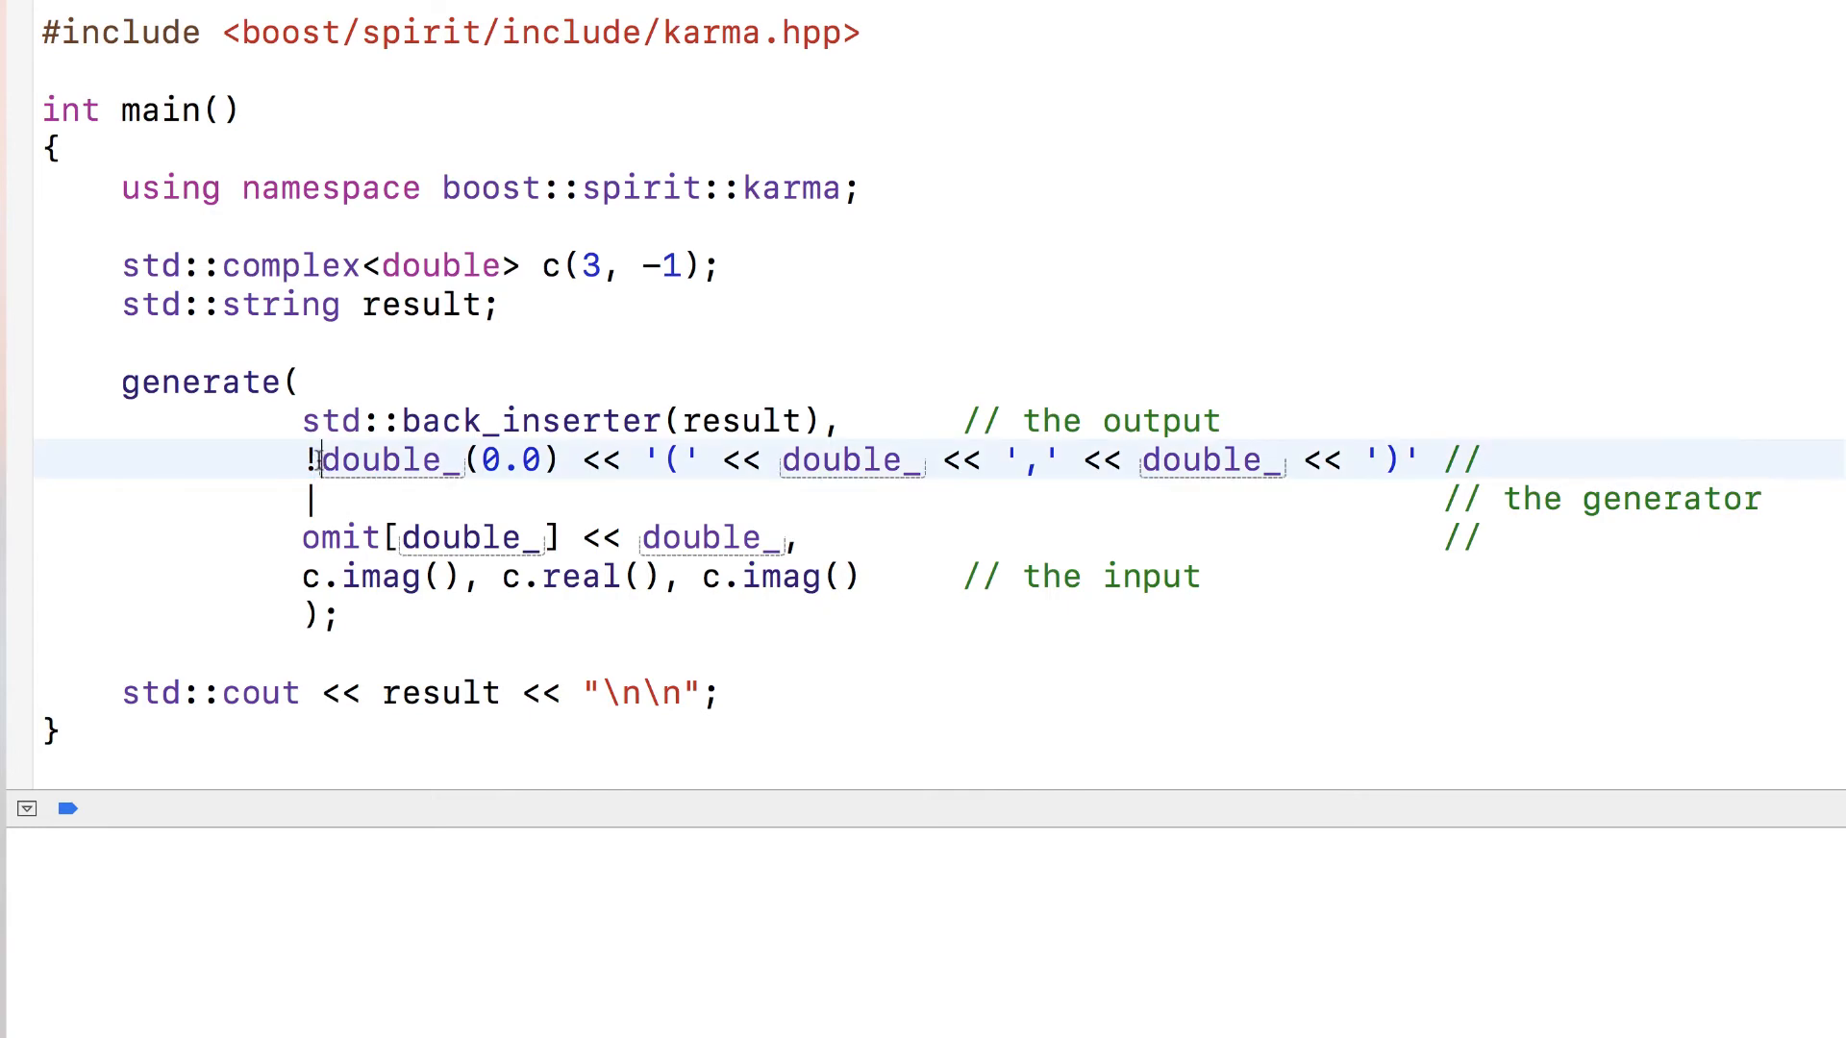
- Trace the !double_(0.0) predicate, the '(' ',' ')' literals and the c.real() input
double_click(394, 460)
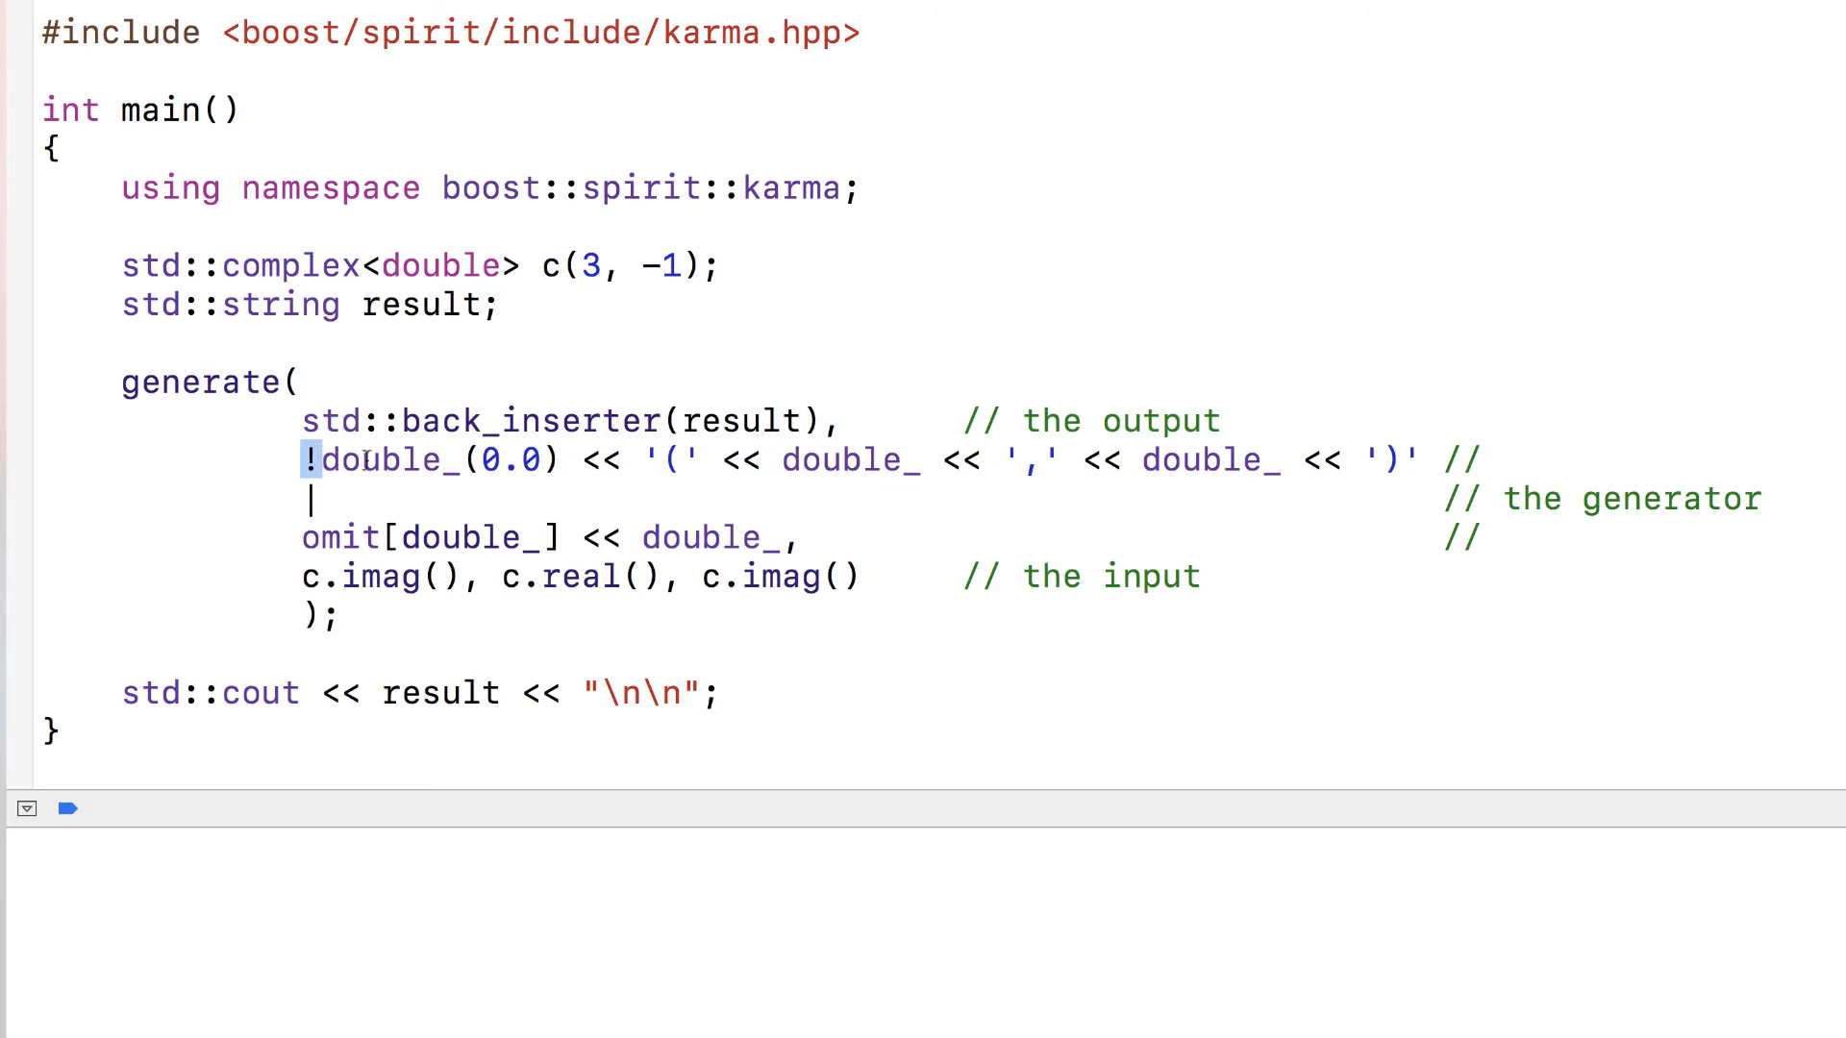
double_click(504, 460)
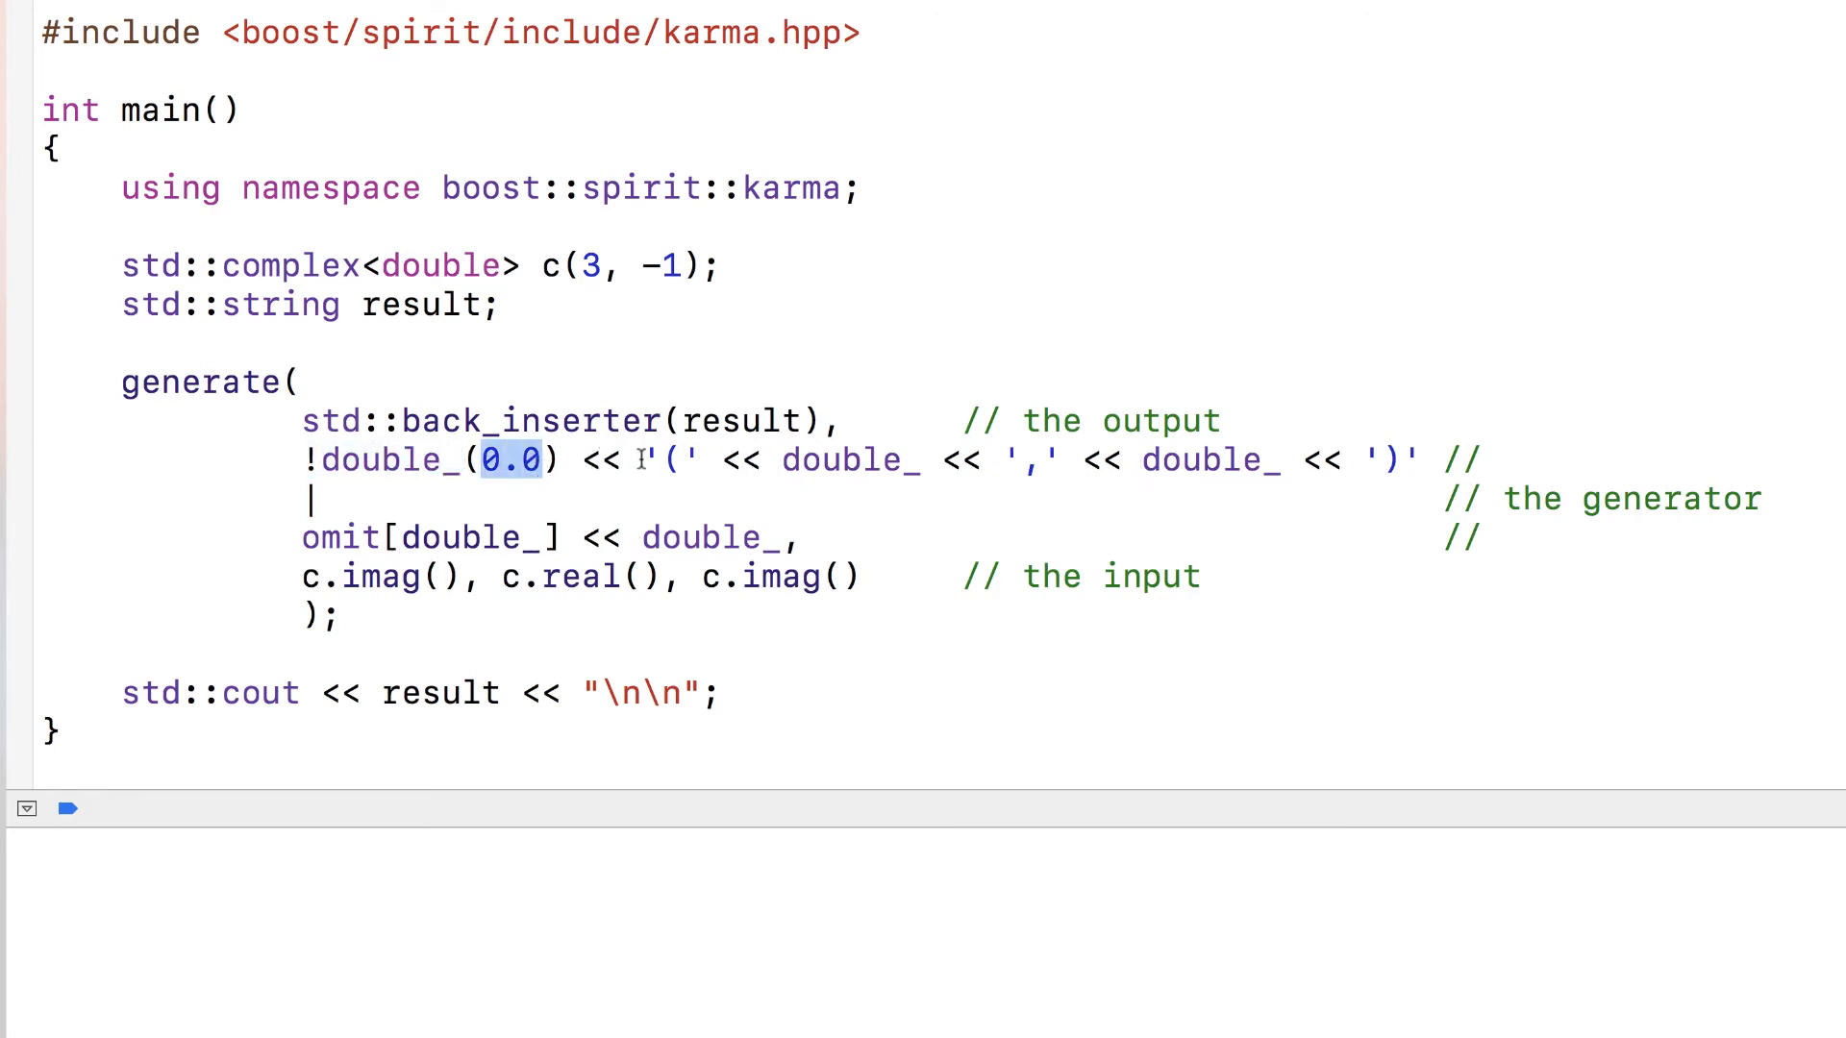
click(667, 459)
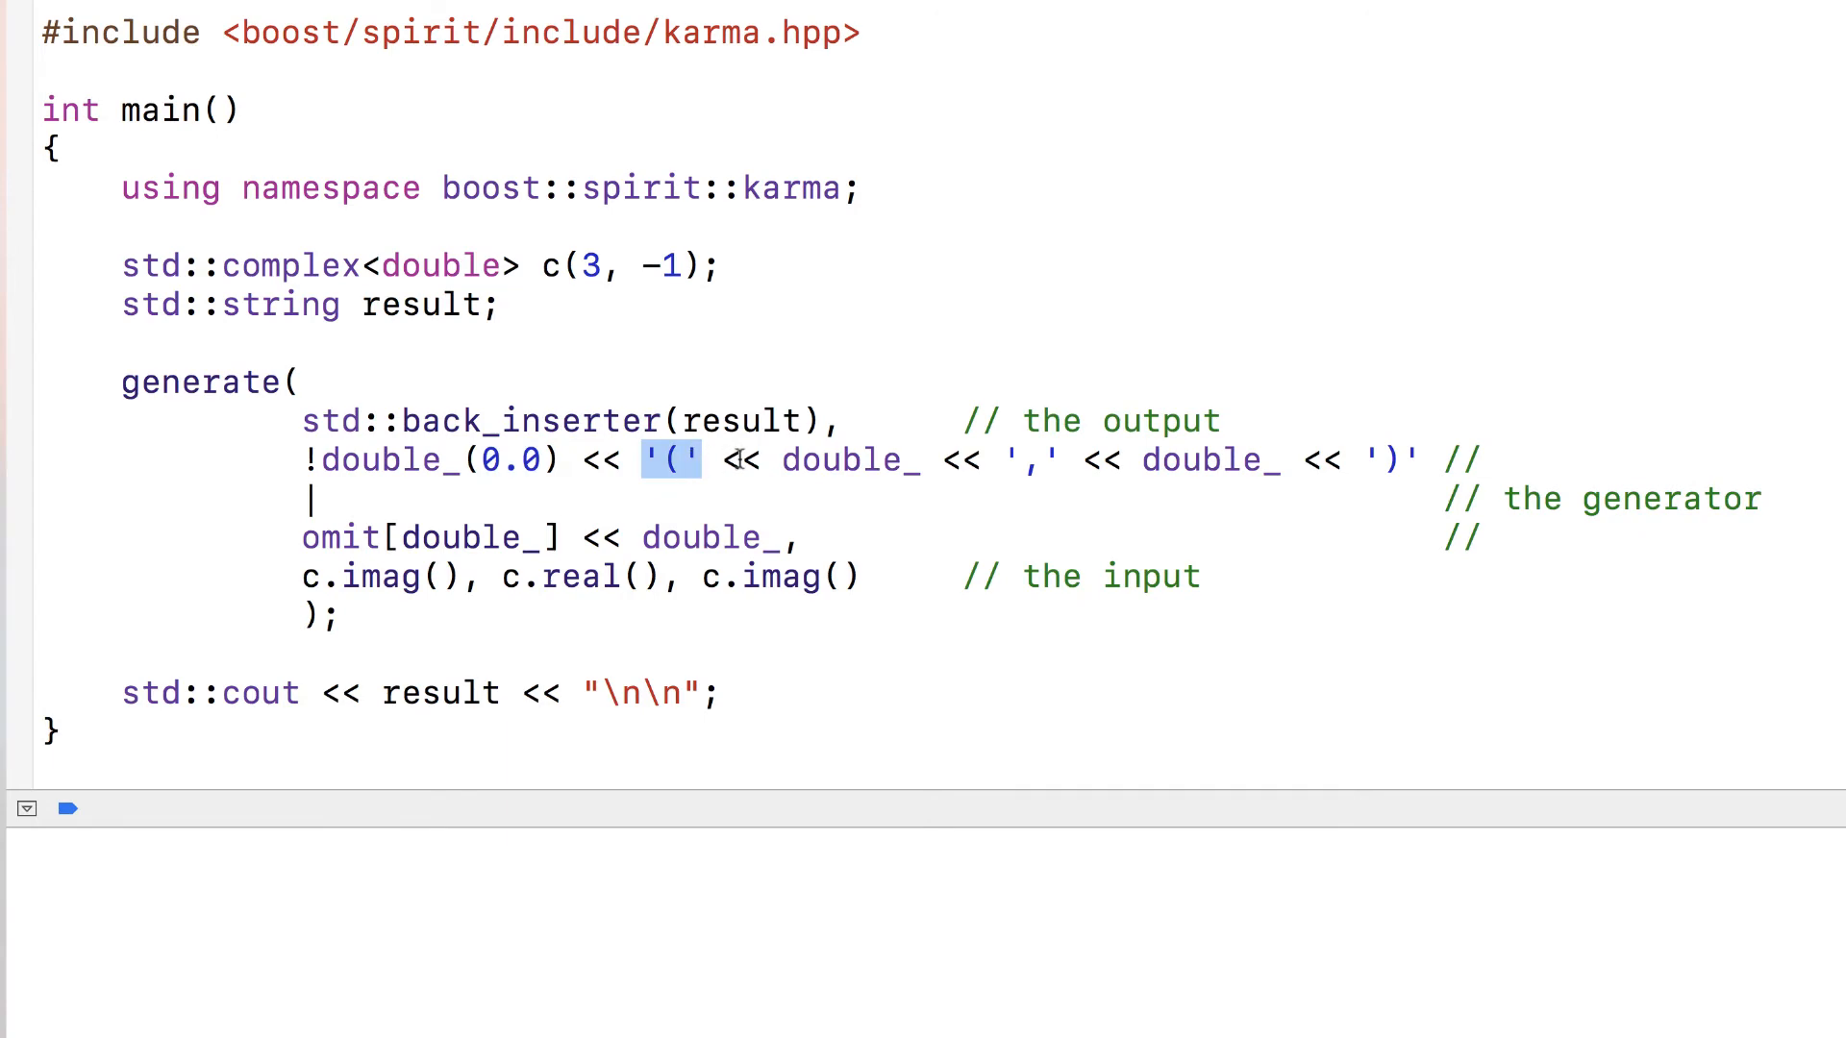
double_click(846, 459)
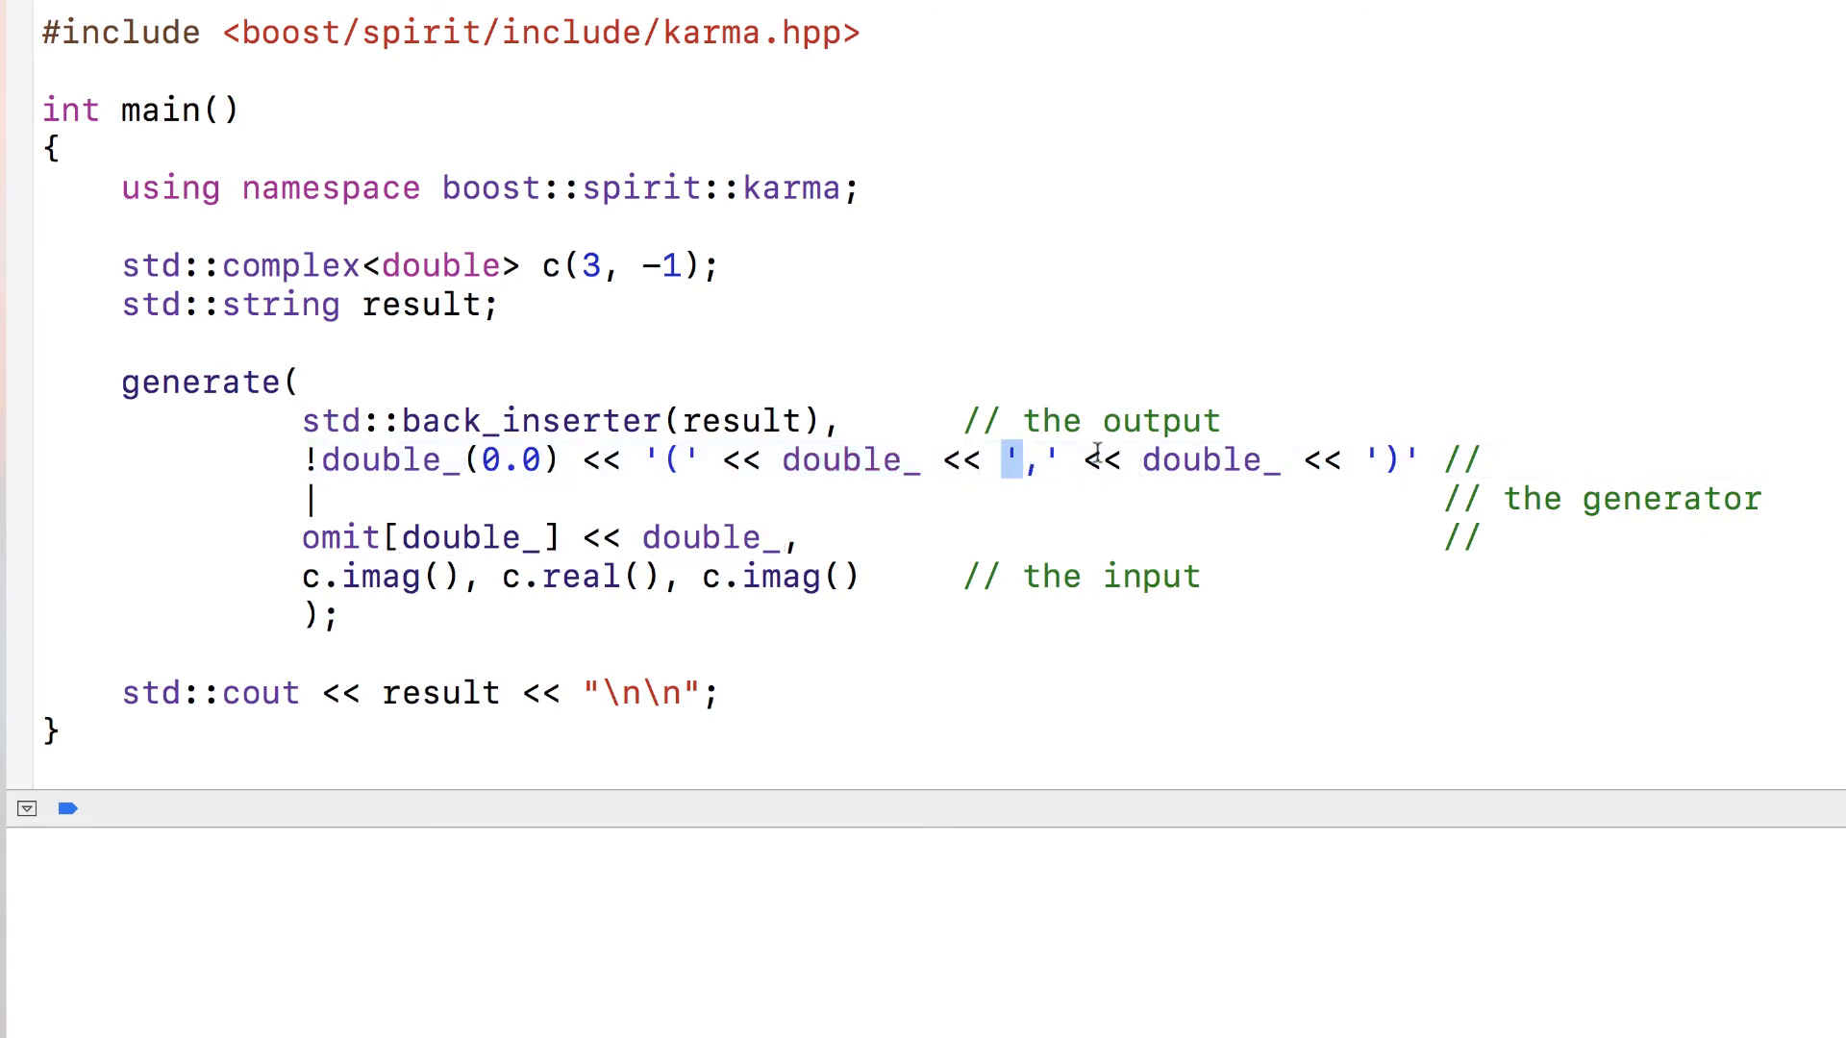
double_click(1210, 460)
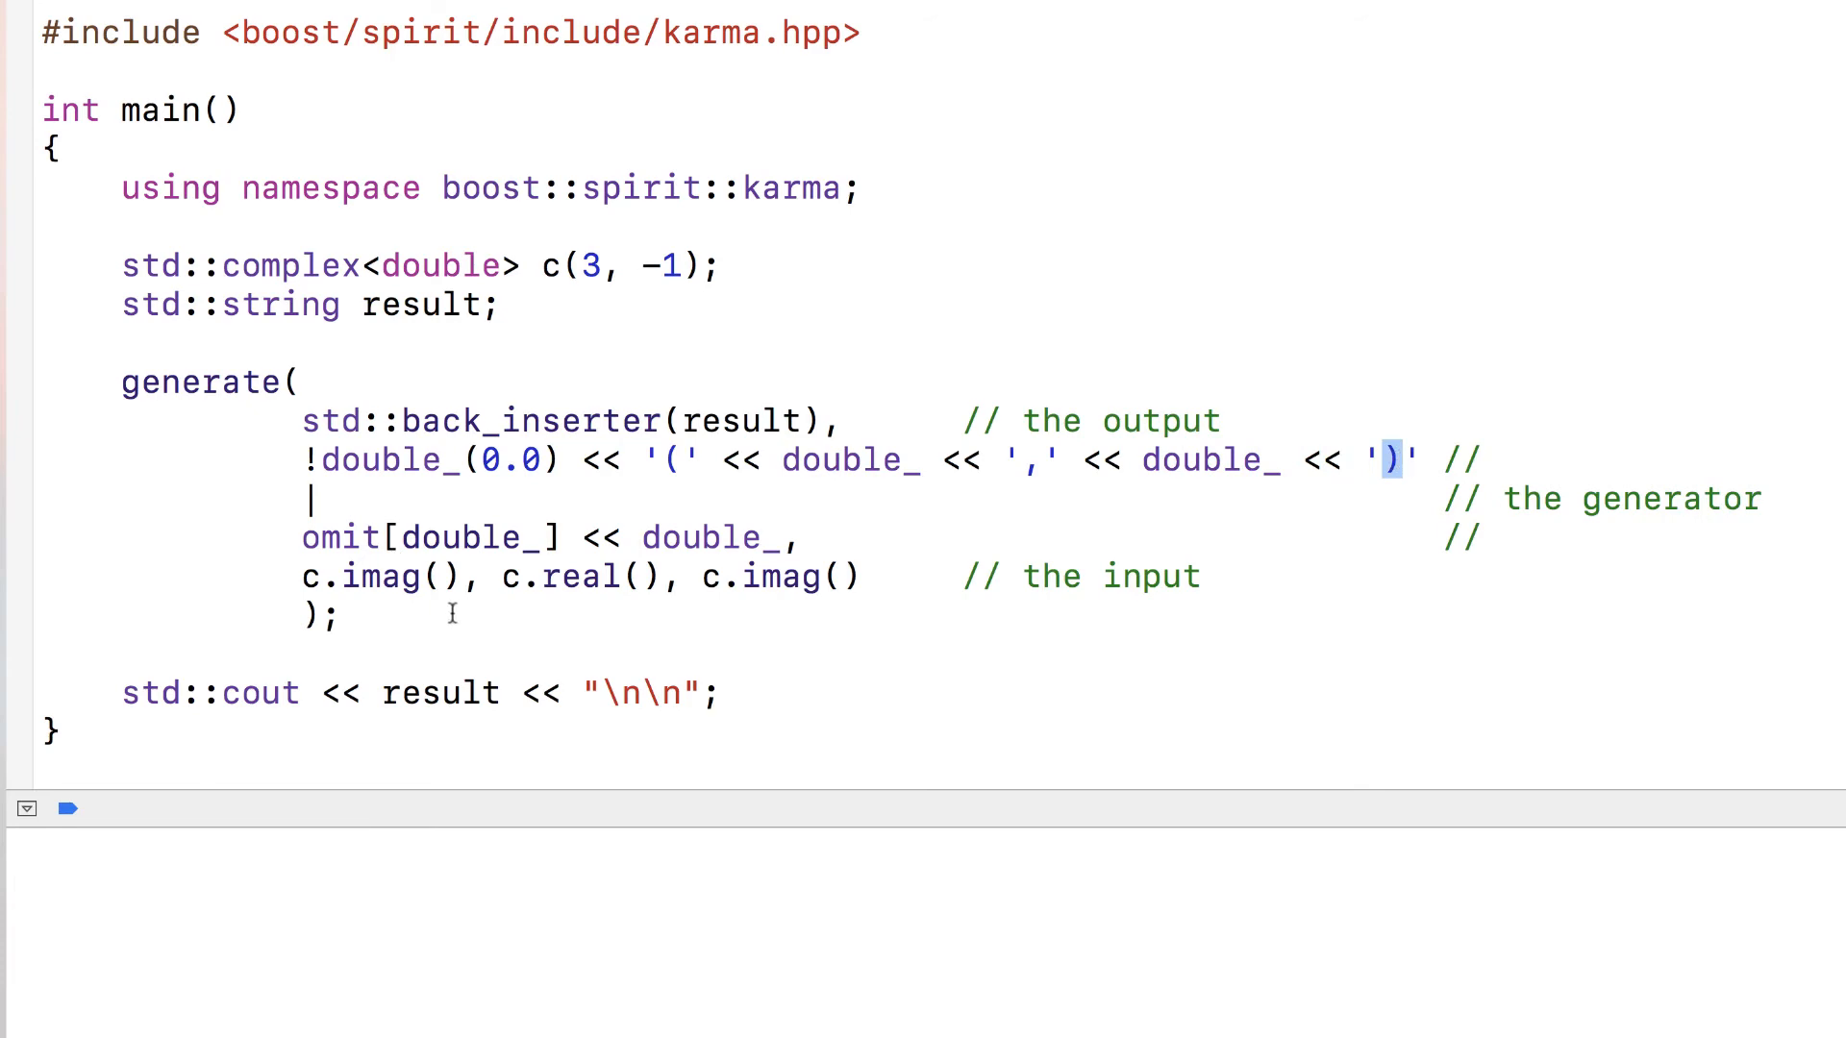
double_click(378, 575)
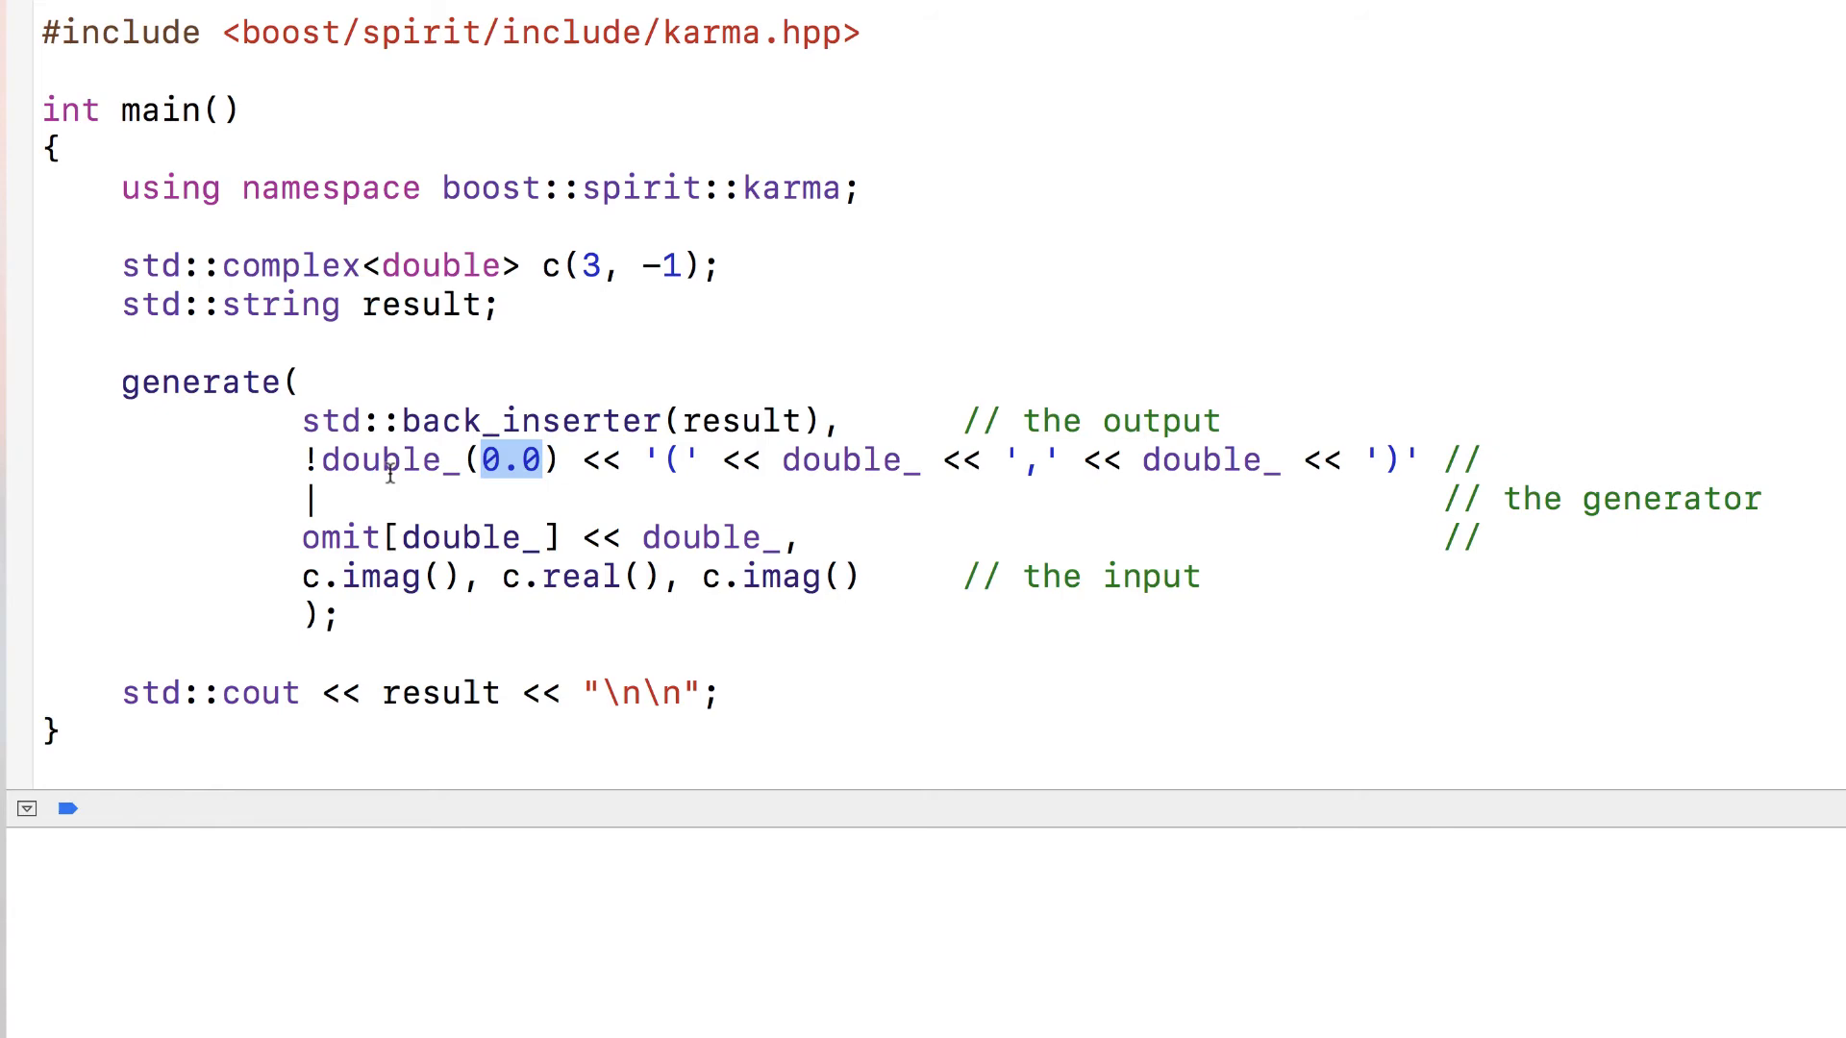
mouse_move(854, 459)
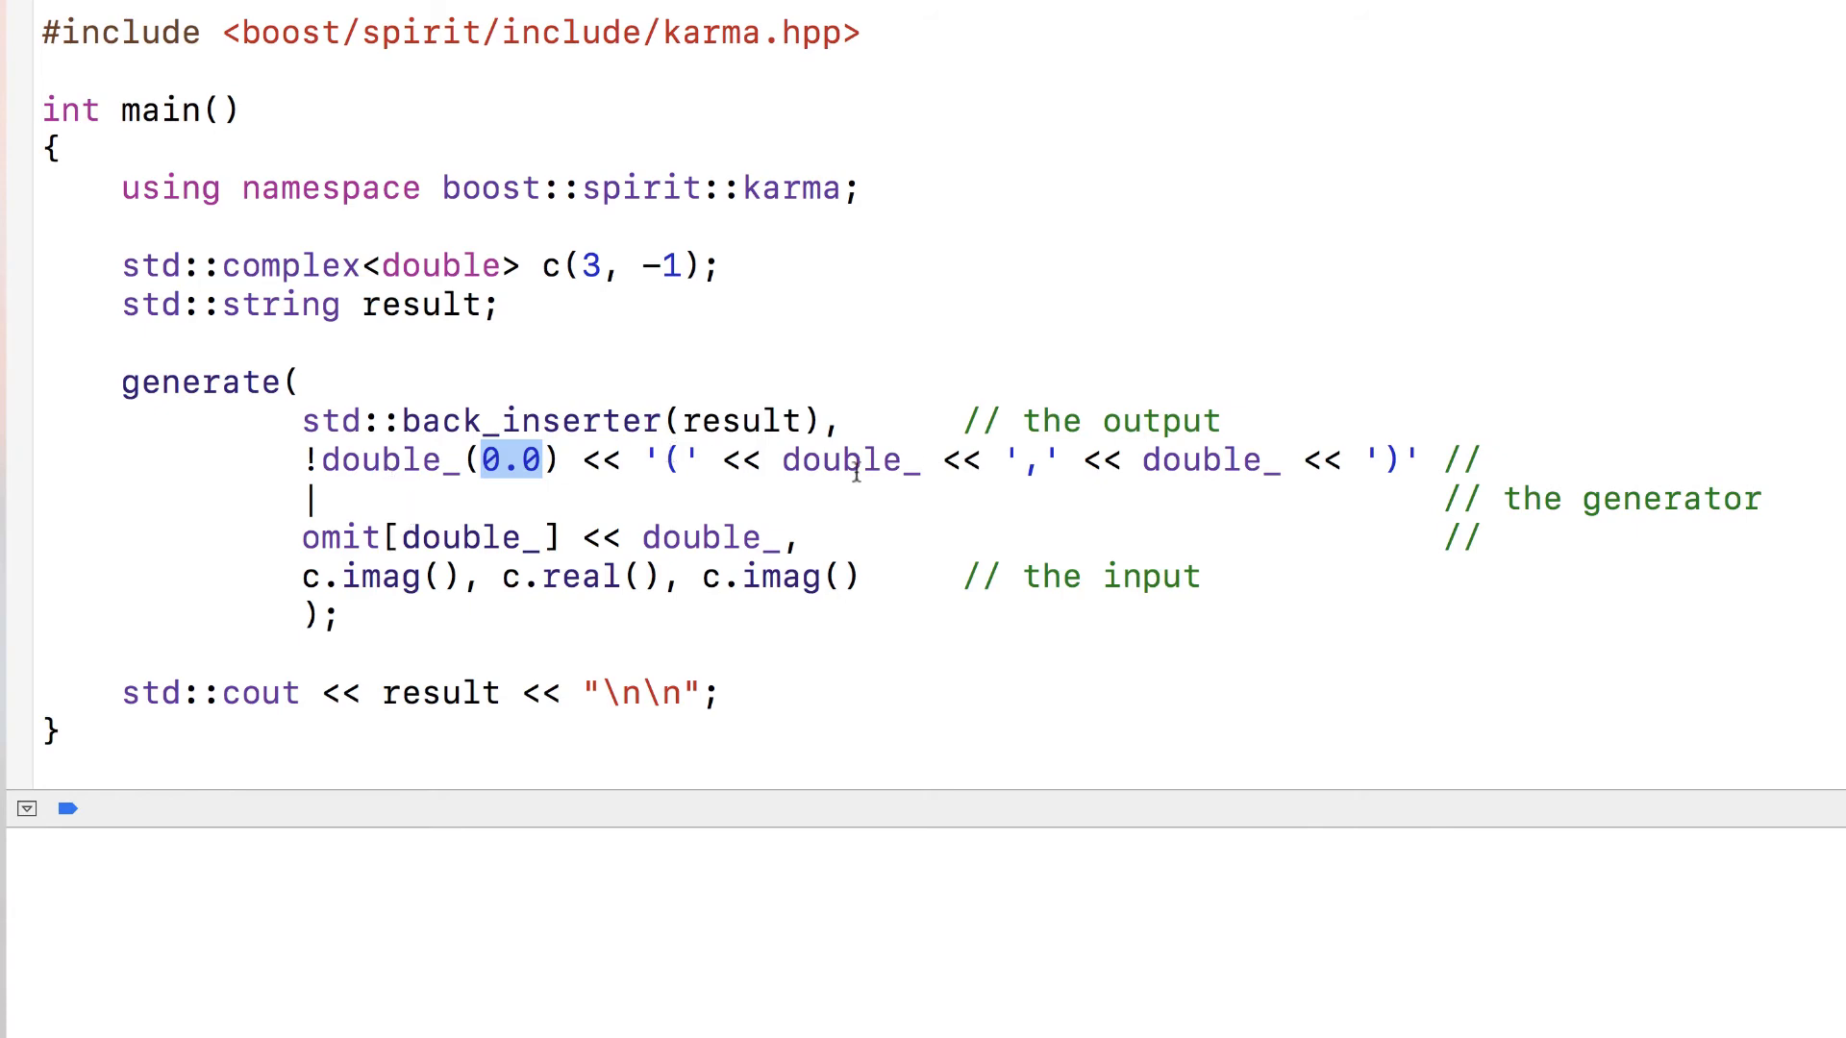
double_click(565, 575)
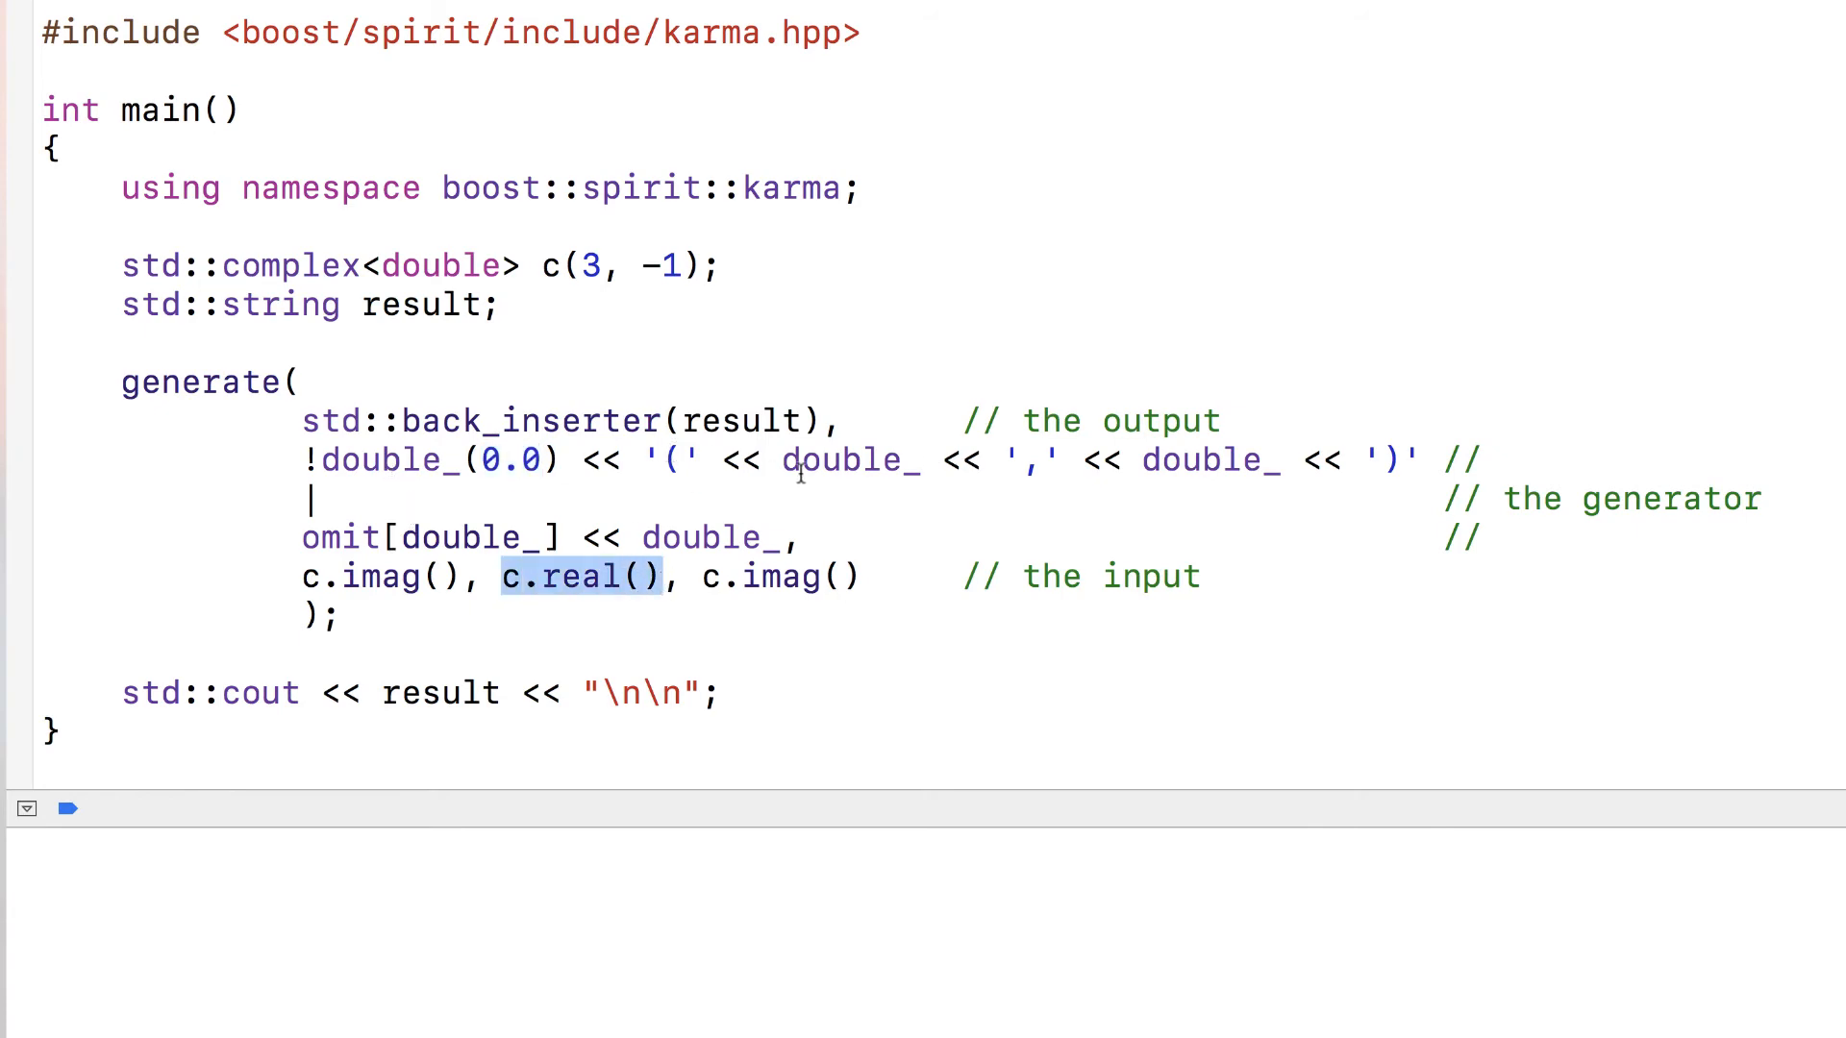
click(771, 577)
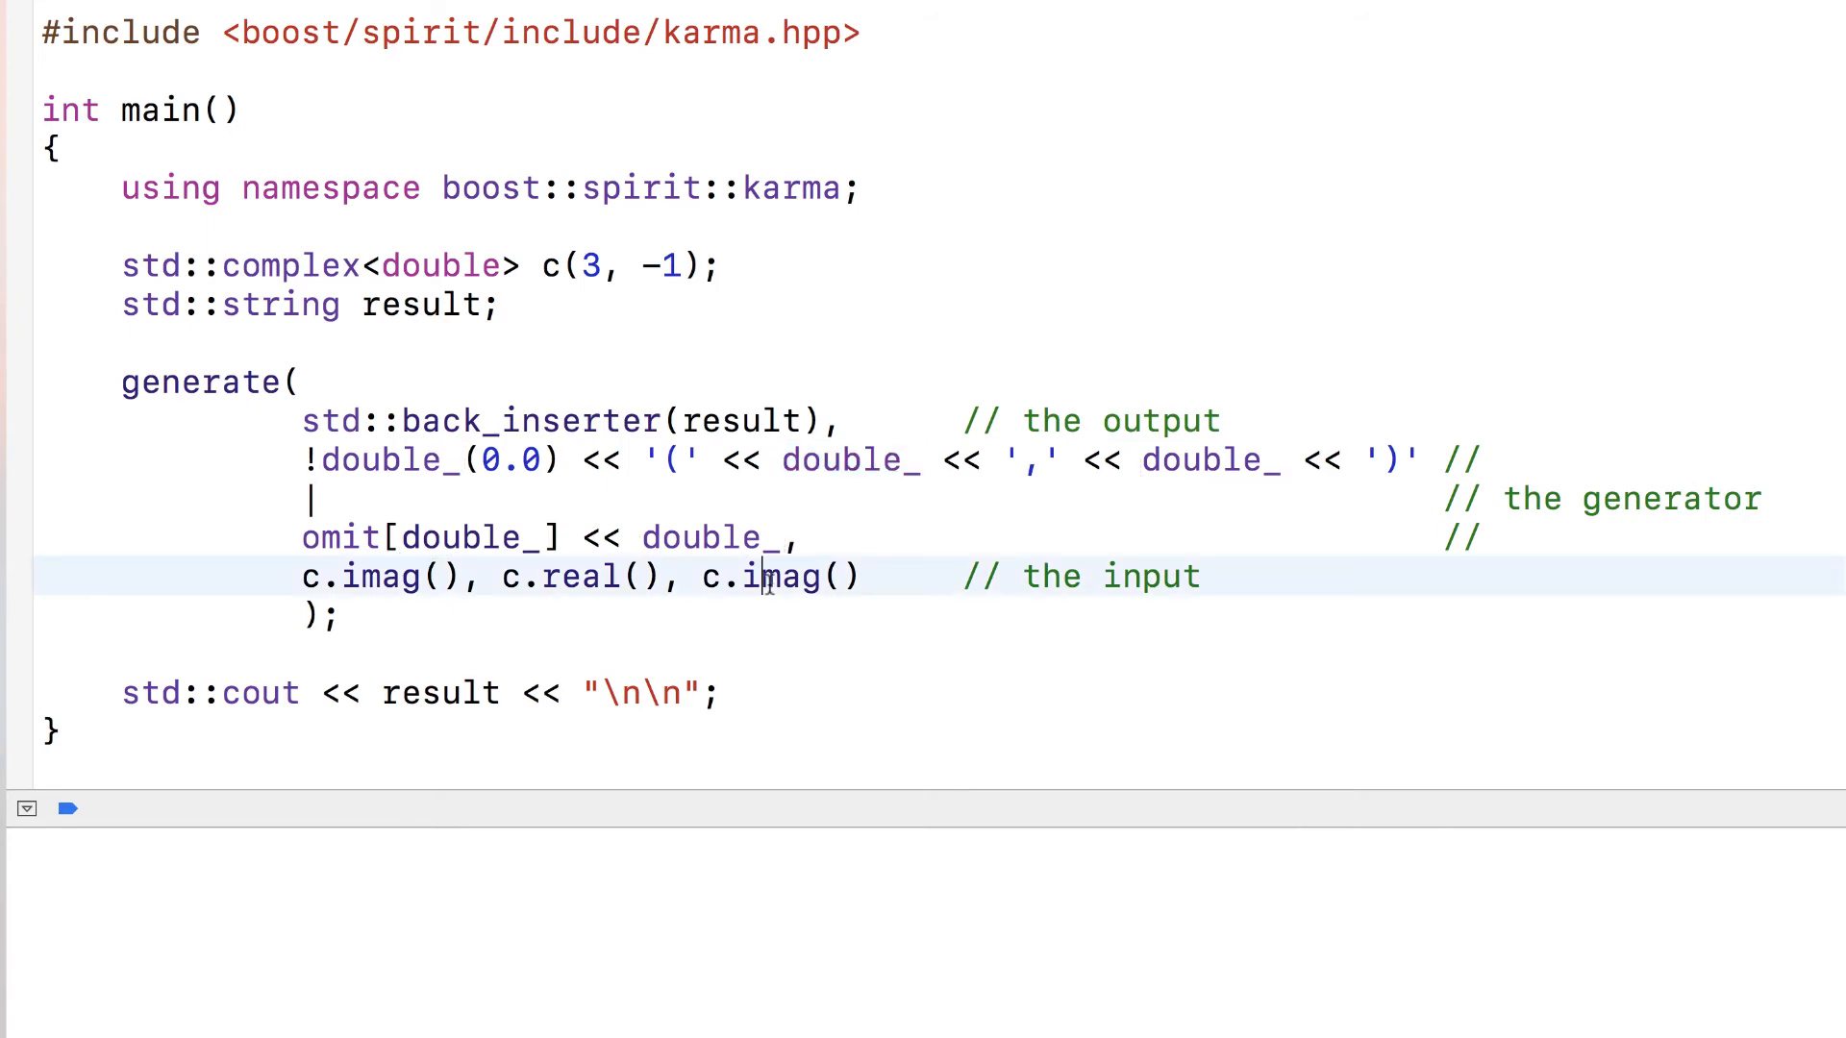
- Run the program and relate the printed (3.0,-1.0) back to the -1 imaginary part and its check
click(668, 459)
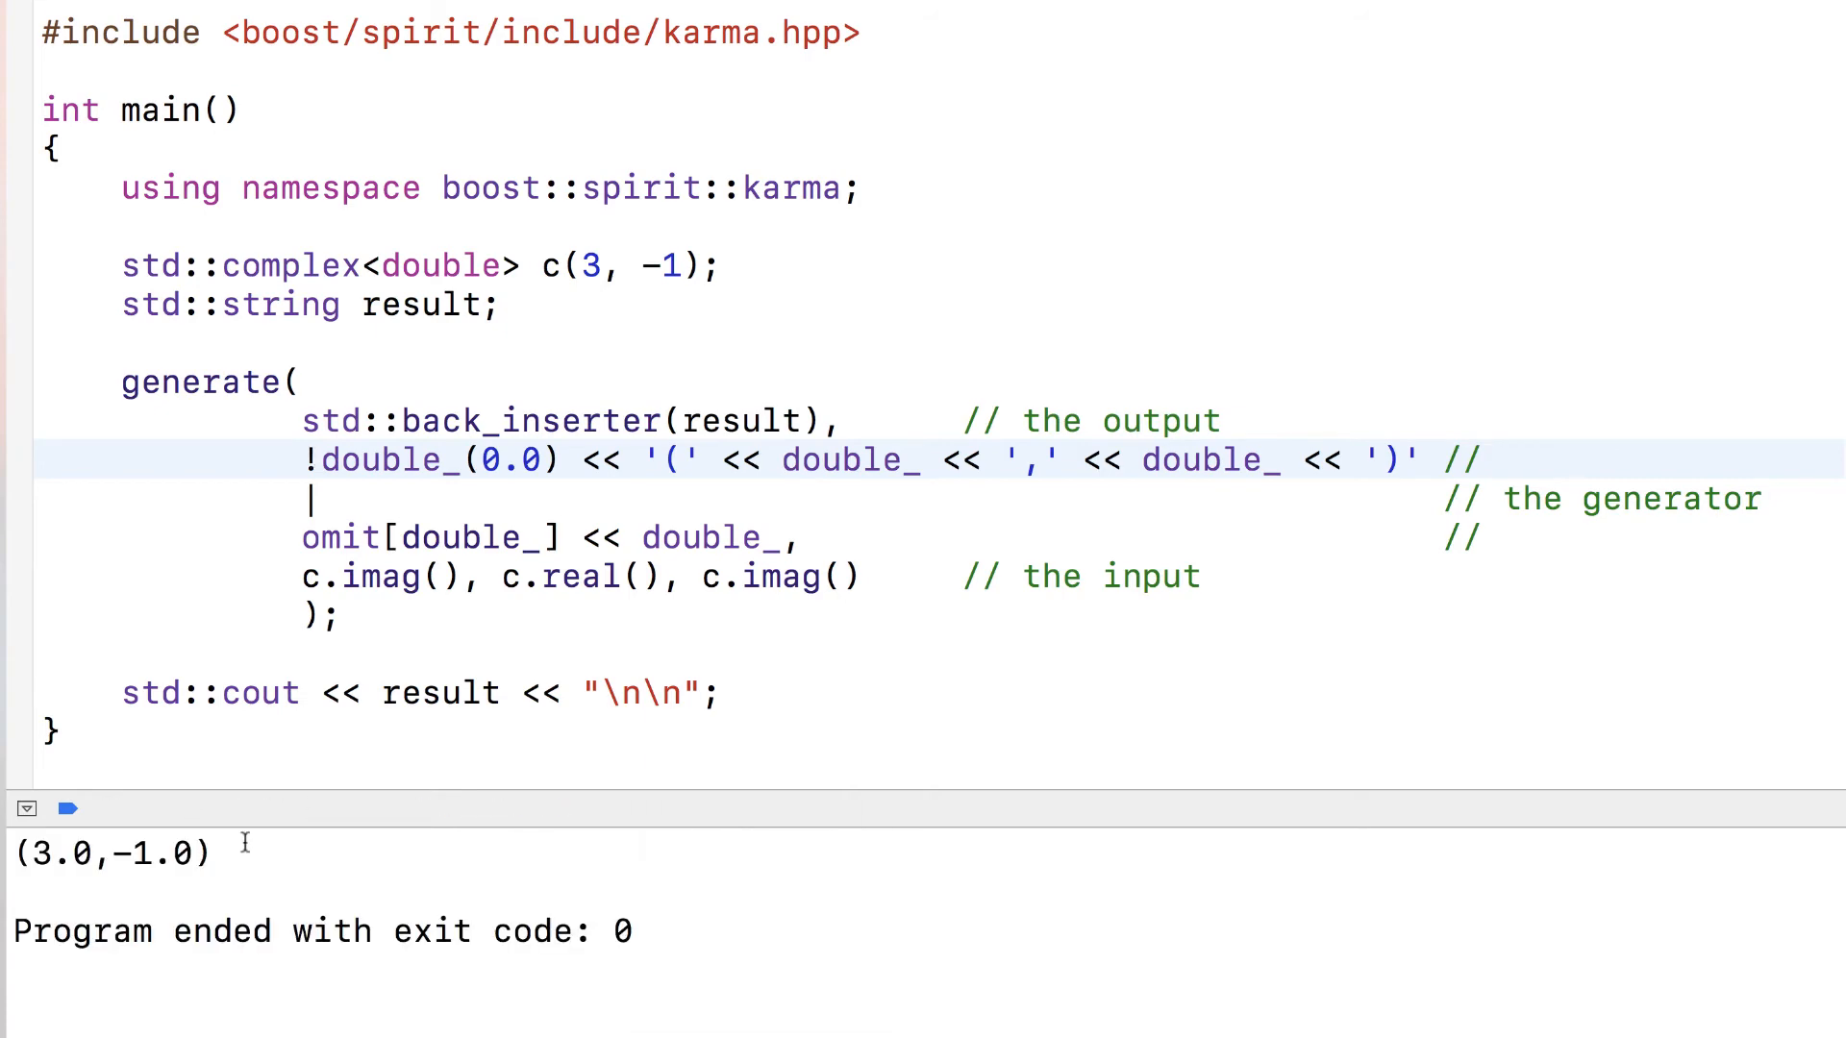
double_click(106, 852)
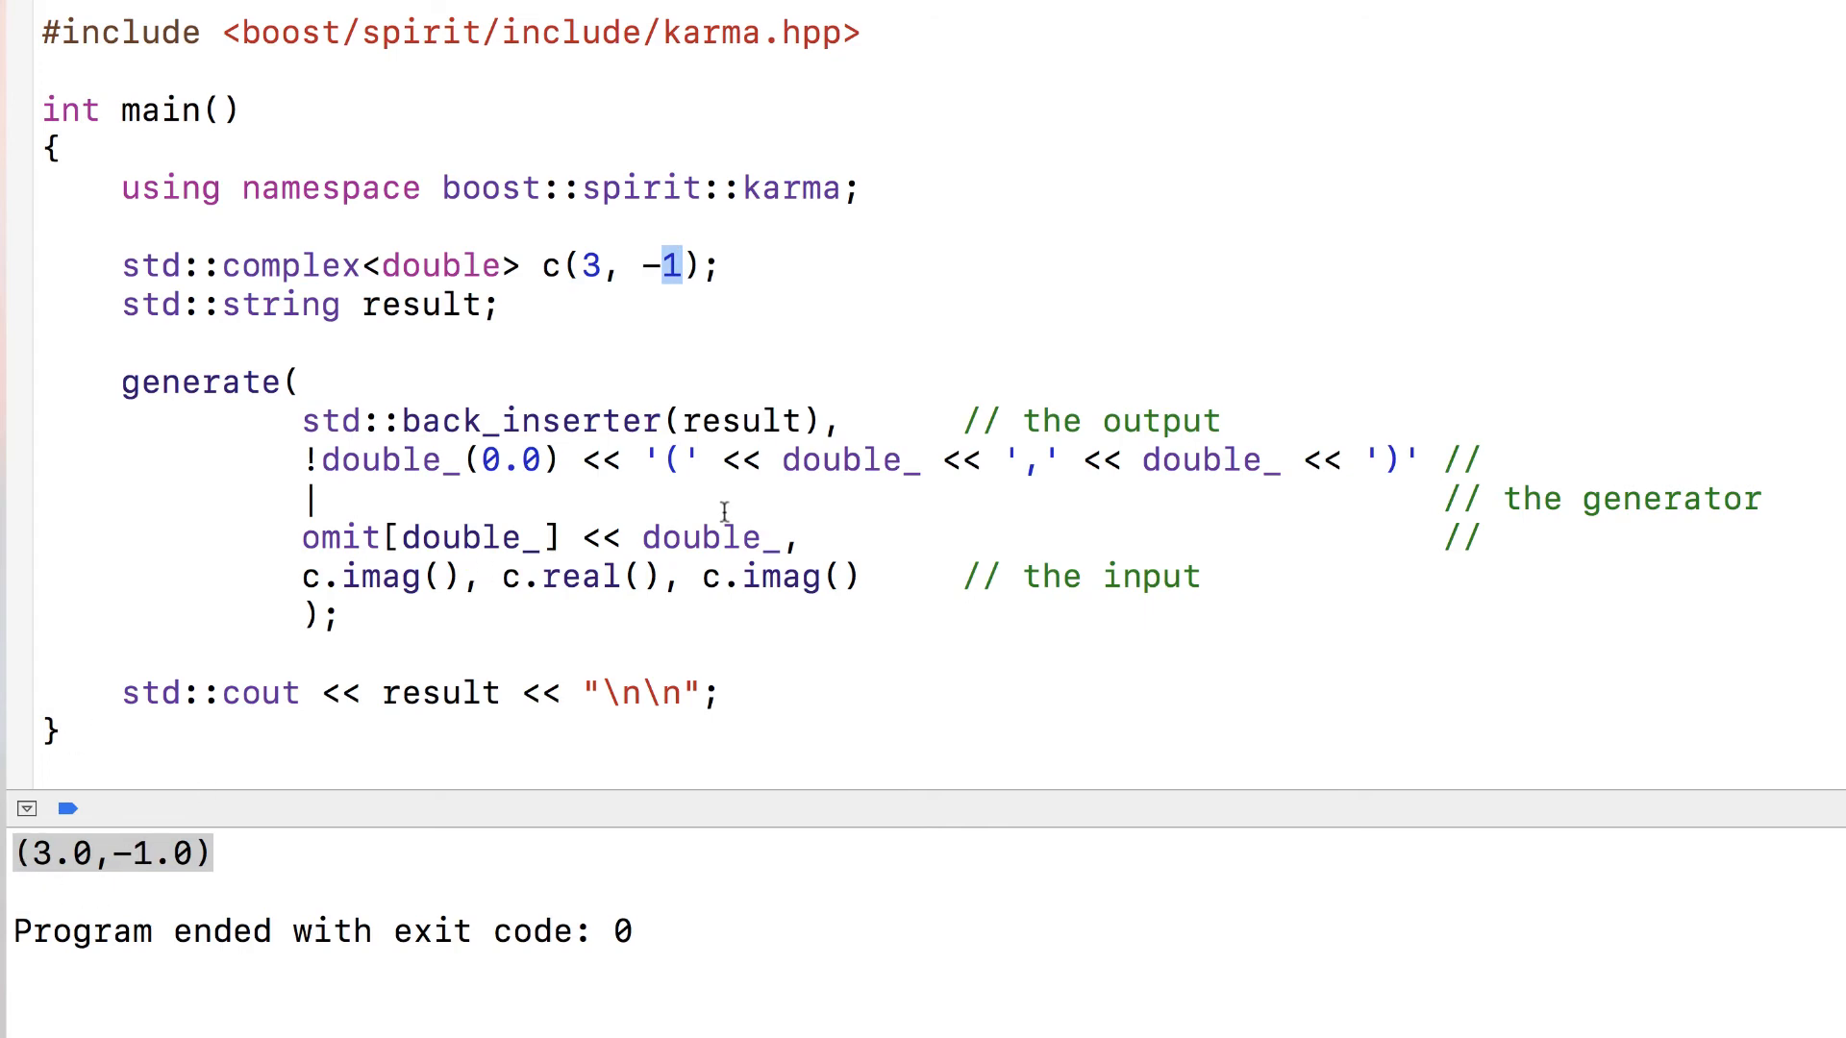
click(673, 460)
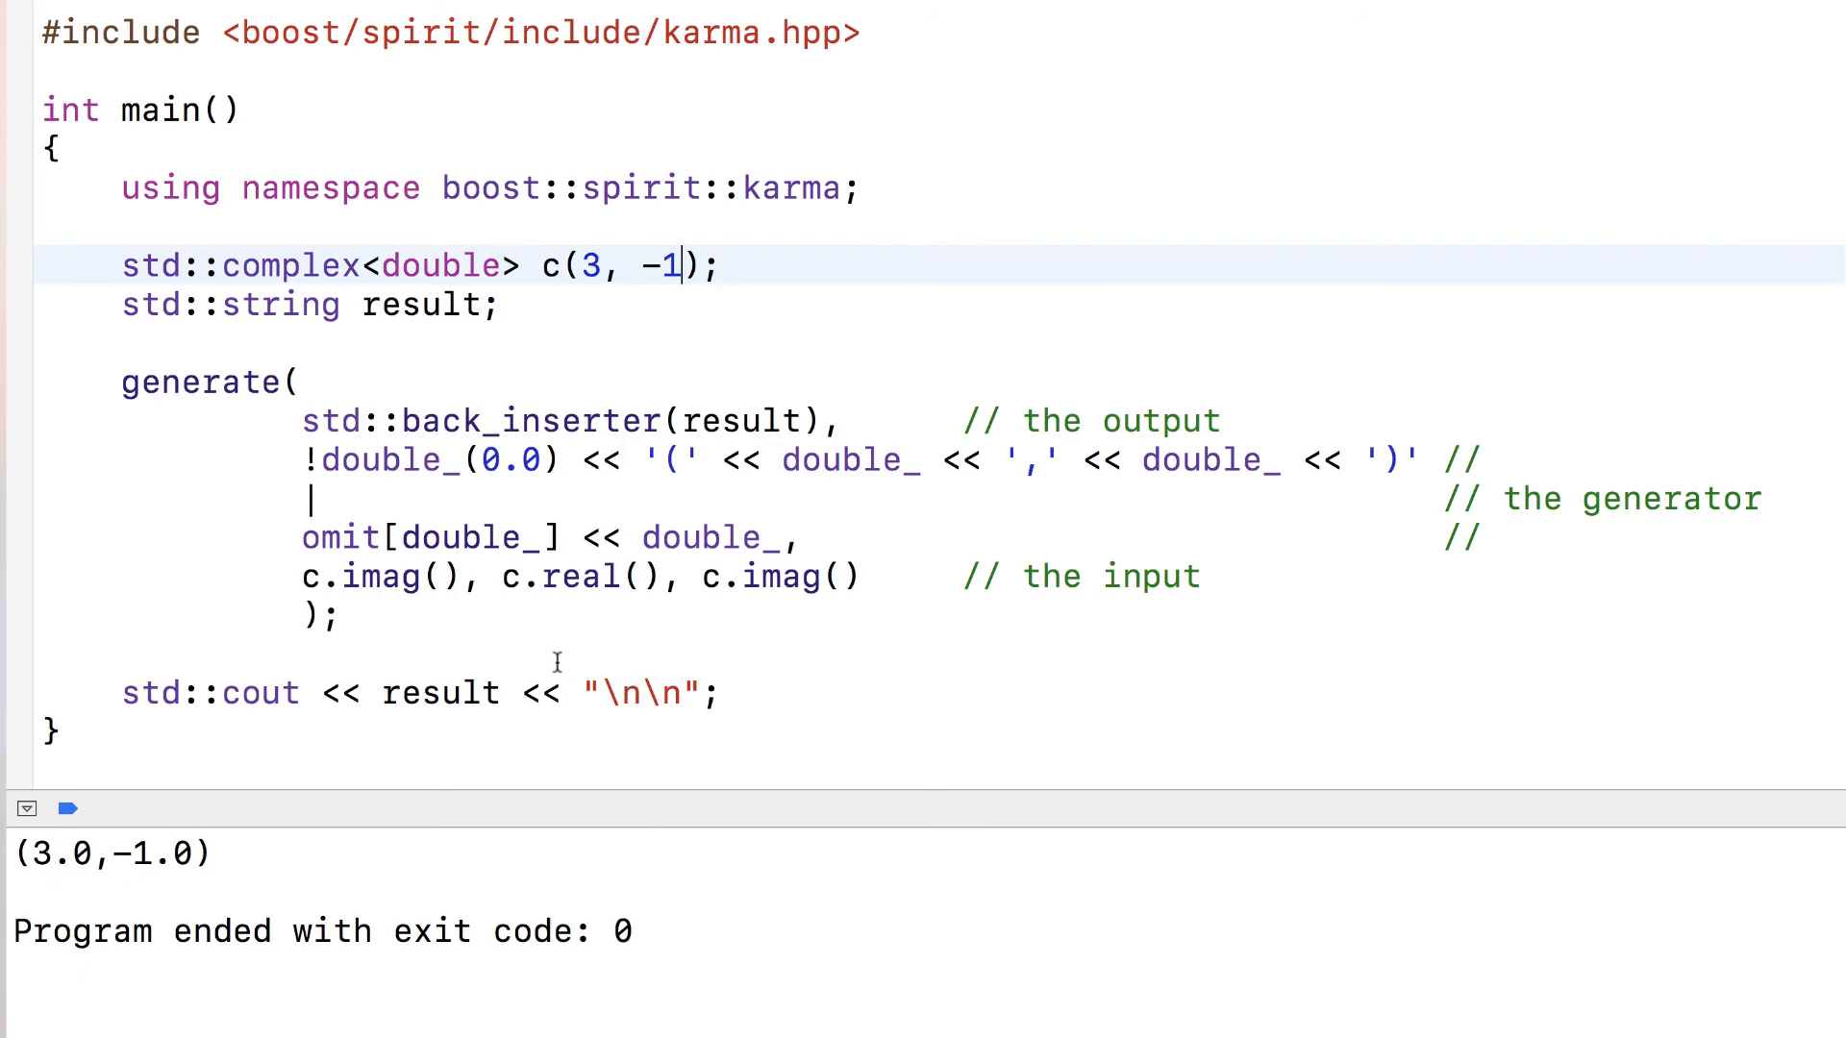
double_click(388, 460)
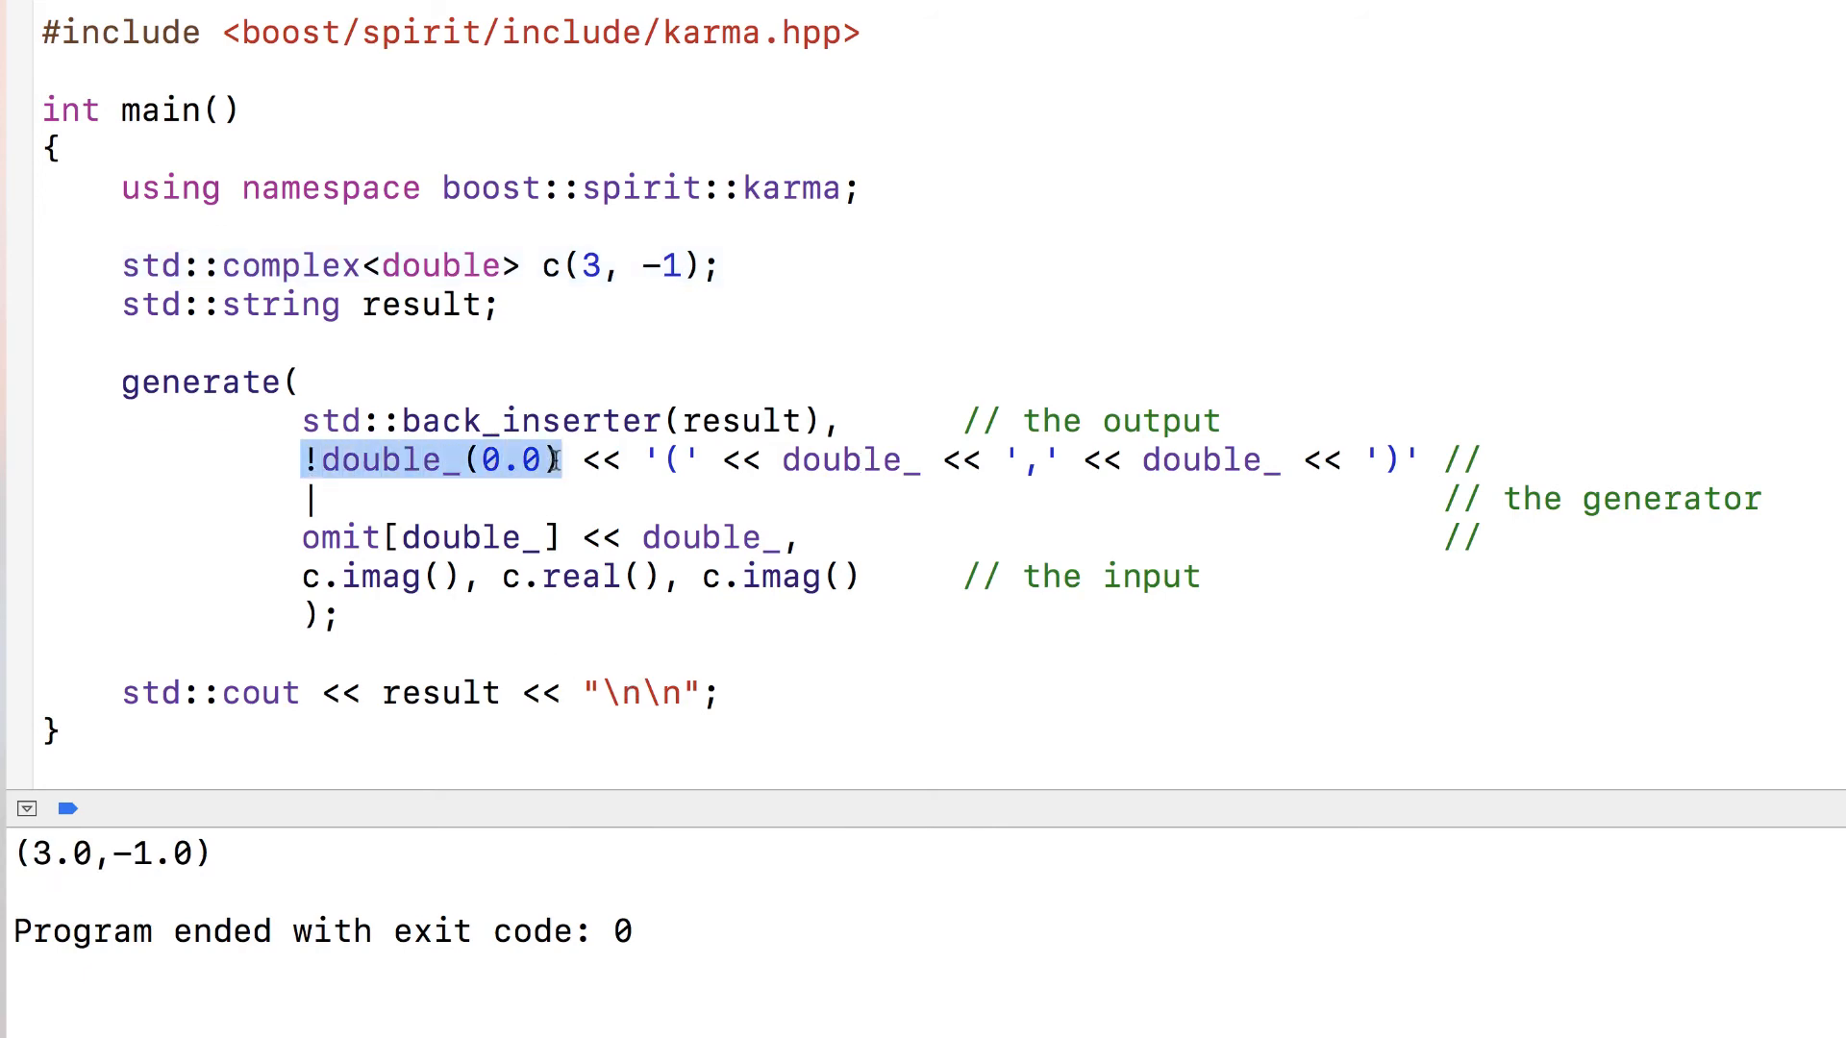
click(329, 459)
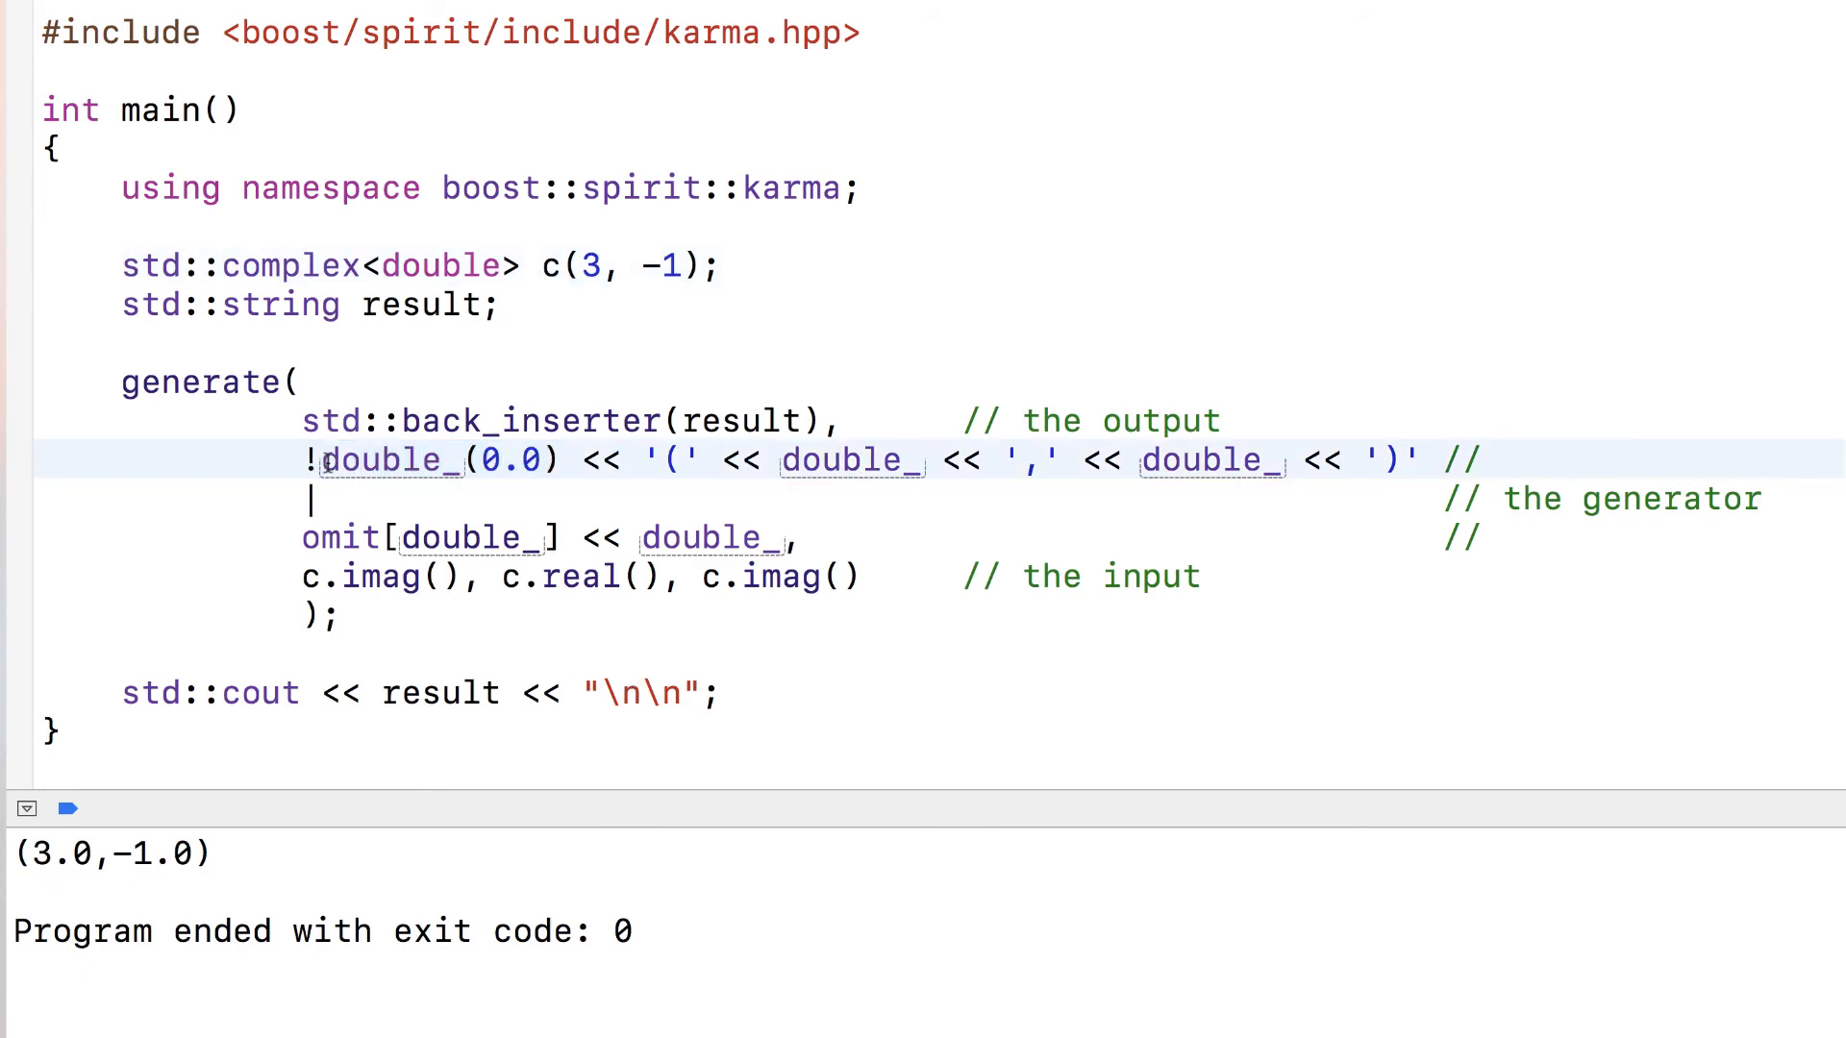
double_click(388, 460)
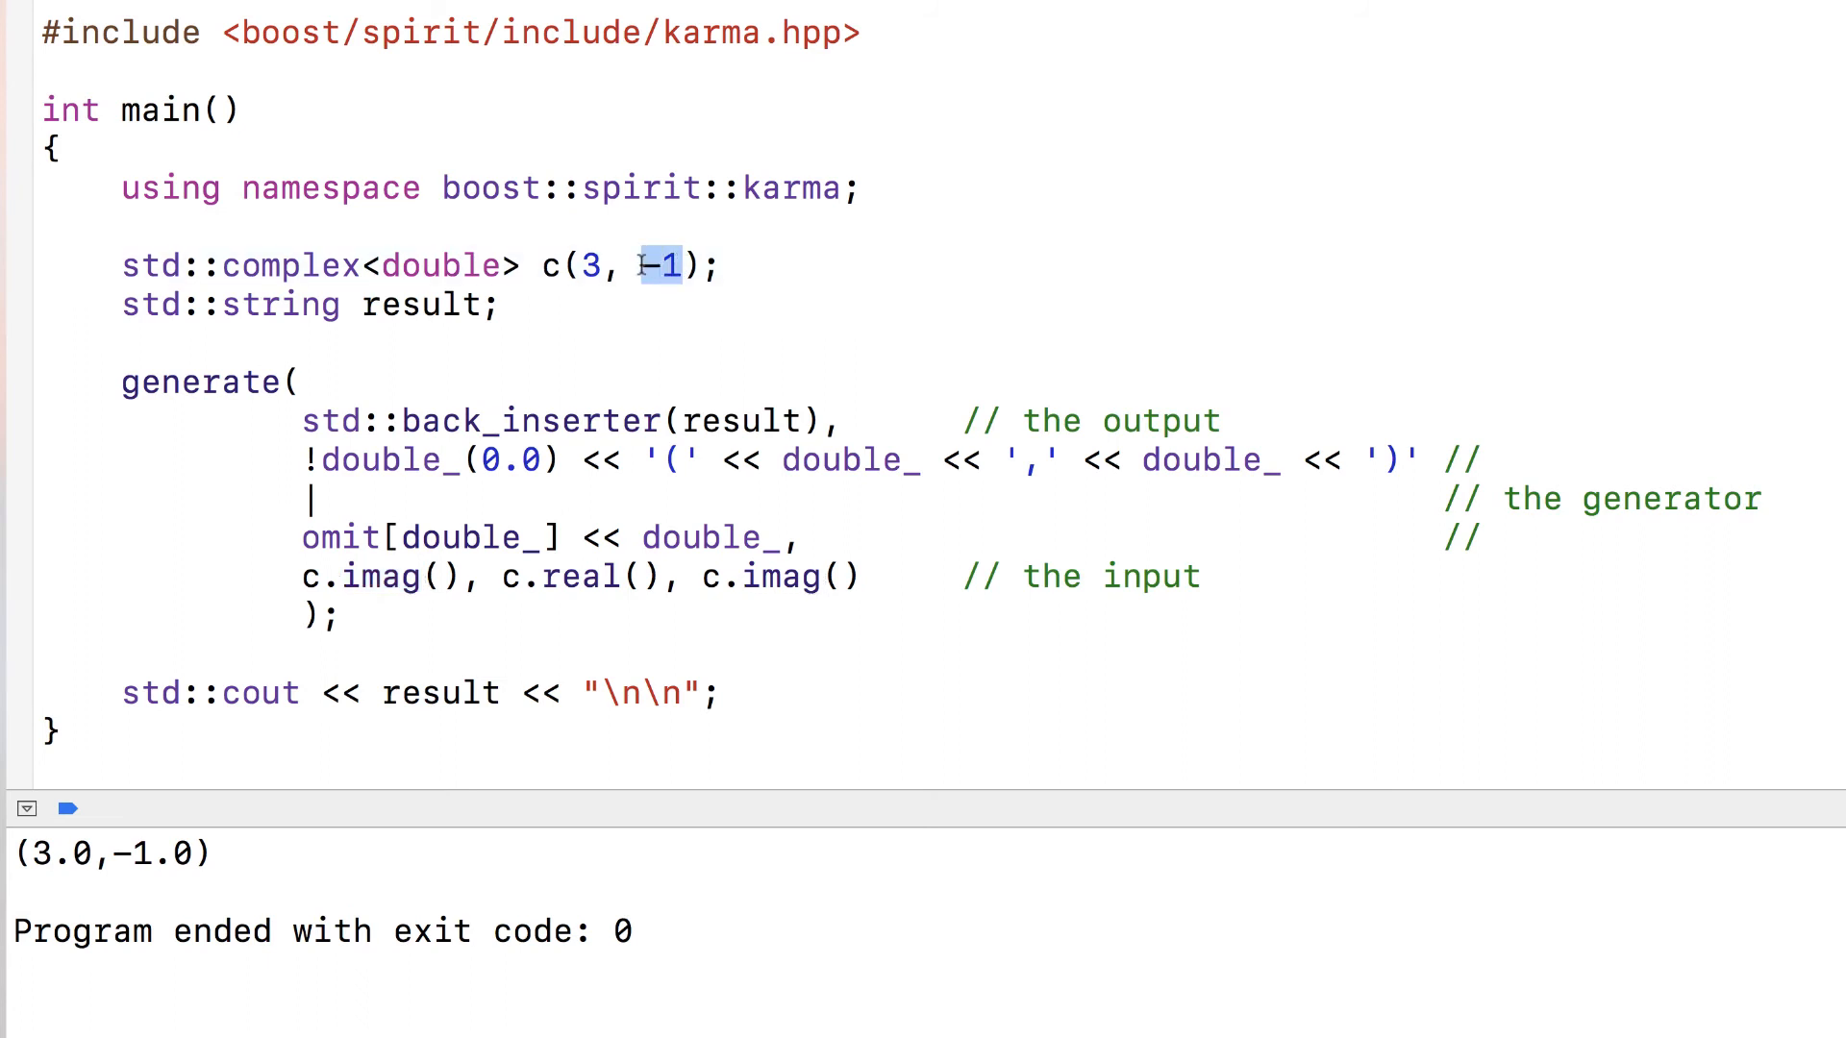
- Change c(3, -1) to c(3, 0) and point out the omit[double_] << double_ alternative branch
text(0)
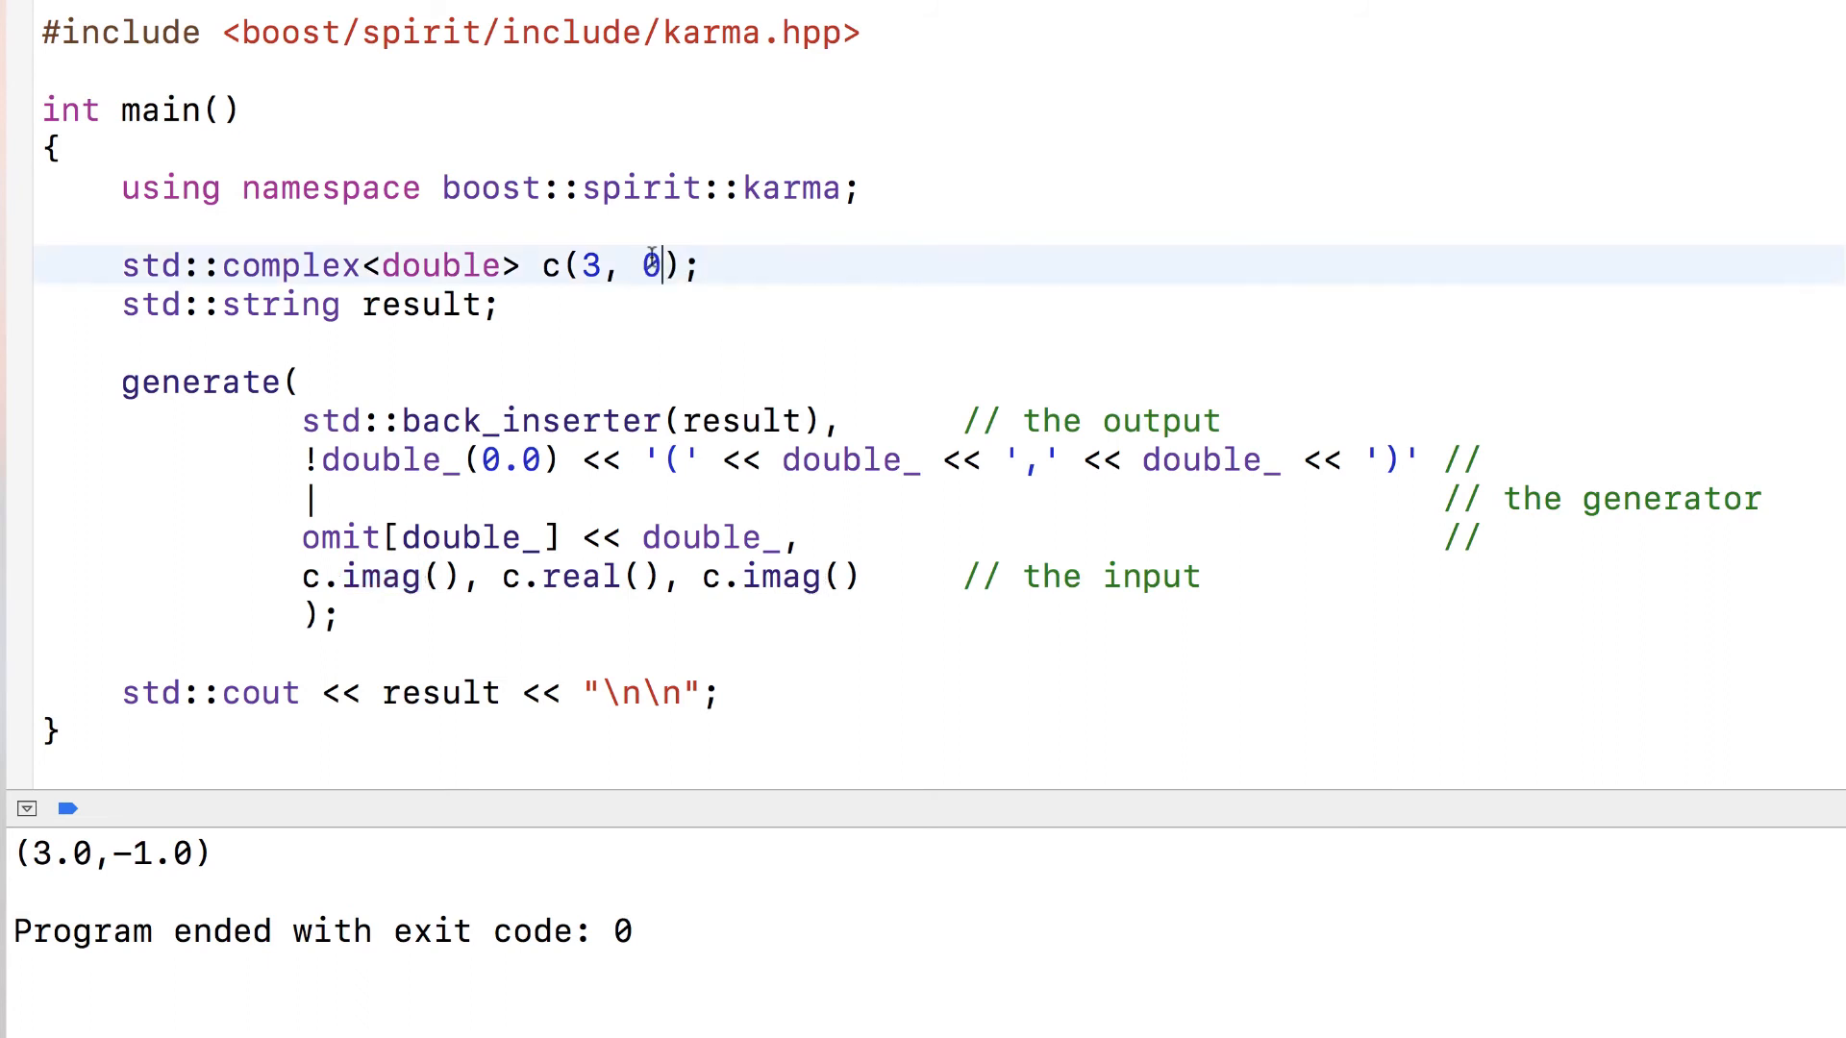
click(598, 266)
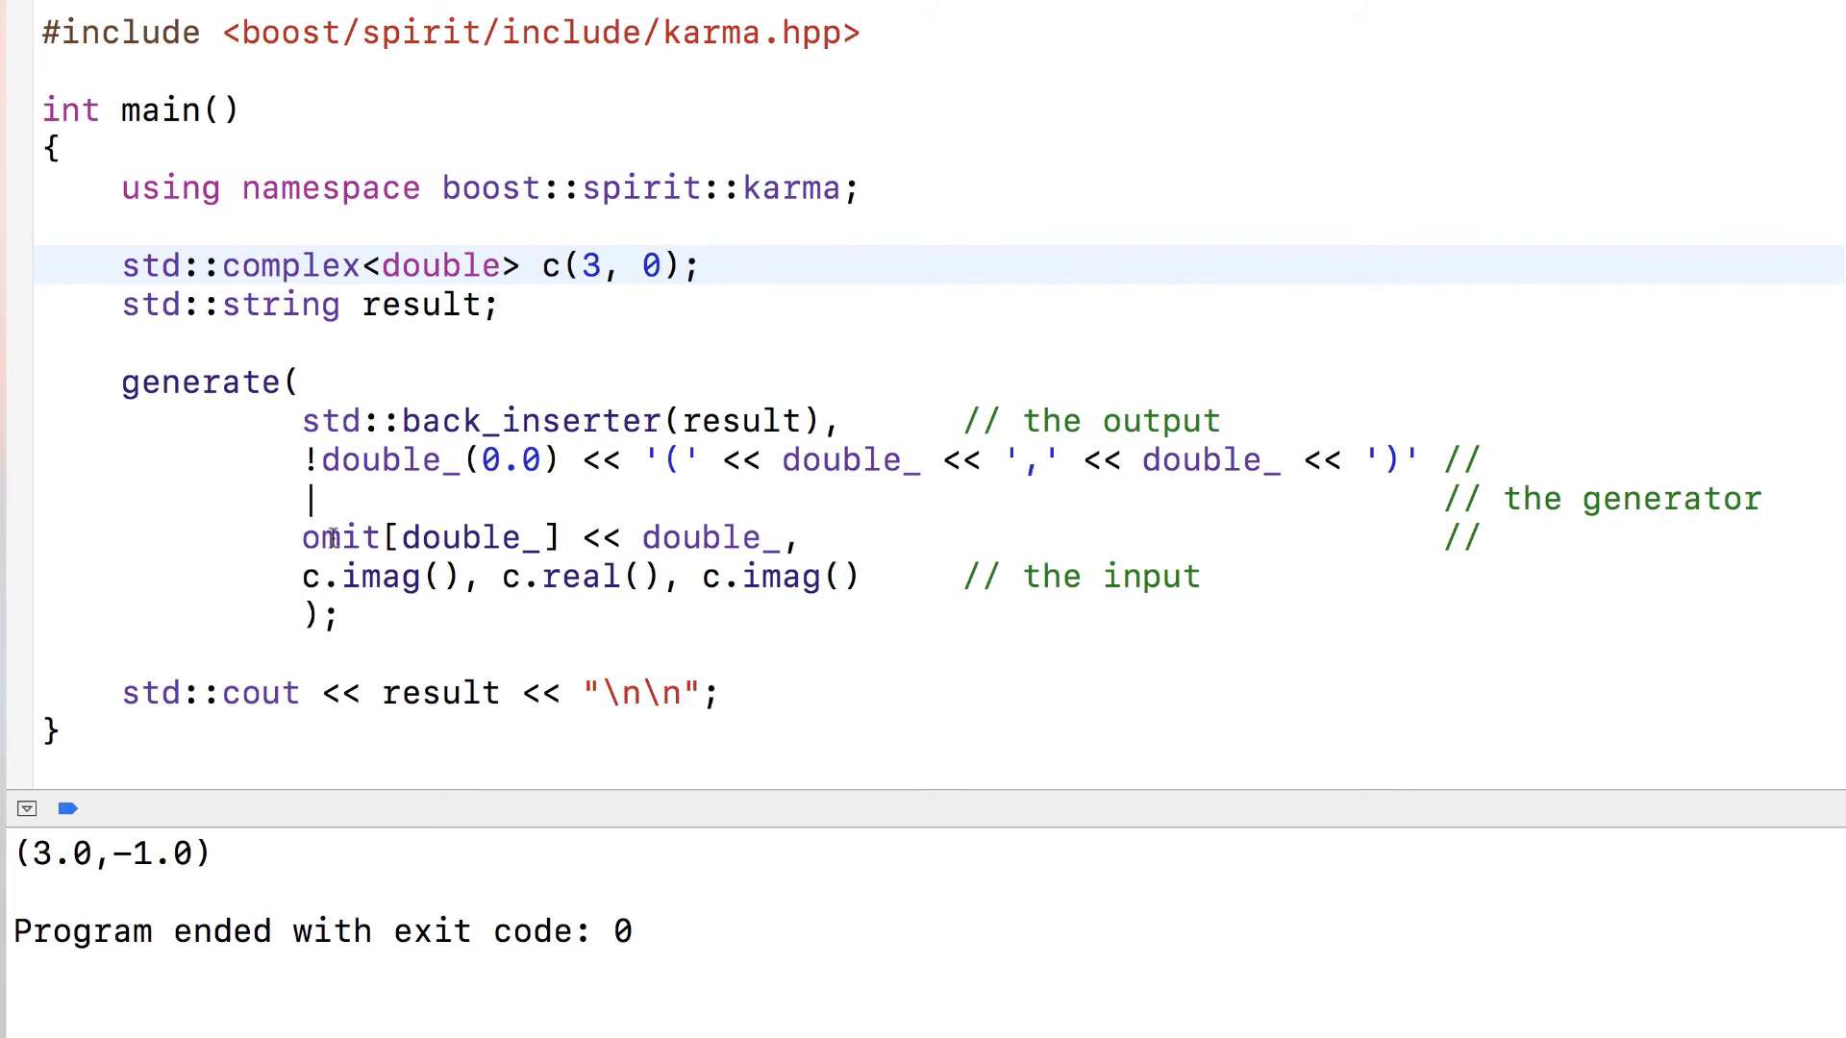
click(312, 498)
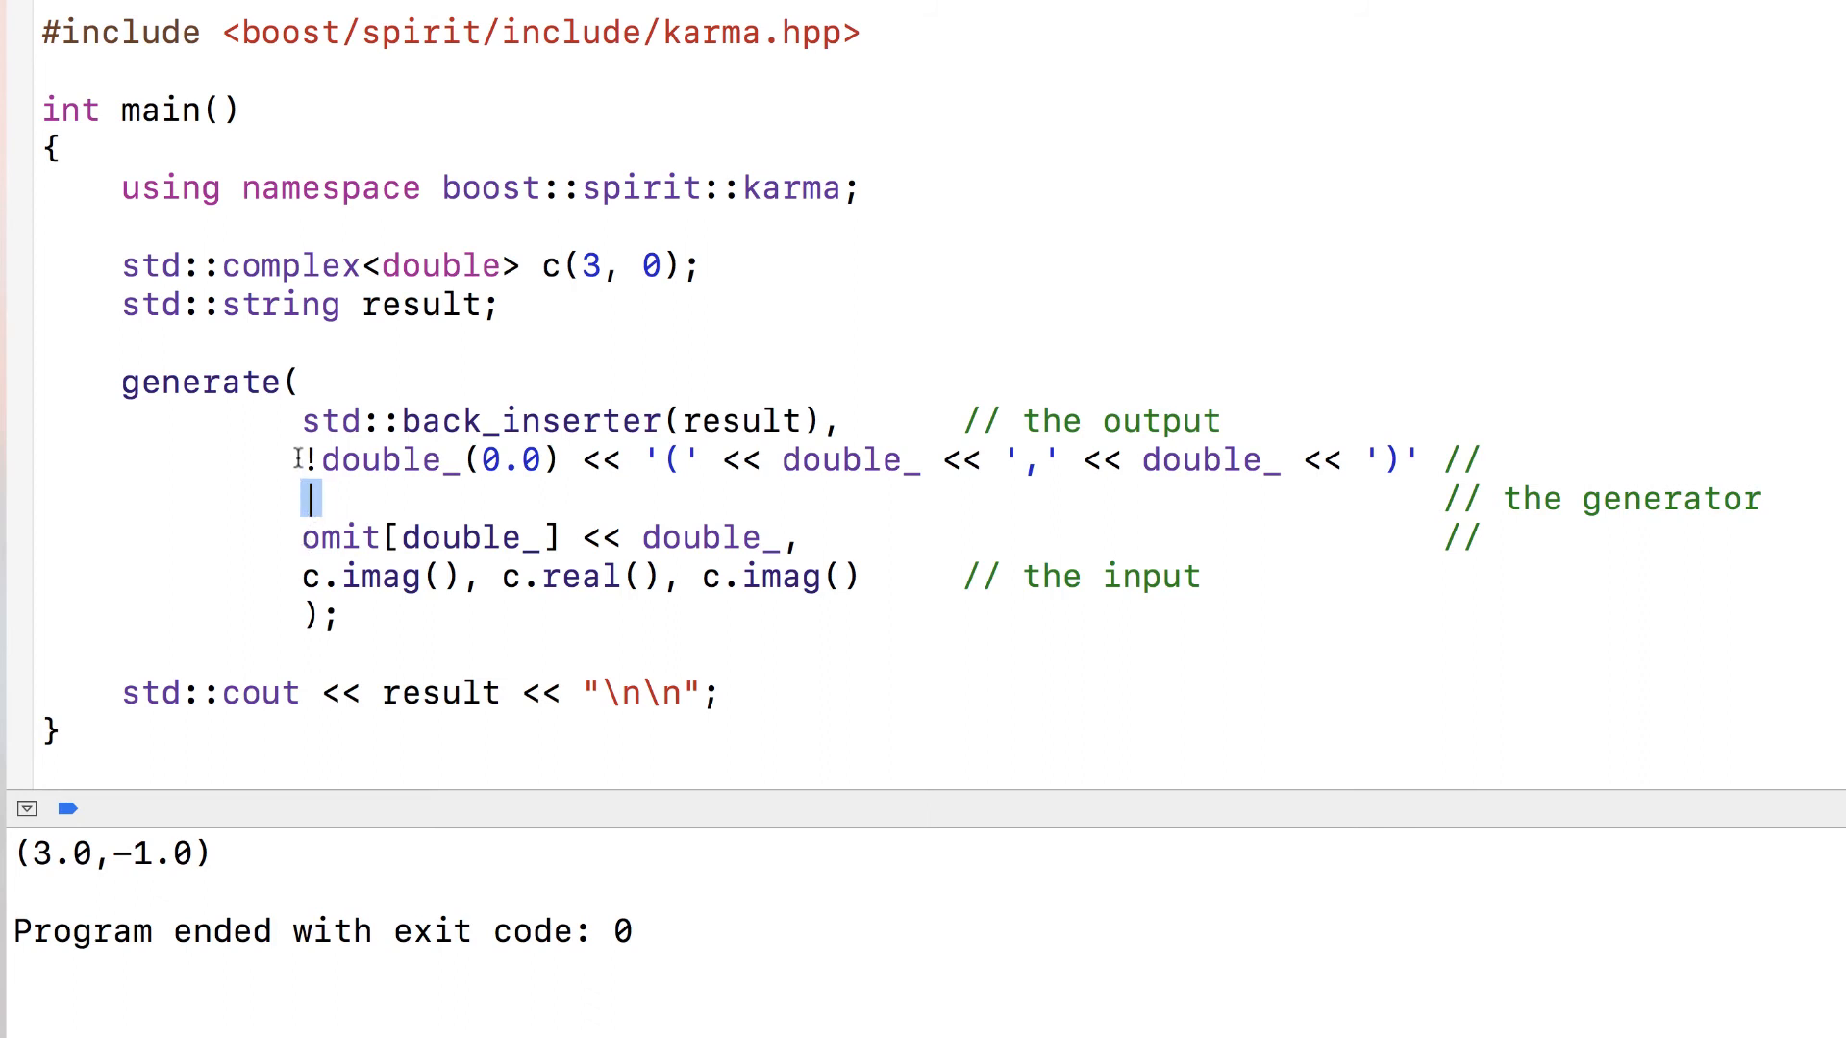
double_click(423, 460)
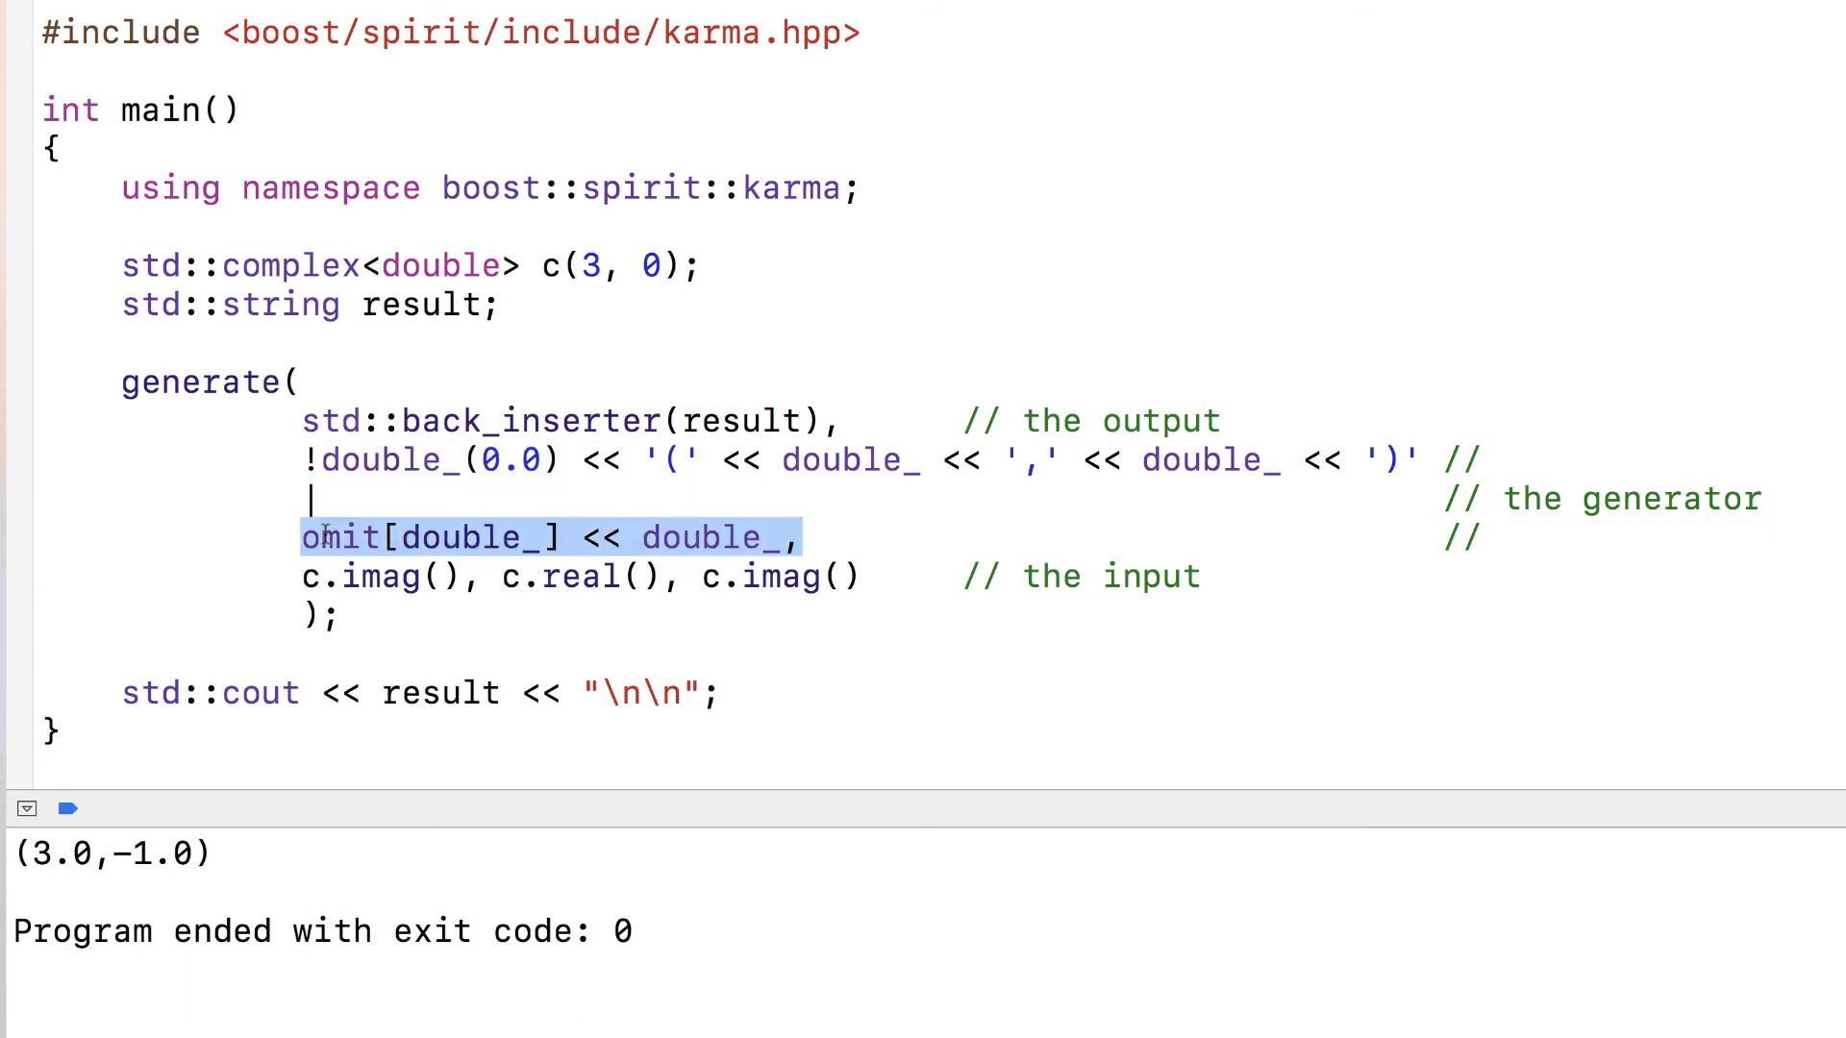
- Review the c.imag() and c.real() inputs and rerun so the console prints just 3.0
double_click(471, 539)
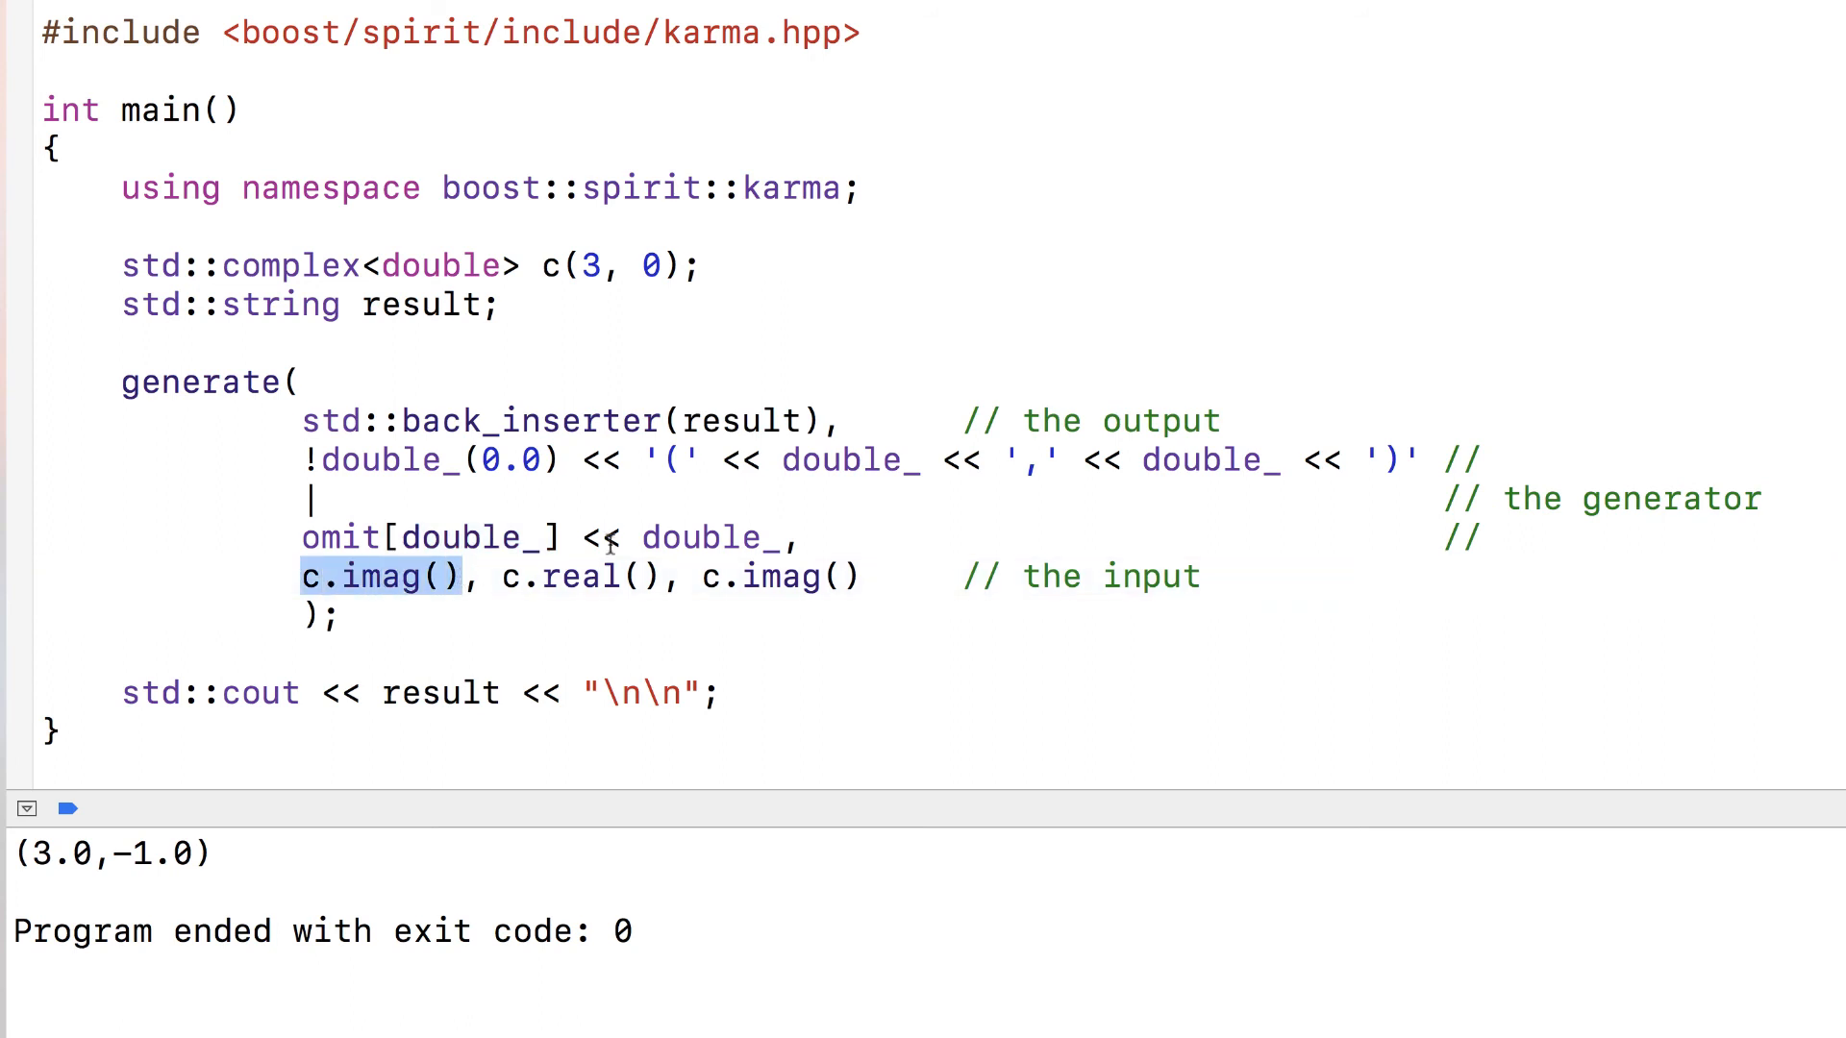
click(646, 538)
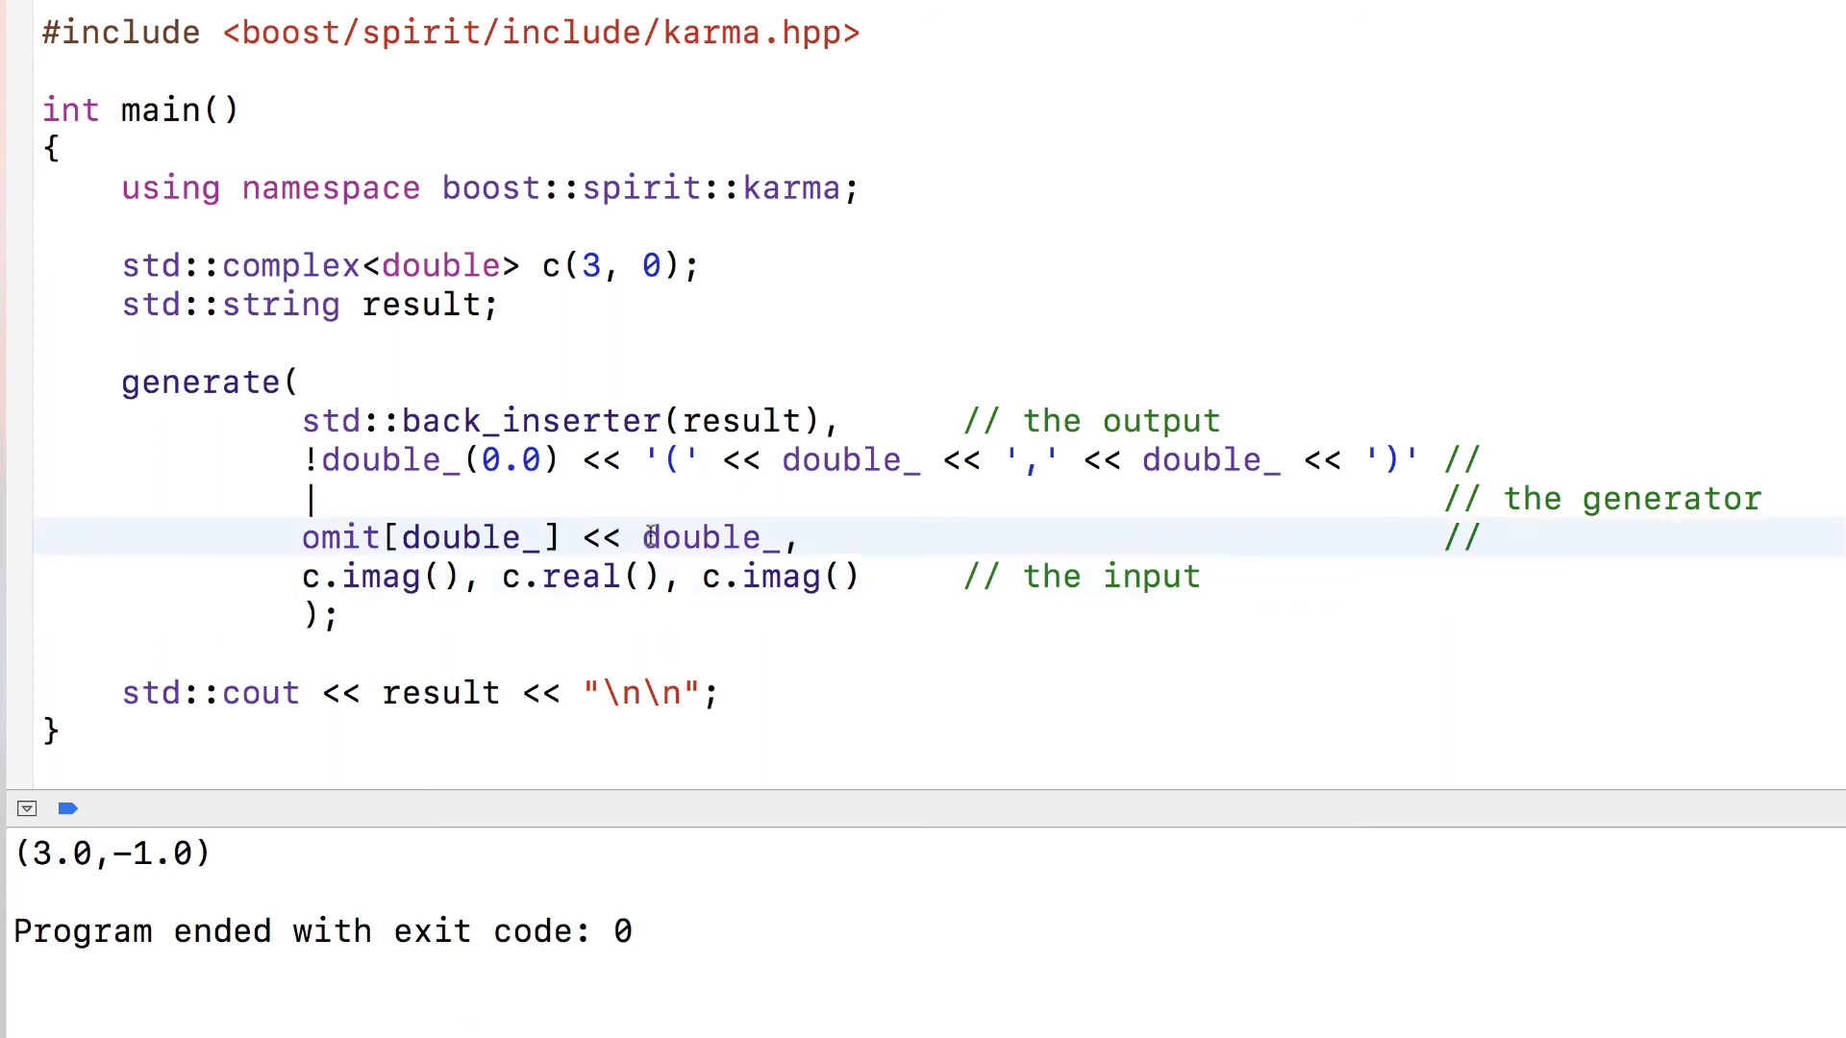
double_click(711, 538)
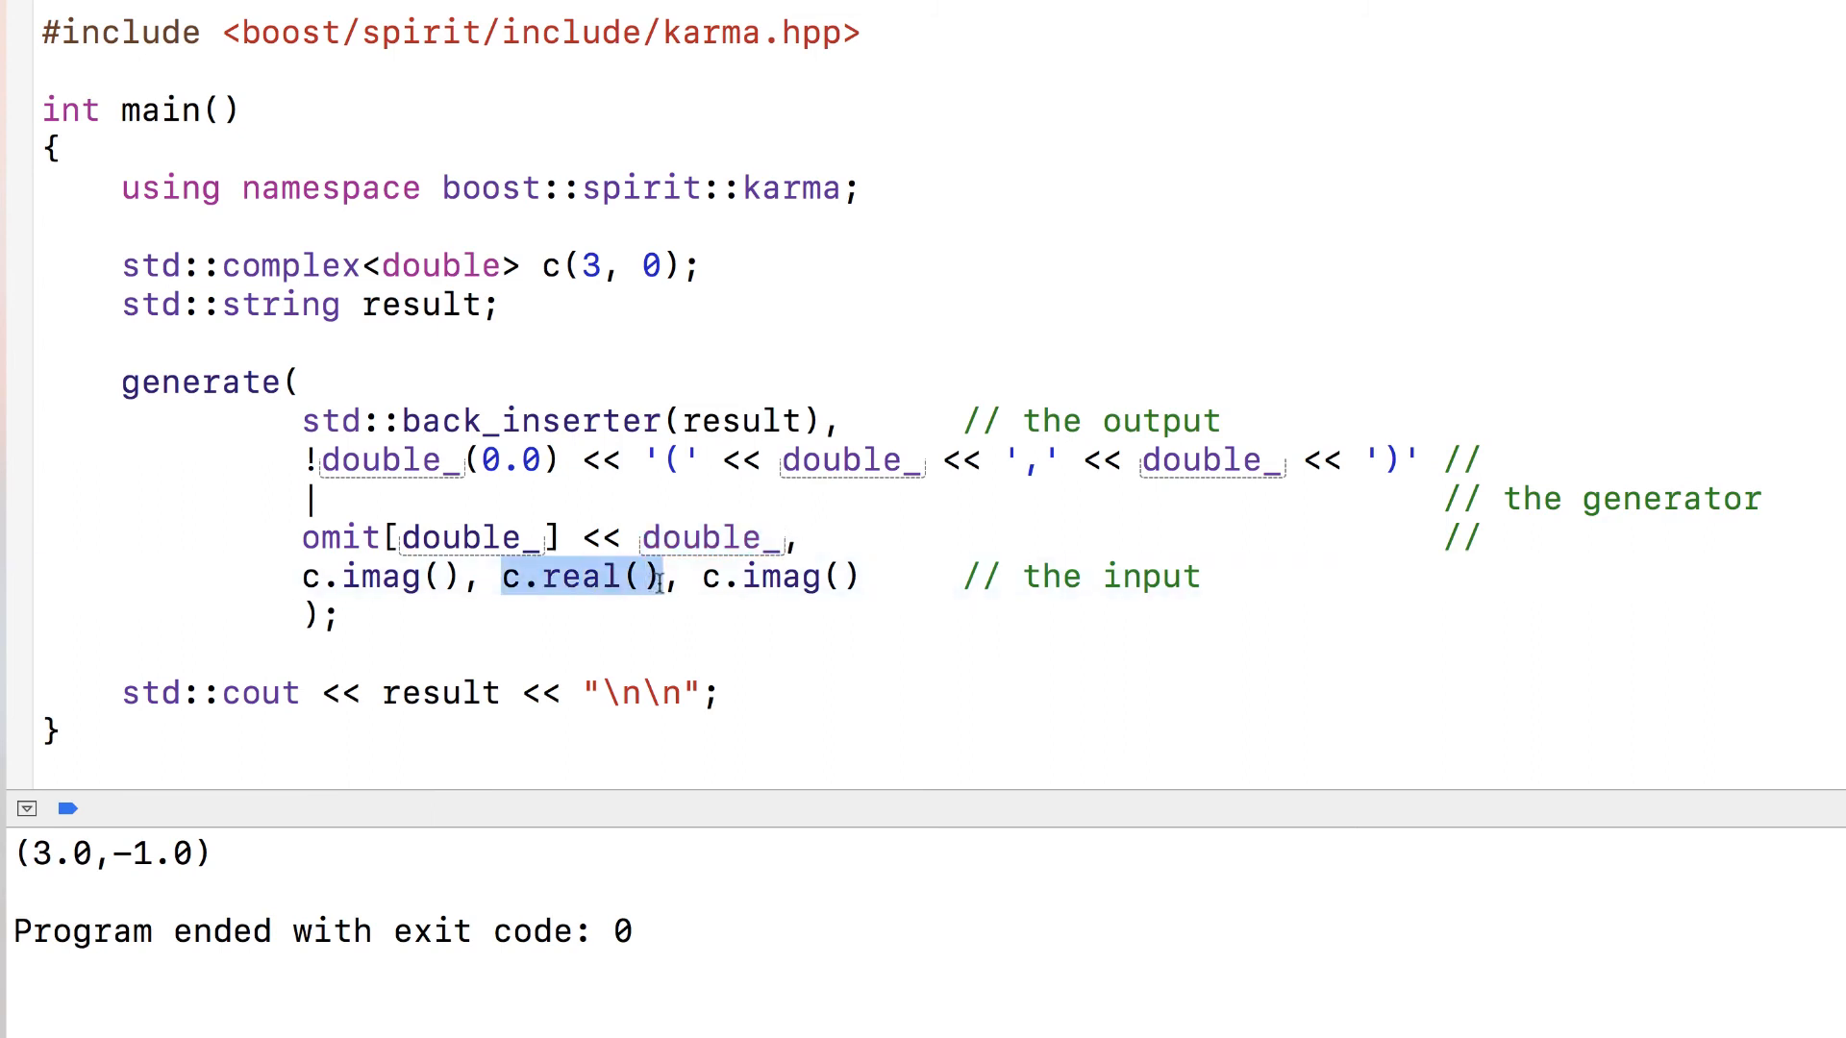
mouse_move(646, 392)
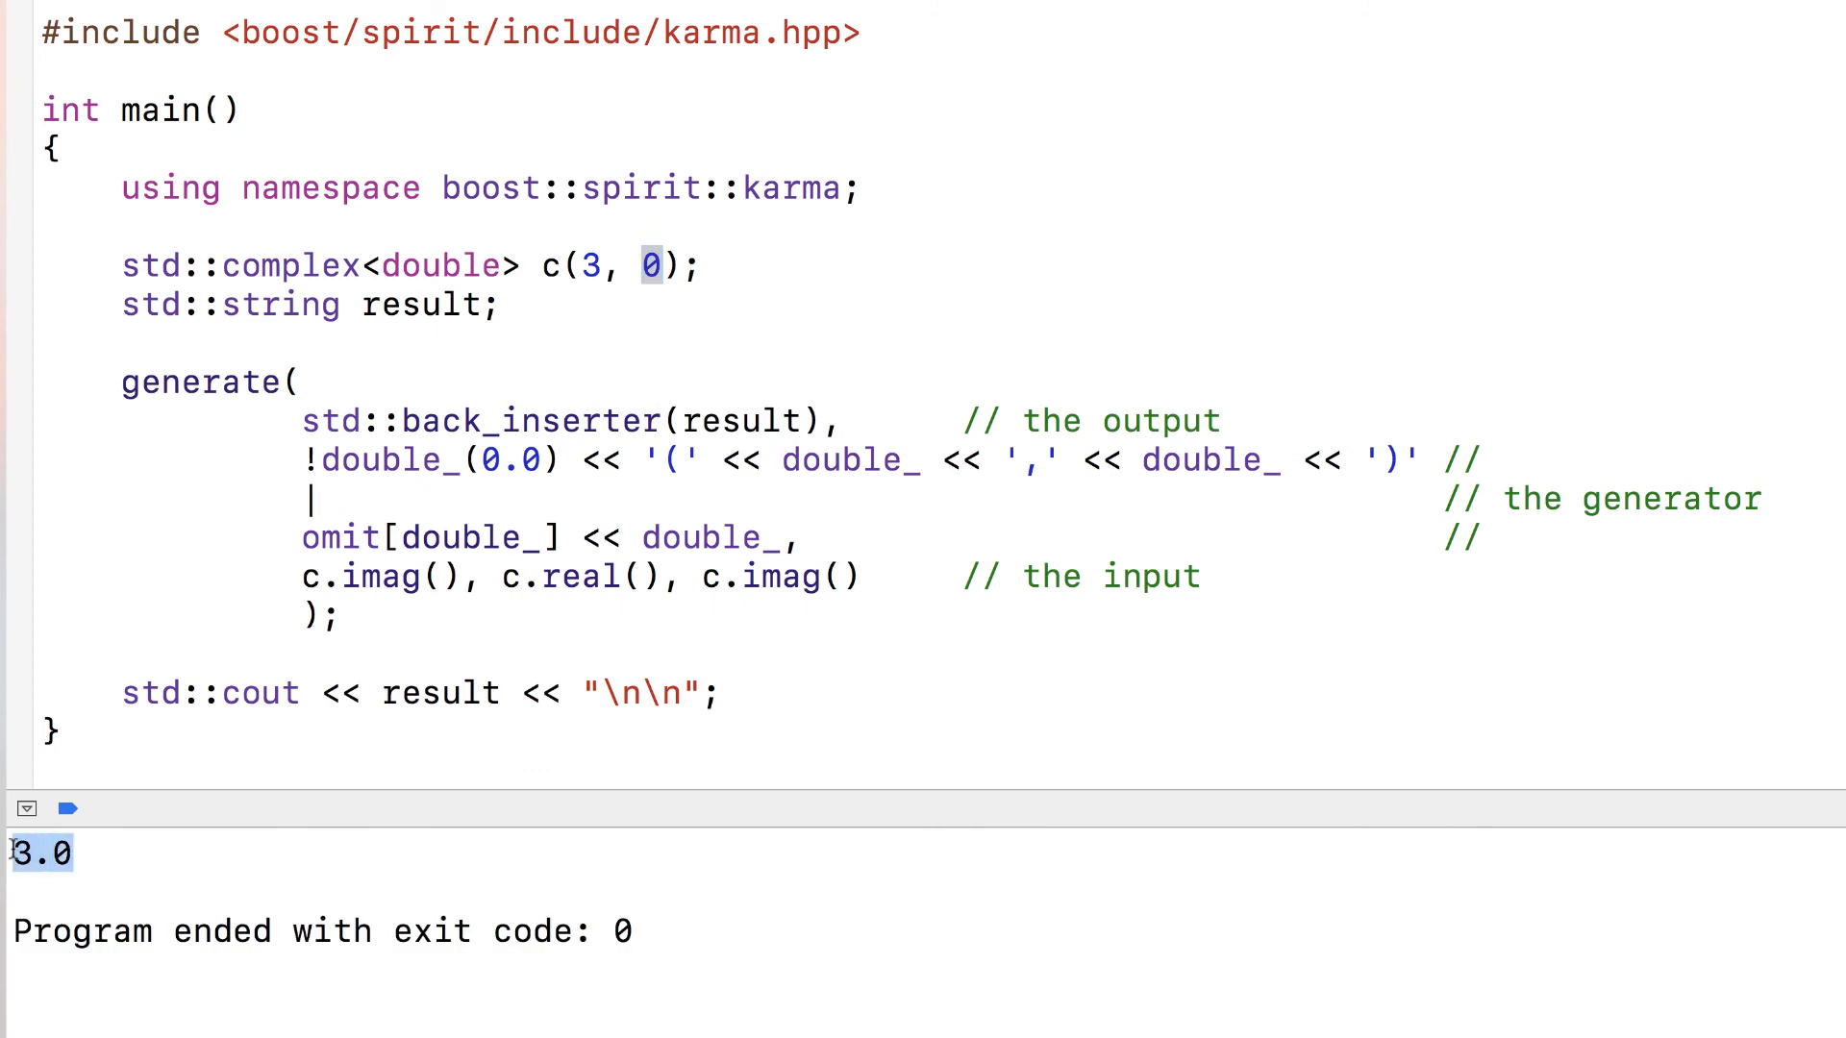
click(673, 458)
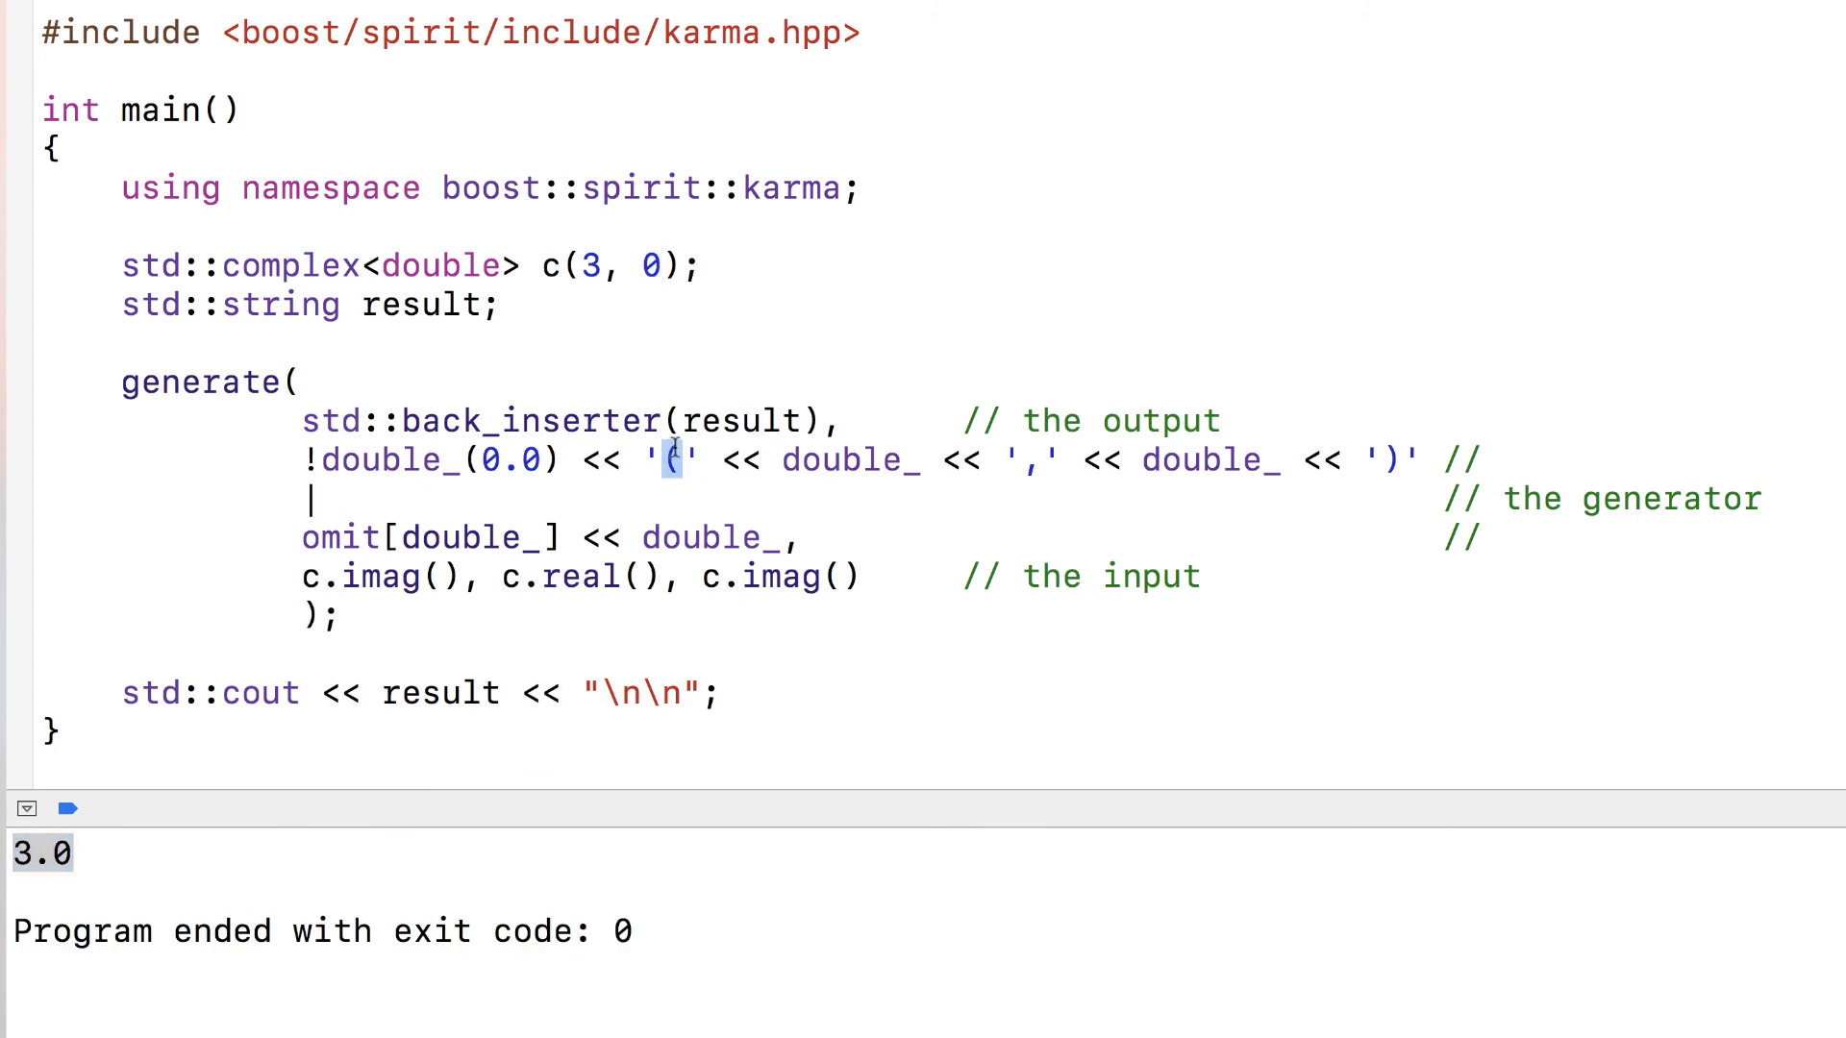